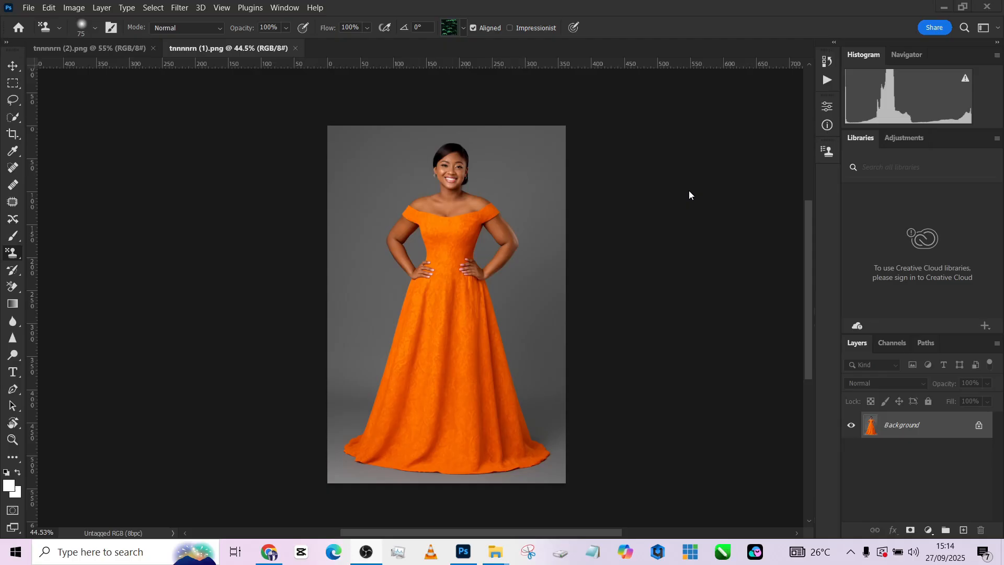
{"action": "mouse_move", "coordinate": [186, 72]}
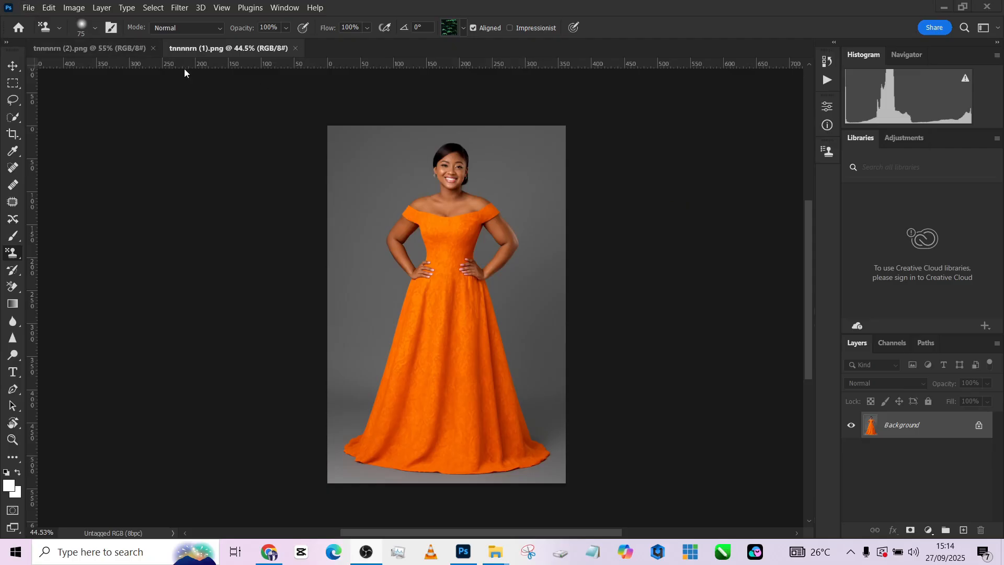
{"action": "mouse_move", "coordinate": [112, 51]}
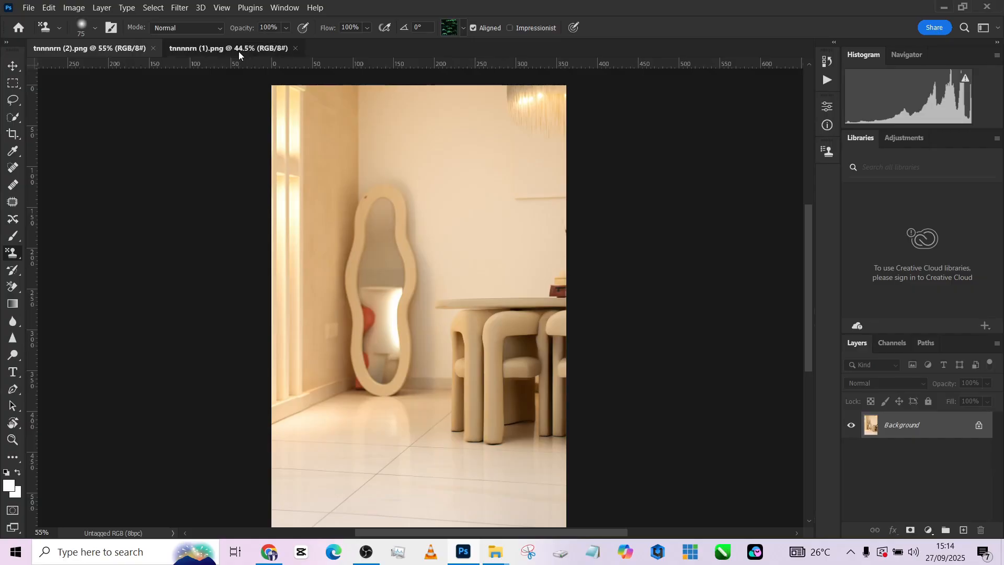
Step: Compare the orange-gown portrait and the interior room photo by switching between their documents
{"action": "left_click", "coordinate": [226, 48]}
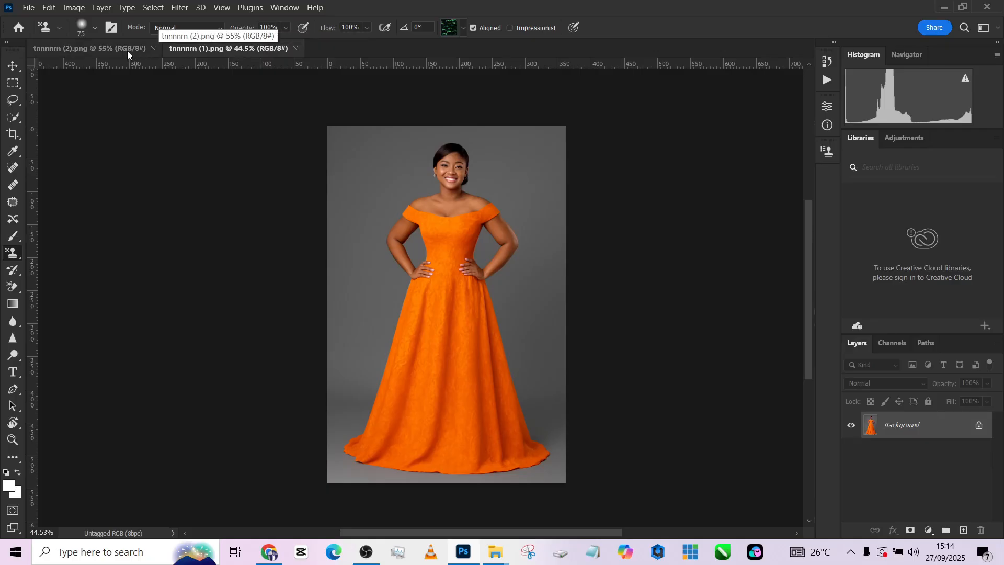
{"action": "mouse_move", "coordinate": [232, 141]}
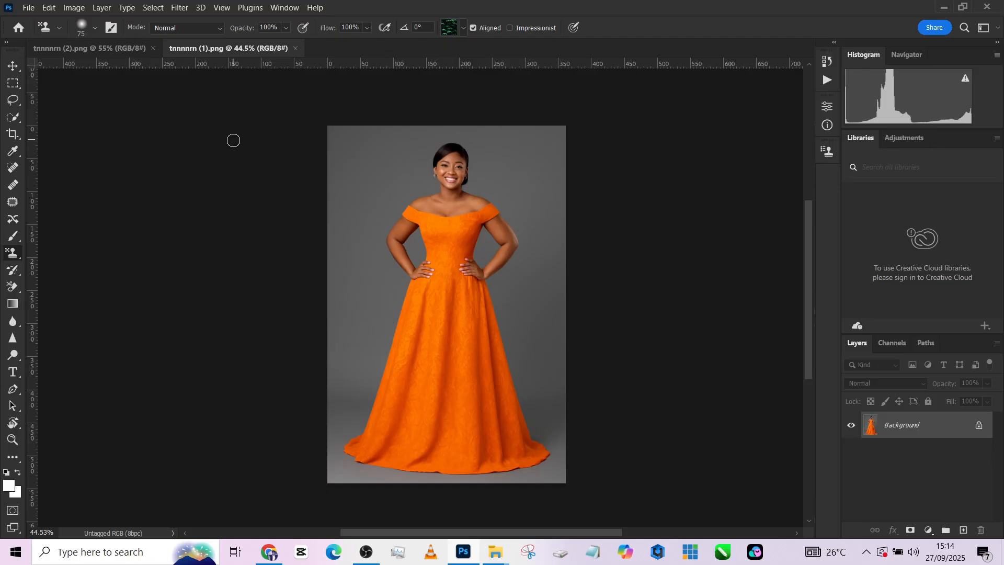
{"action": "left_click", "coordinate": [90, 48]}
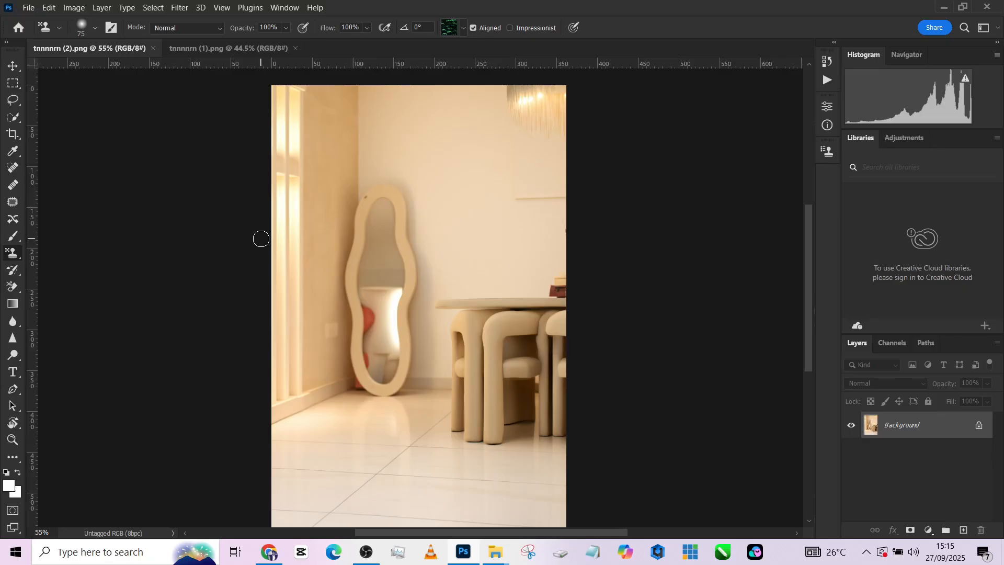
{"action": "mouse_move", "coordinate": [220, 99]}
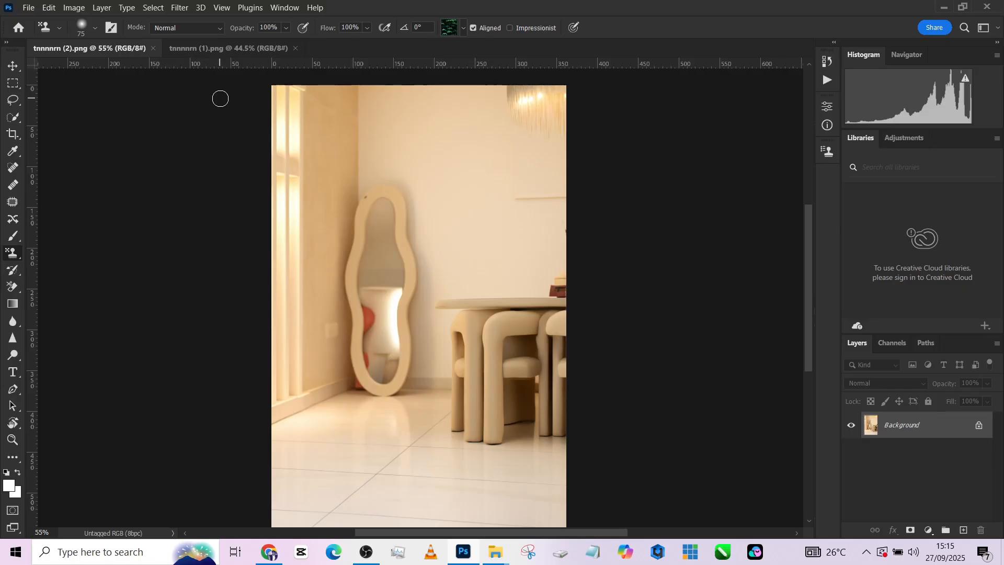
{"action": "left_click", "coordinate": [227, 47]}
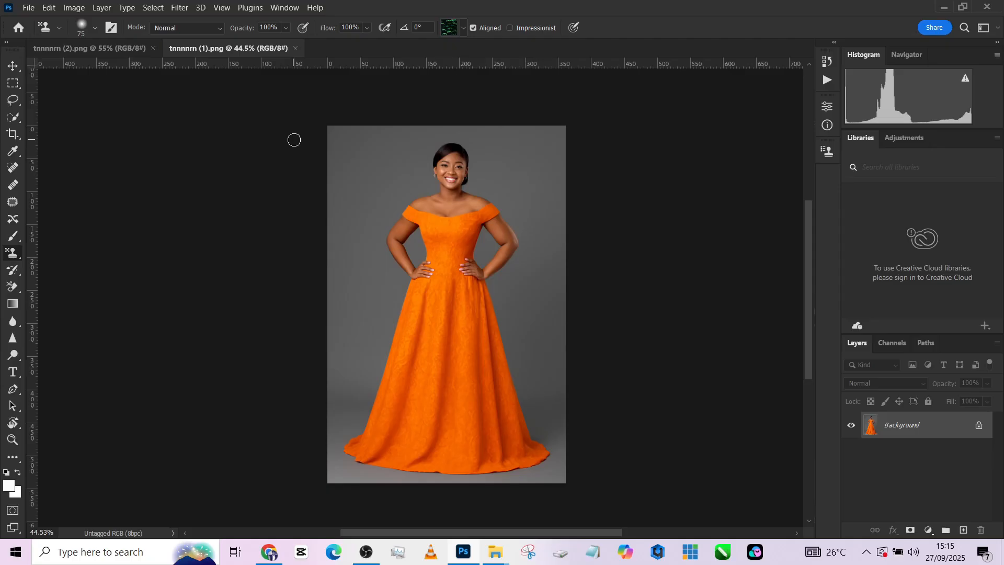
{"action": "left_click", "coordinate": [88, 48]}
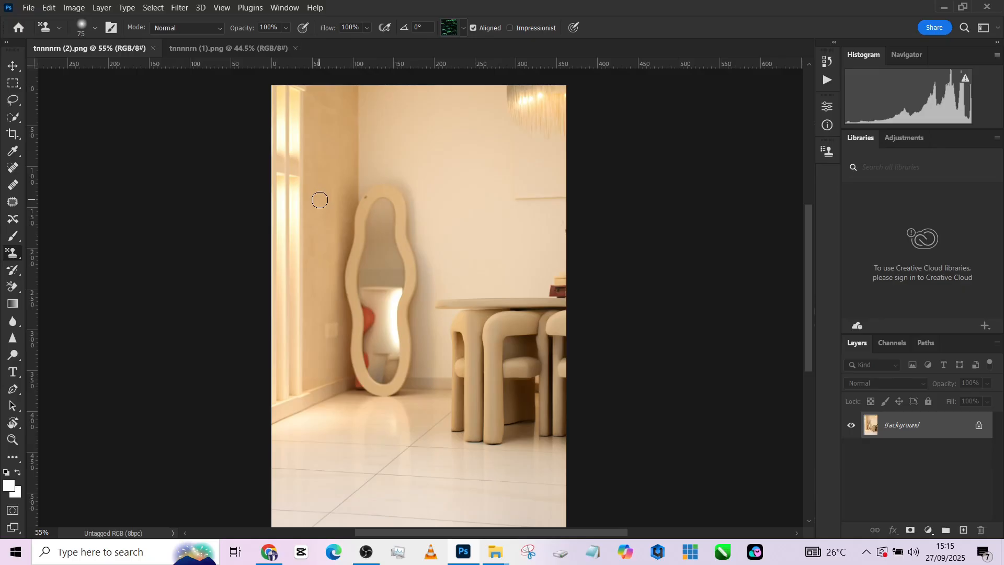
{"action": "left_click", "coordinate": [227, 48]}
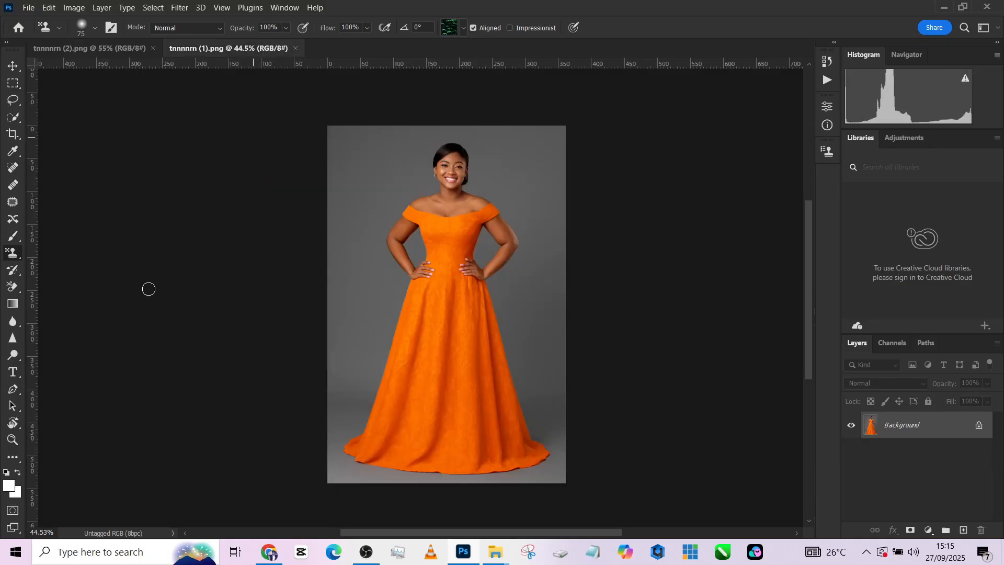
Step: Crop the portrait to 4:5 with an expanded canvas filled by Content-Aware gray backdrop
{"action": "left_click", "coordinate": [13, 133]}
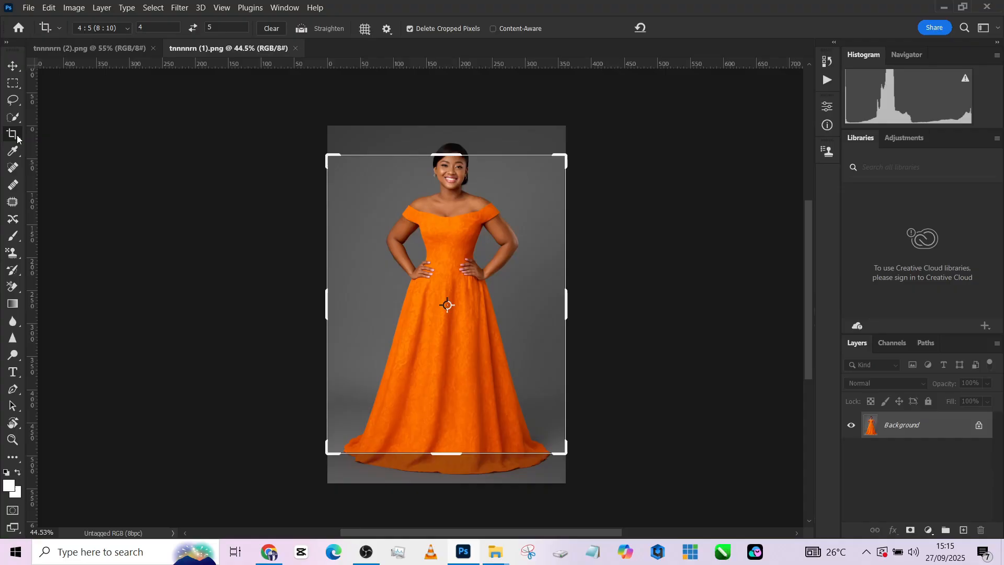
{"action": "mouse_move", "coordinate": [234, 50]}
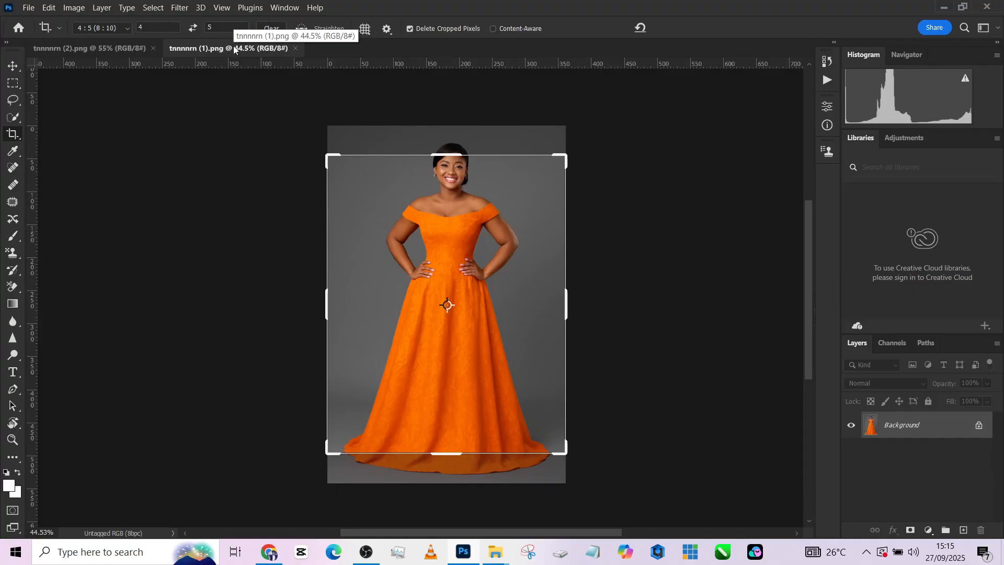
{"action": "mouse_move", "coordinate": [442, 152]}
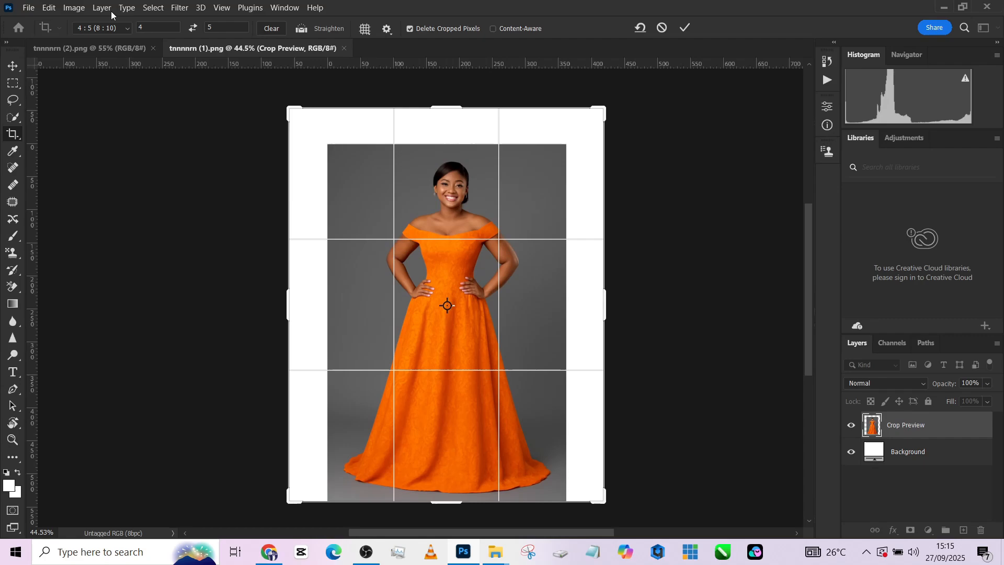
{"action": "mouse_move", "coordinate": [434, 104]}
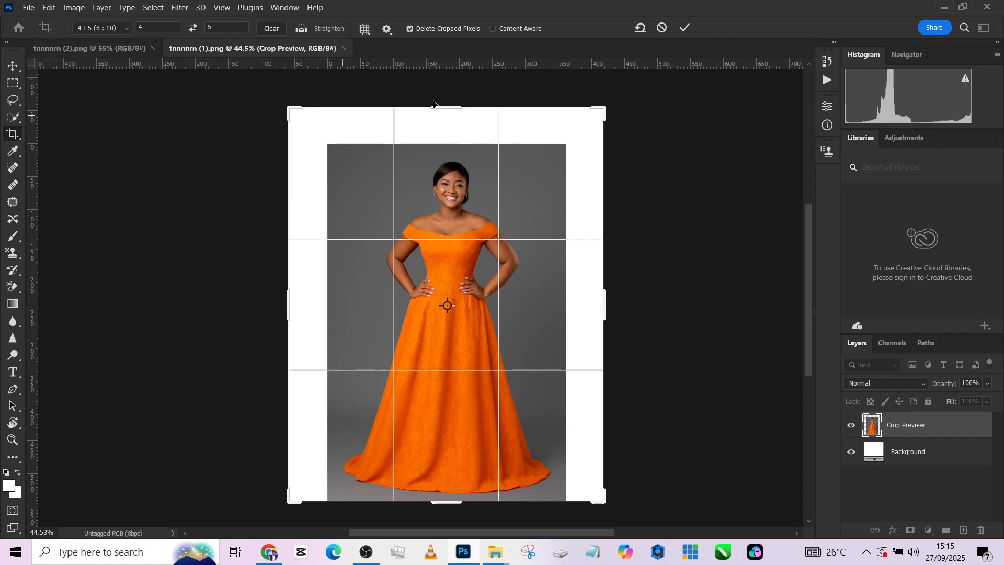
{"action": "mouse_move", "coordinate": [471, 99]}
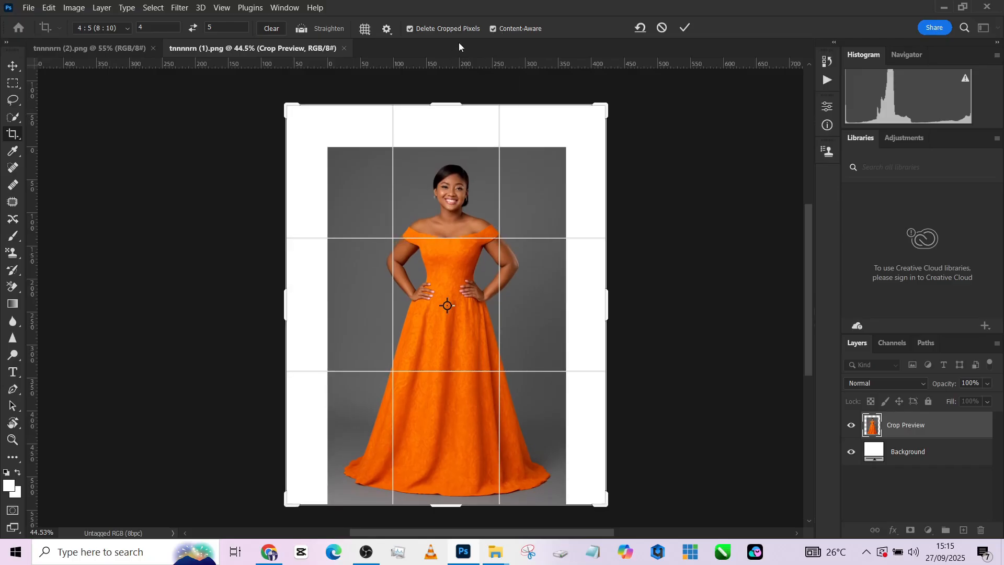
{"action": "left_click", "coordinate": [684, 27]}
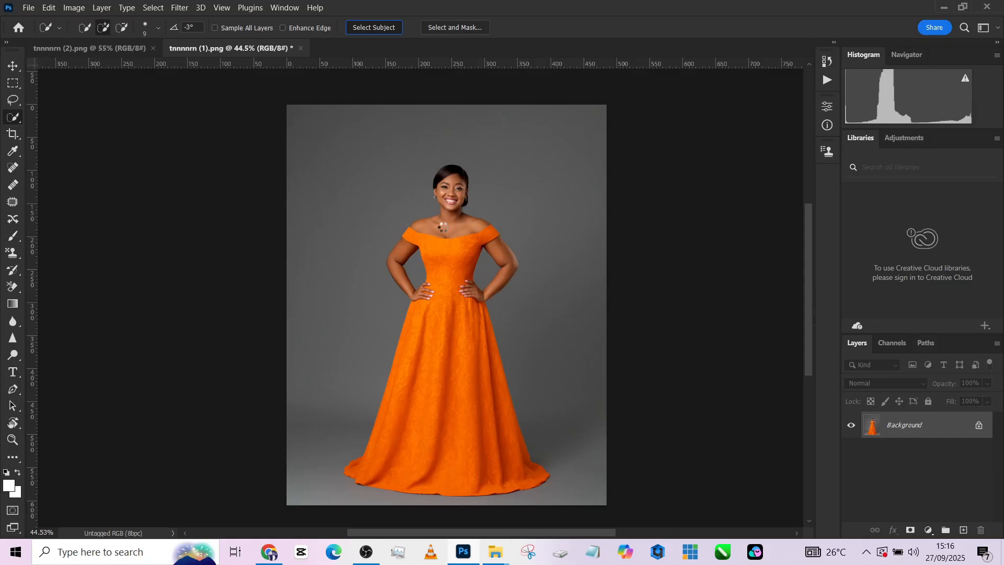
Step: Select the woman with Select Subject and duplicate the photo onto a new layer
{"action": "left_click", "coordinate": [373, 27]}
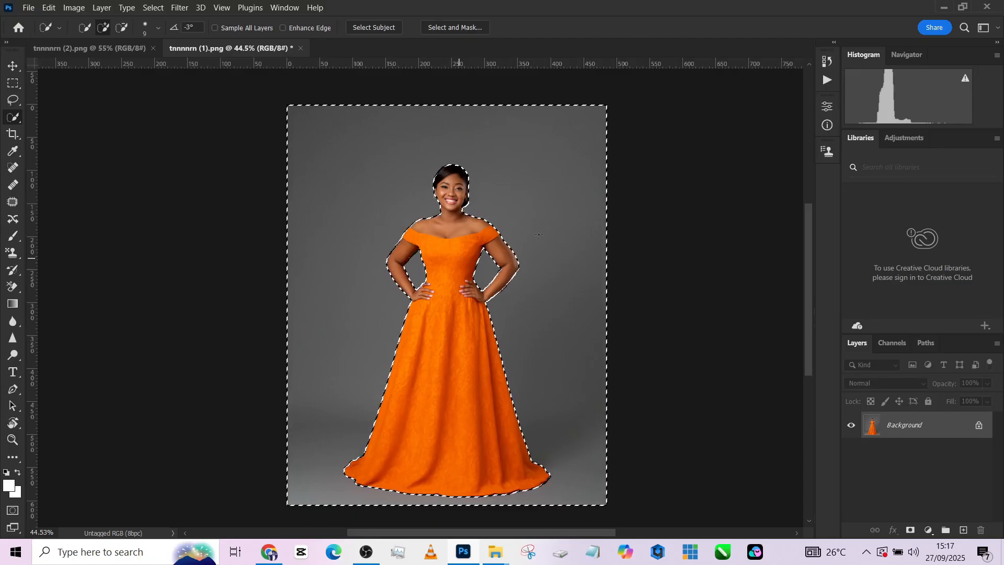
{"action": "key", "text": "ctrl+j"}
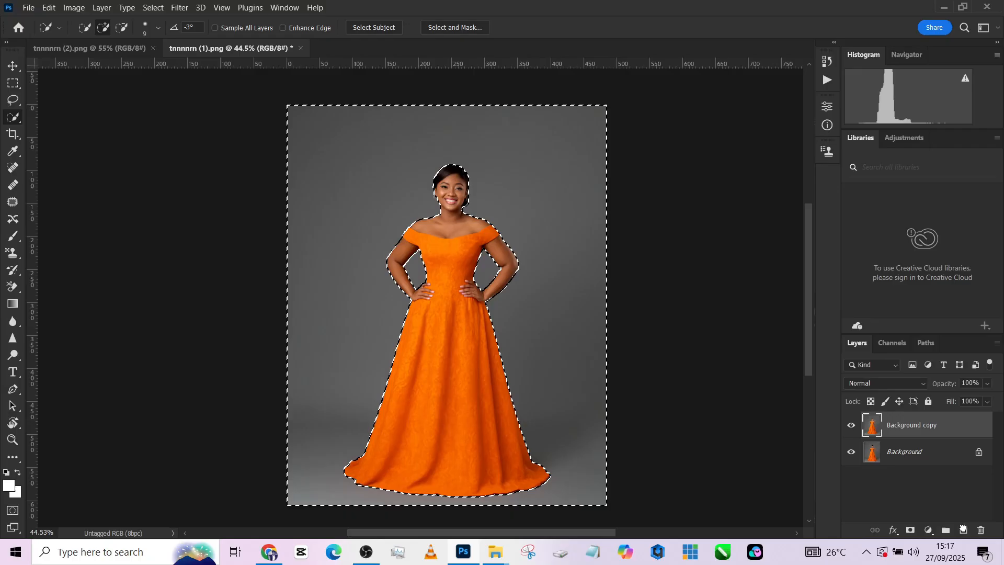
{"action": "right_click", "coordinate": [559, 239]}
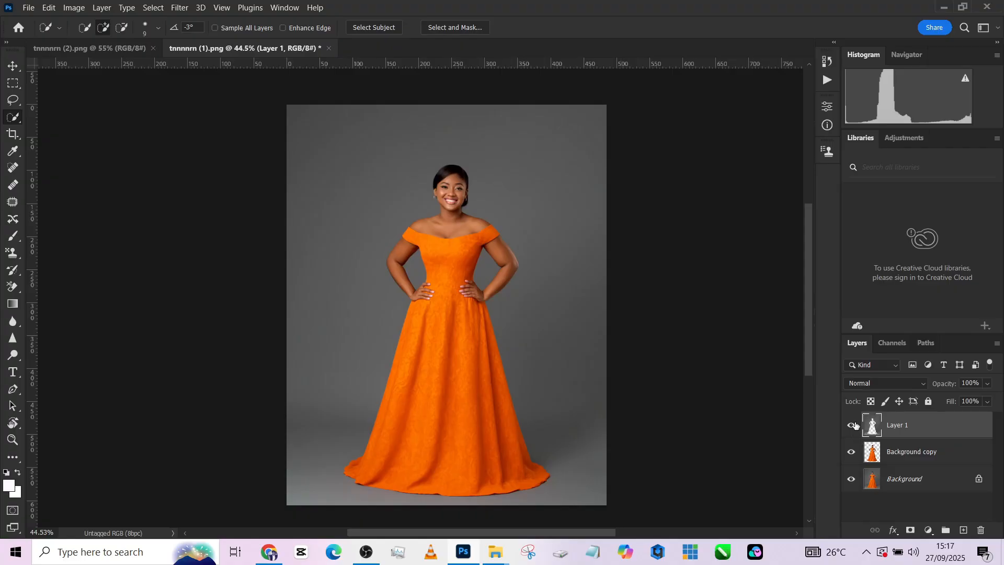
{"action": "left_click", "coordinate": [852, 425]}
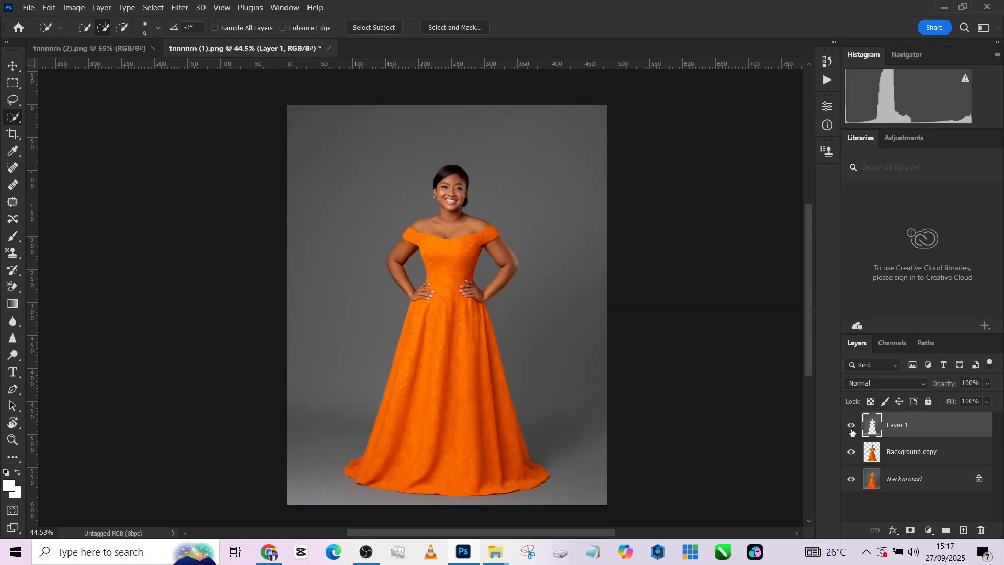
Step: Create the silhouette Layer 1 below the photo copy and select it, then return to the room photo
{"action": "left_click", "coordinate": [851, 452]}
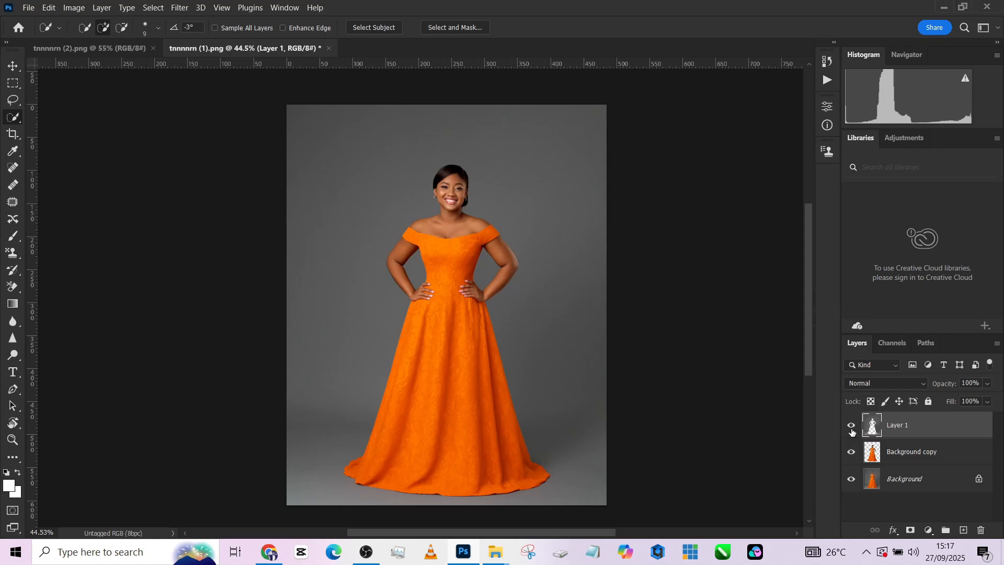
{"action": "double_click", "coordinate": [911, 452]}
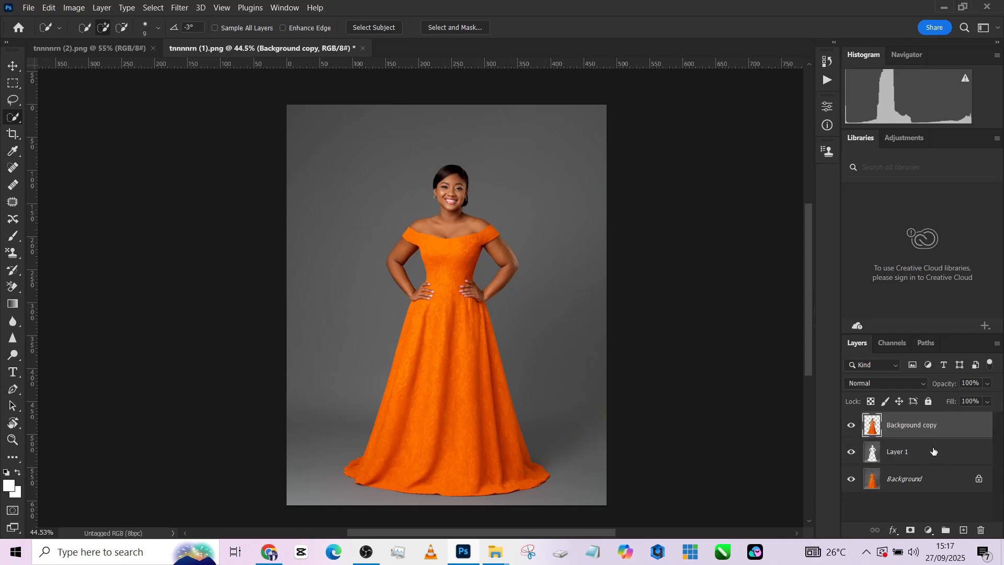
{"action": "left_click", "coordinate": [903, 452]}
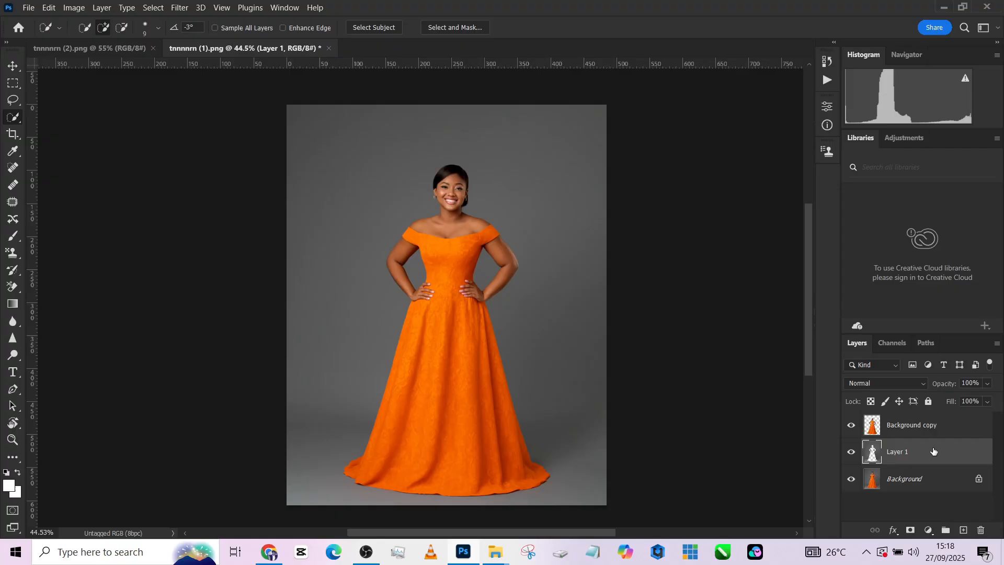
{"action": "left_click", "coordinate": [90, 48]}
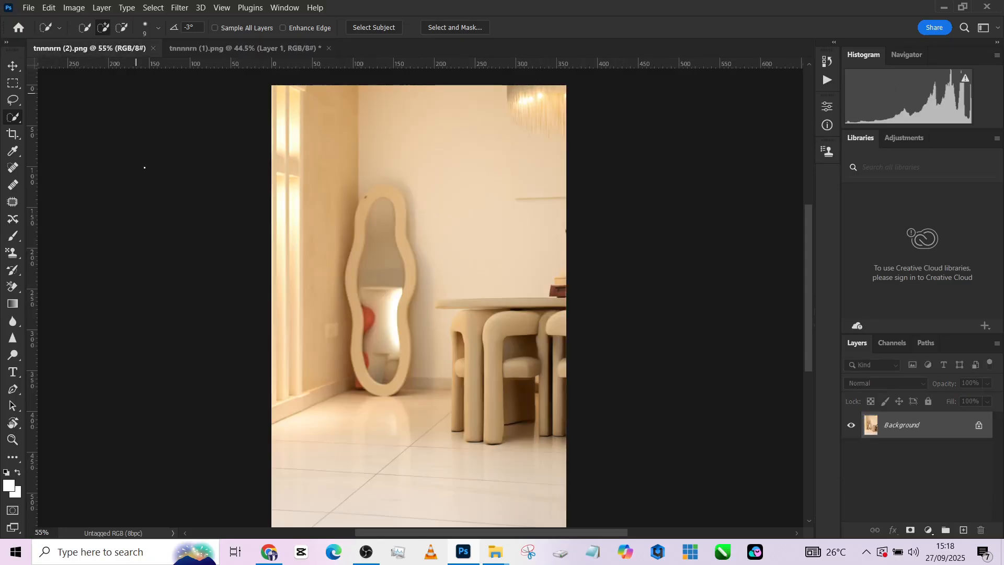
Step: Crop the interior room photo to a 4:5 portrait frame, removing the left white strip
{"action": "left_click", "coordinate": [13, 133]}
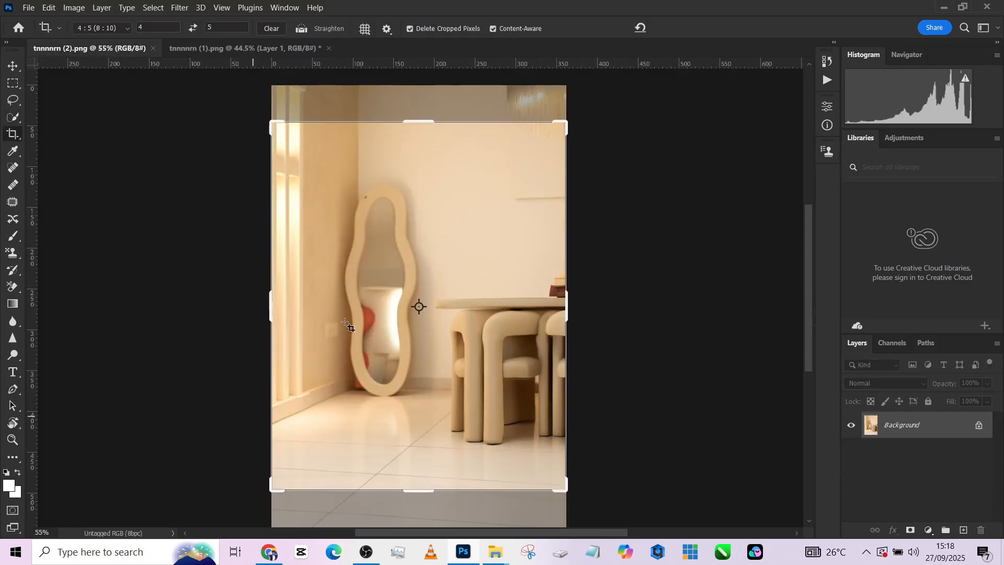
{"action": "left_click_drag", "start_coordinate": [271, 124], "coordinate": [261, 110]}
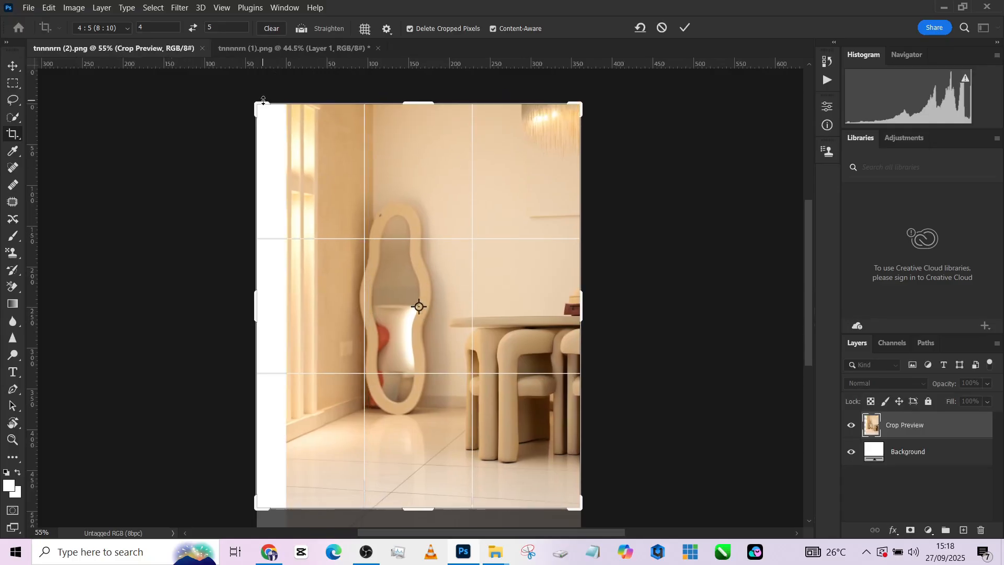
{"action": "mouse_move", "coordinate": [249, 498]}
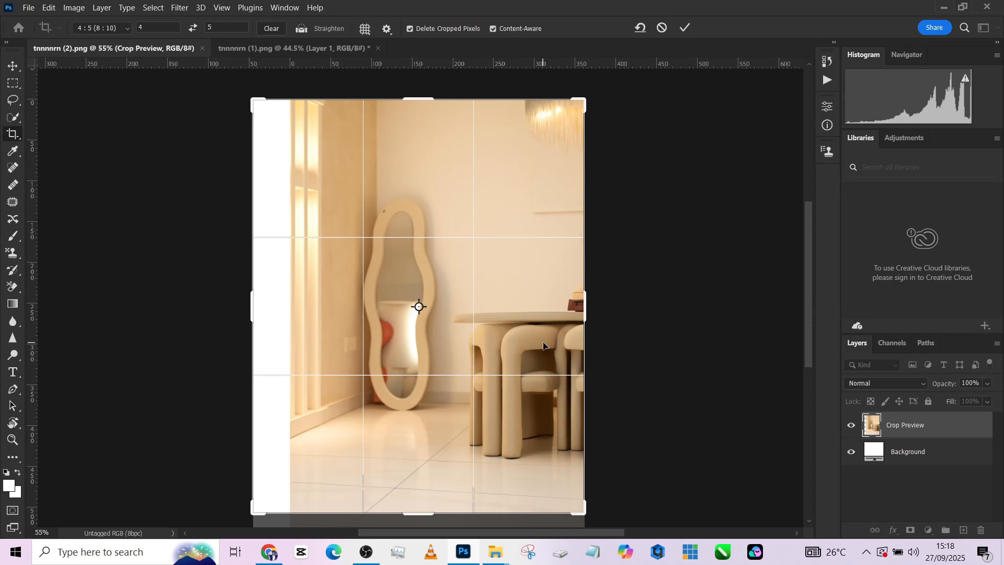
{"action": "mouse_move", "coordinate": [424, 285]}
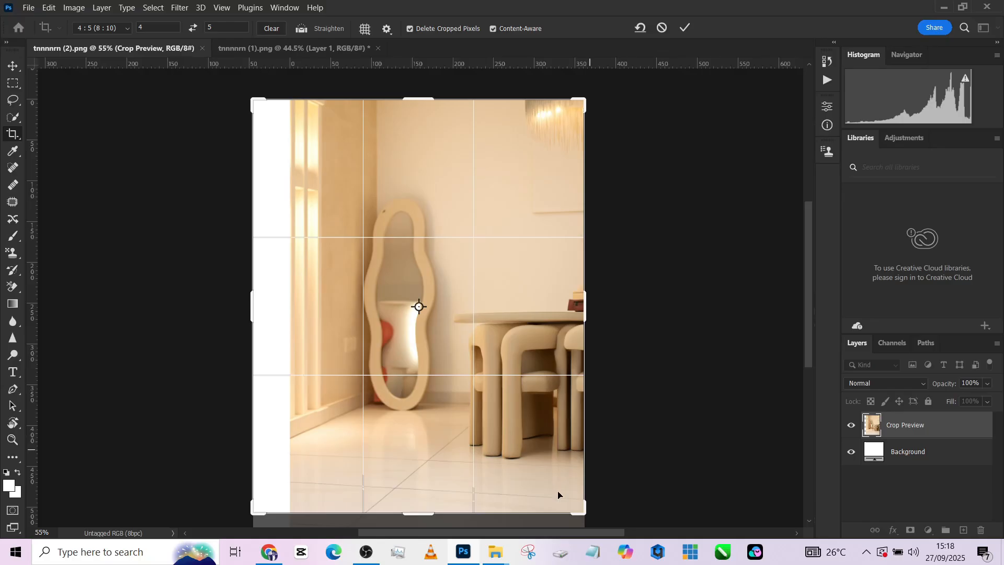
{"action": "mouse_move", "coordinate": [554, 235]}
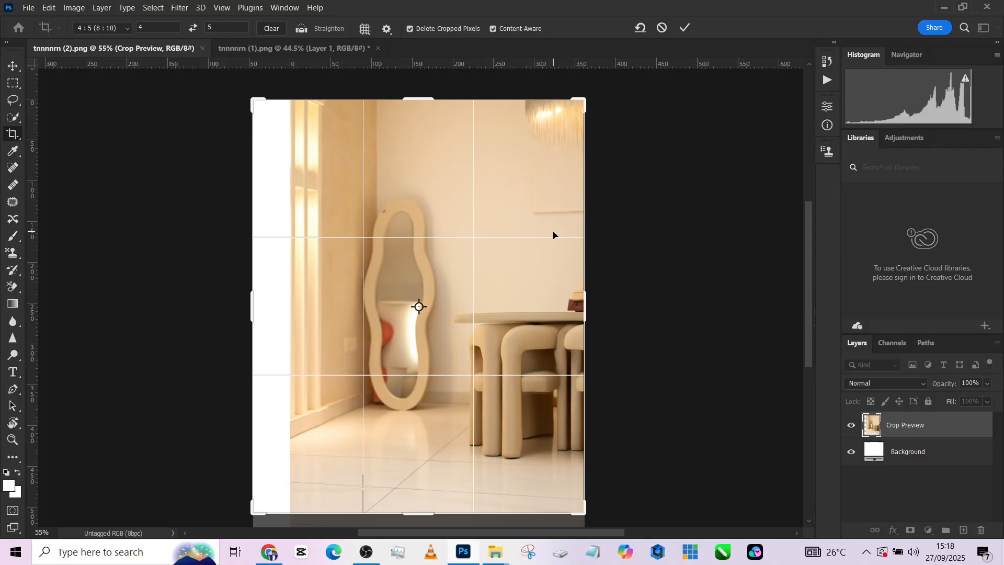
{"action": "mouse_move", "coordinate": [286, 293]}
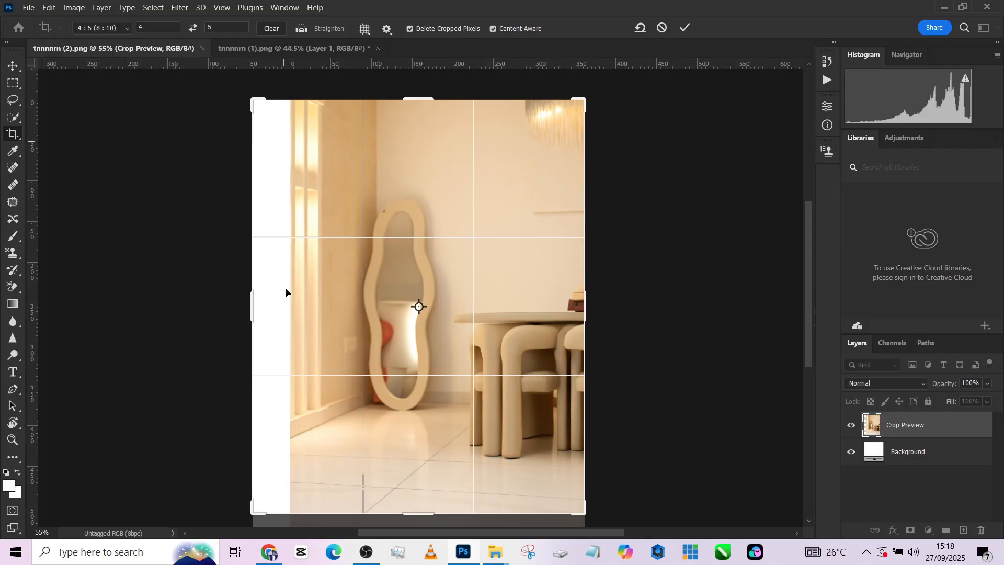
{"action": "mouse_move", "coordinate": [327, 258]}
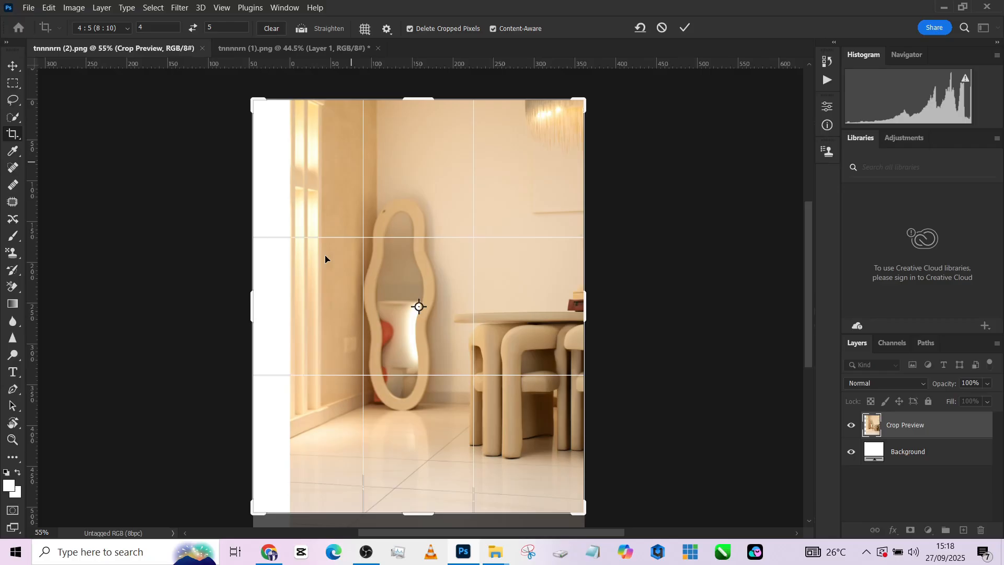
{"action": "mouse_move", "coordinate": [302, 327]}
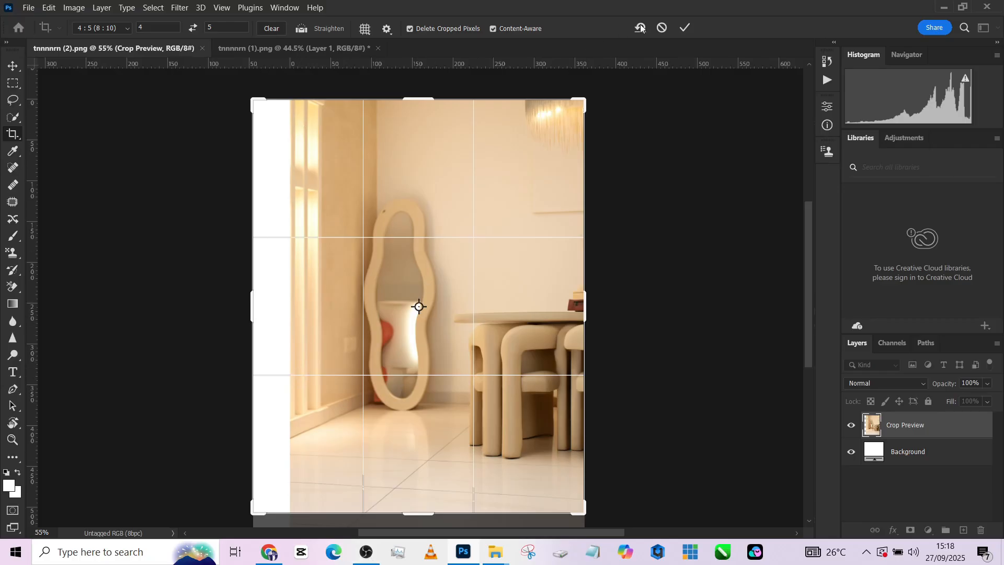
{"action": "left_click", "coordinate": [684, 27]}
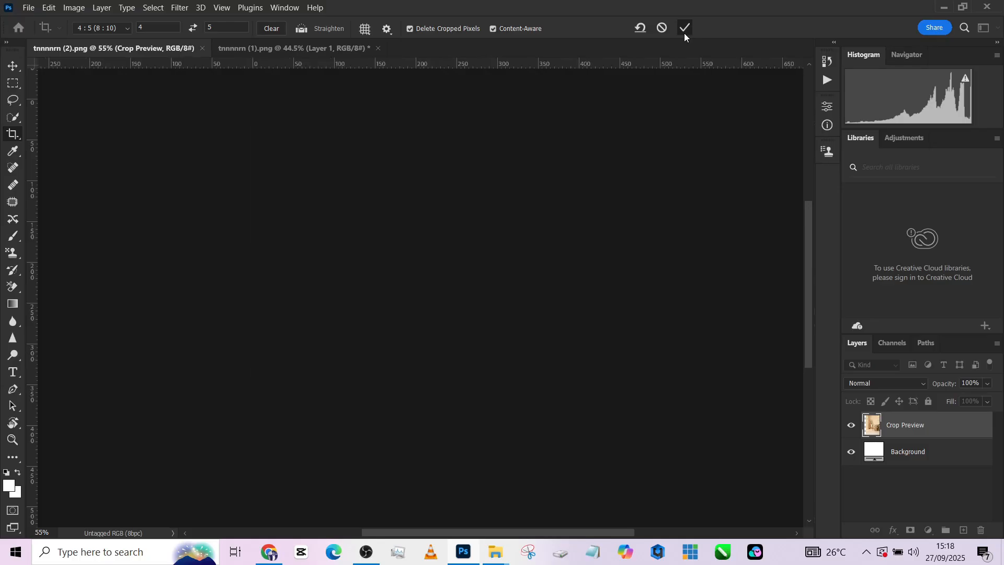
{"action": "left_click", "coordinate": [684, 27]}
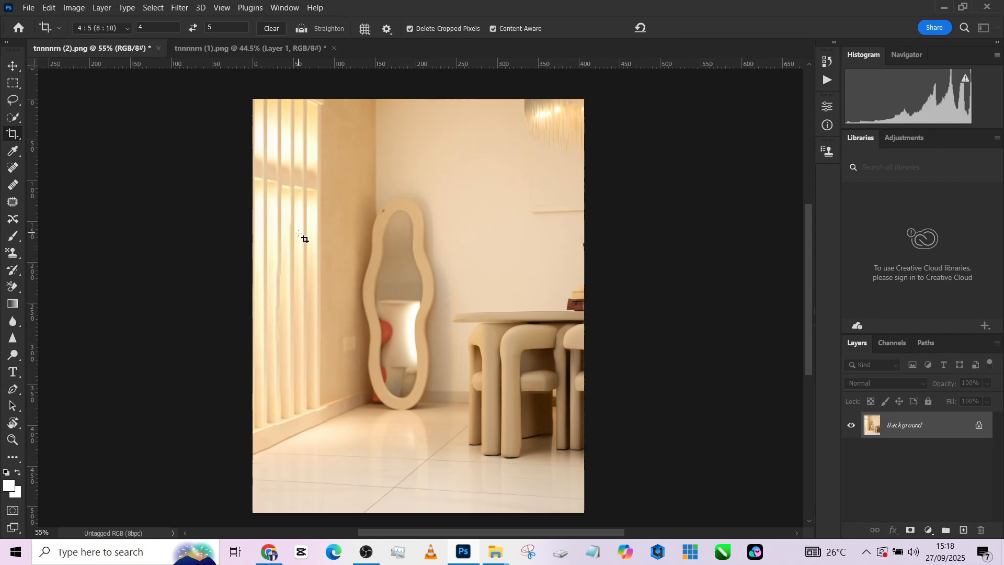
{"action": "mouse_move", "coordinate": [368, 496]}
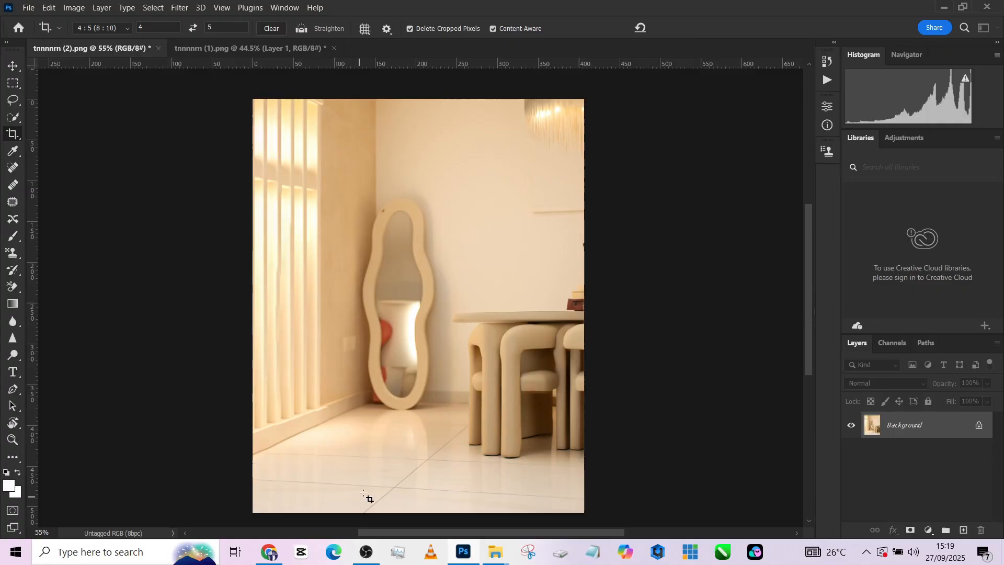
{"action": "mouse_move", "coordinate": [281, 256]}
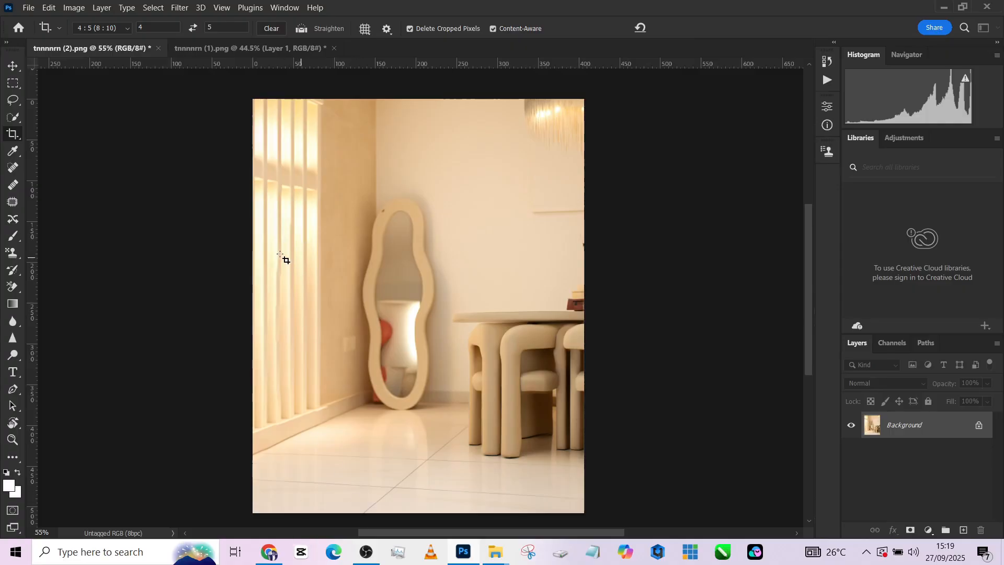
{"action": "mouse_move", "coordinate": [314, 220]}
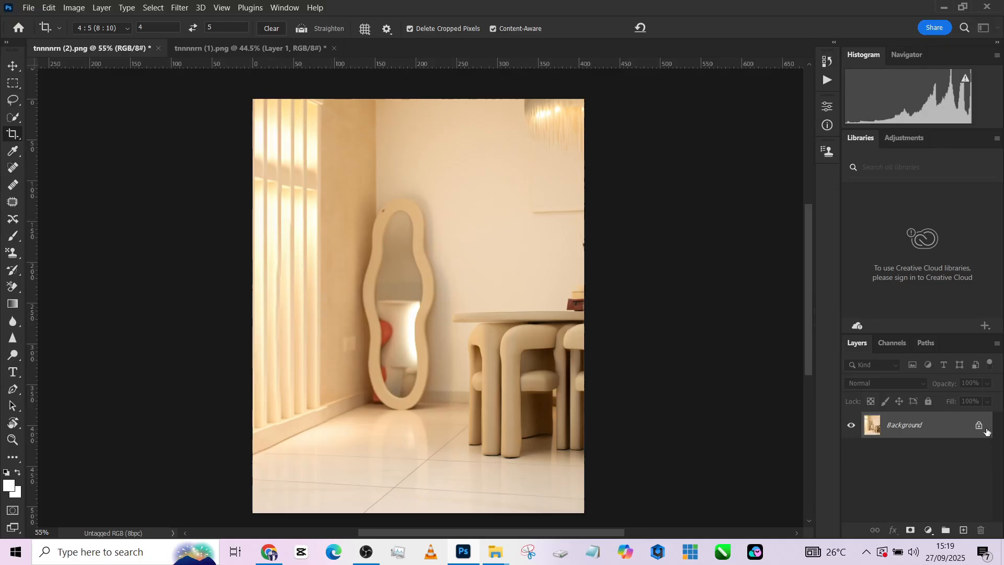
Step: Unlock the interior Background layer and move it into the gown document behind the woman
{"action": "double_click", "coordinate": [904, 425]}
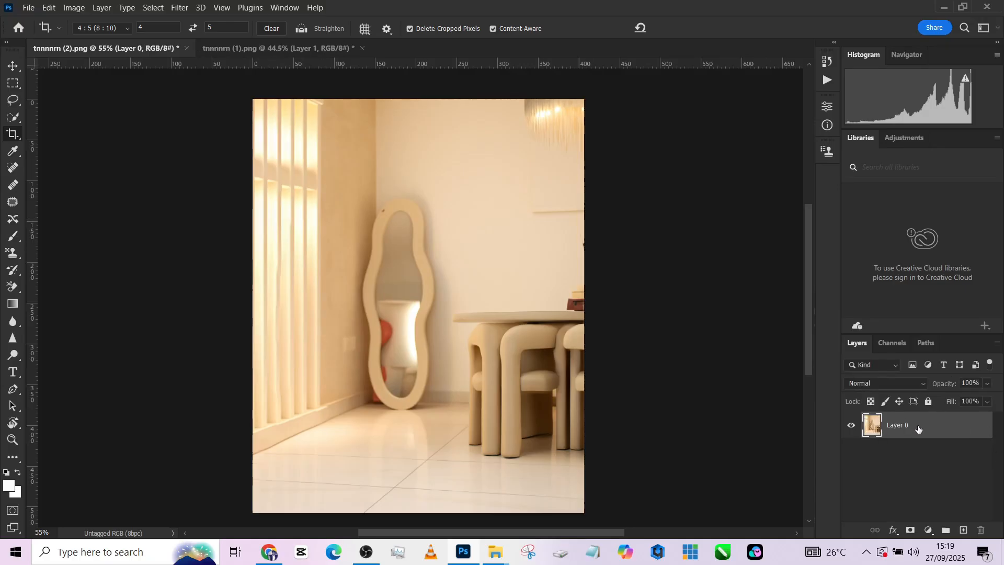
{"action": "left_click", "coordinate": [13, 66]}
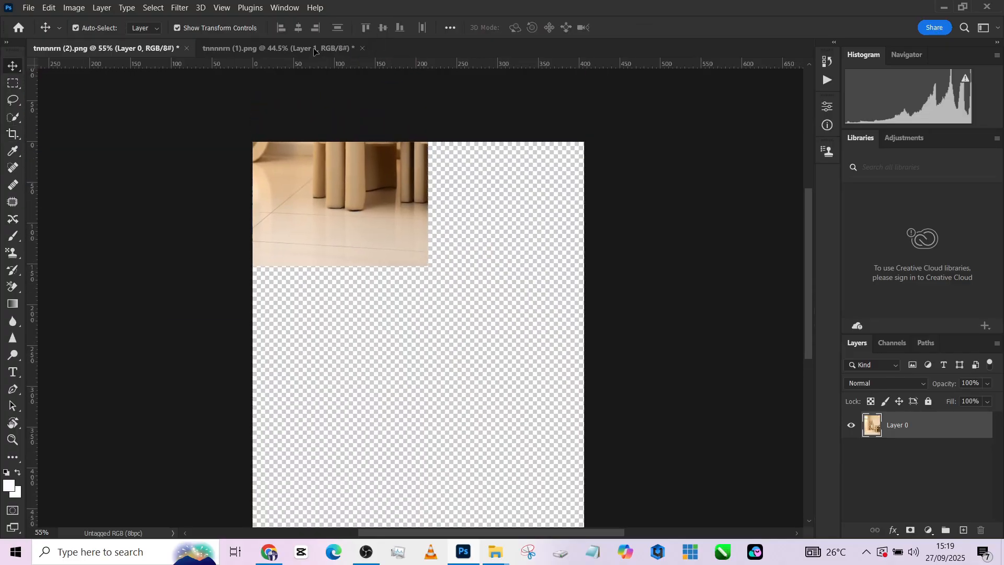
{"action": "left_click", "coordinate": [275, 49]}
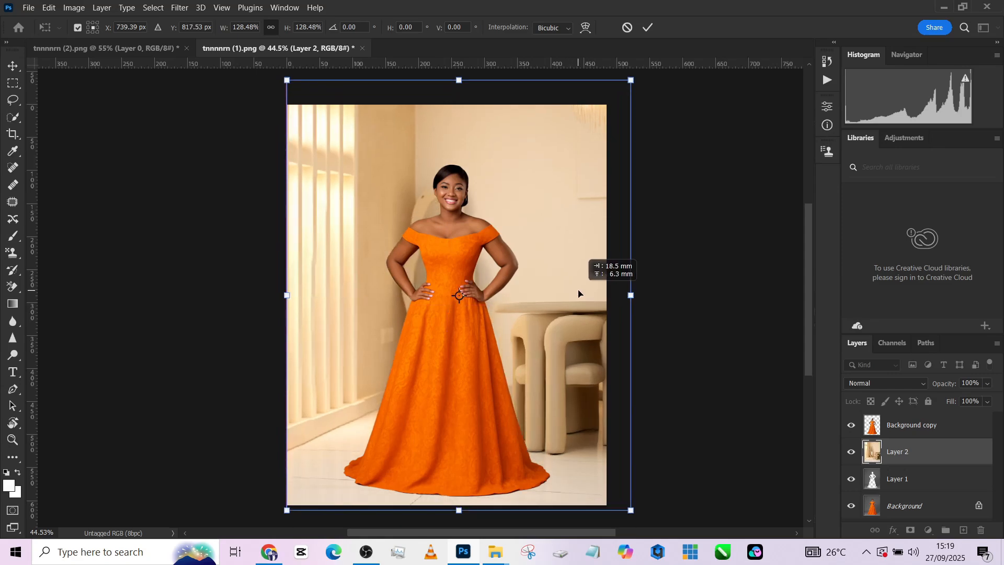
{"action": "mouse_move", "coordinate": [559, 314]}
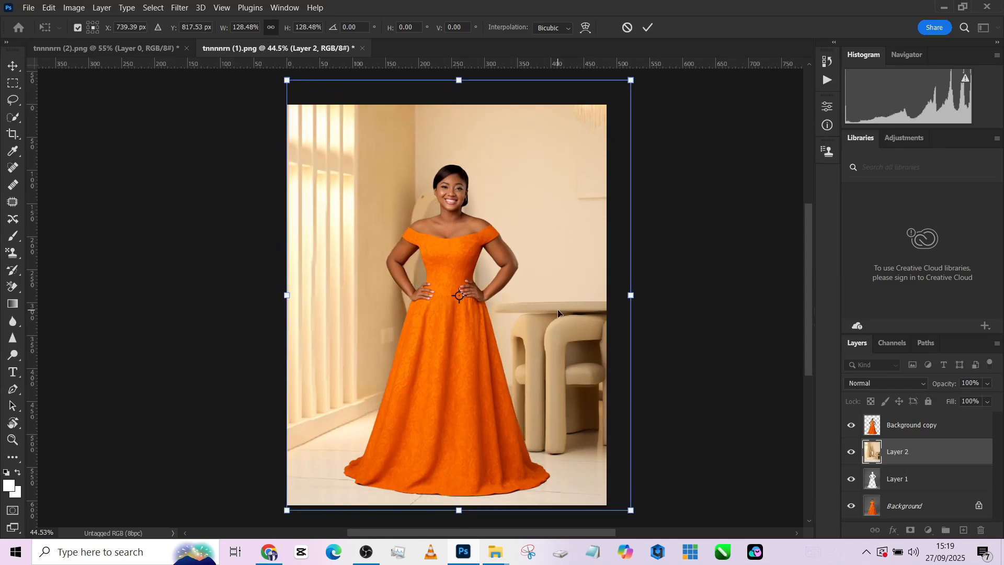
Step: Free Transform the interior down to fill the canvas and commit, then target the top layer
{"action": "left_click", "coordinate": [648, 27]}
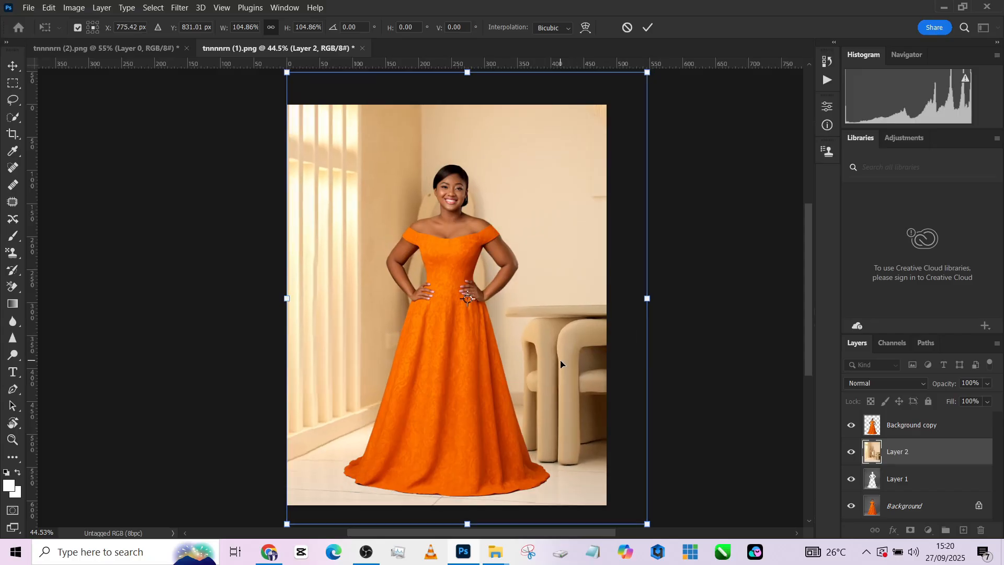
{"action": "left_click", "coordinate": [647, 27]}
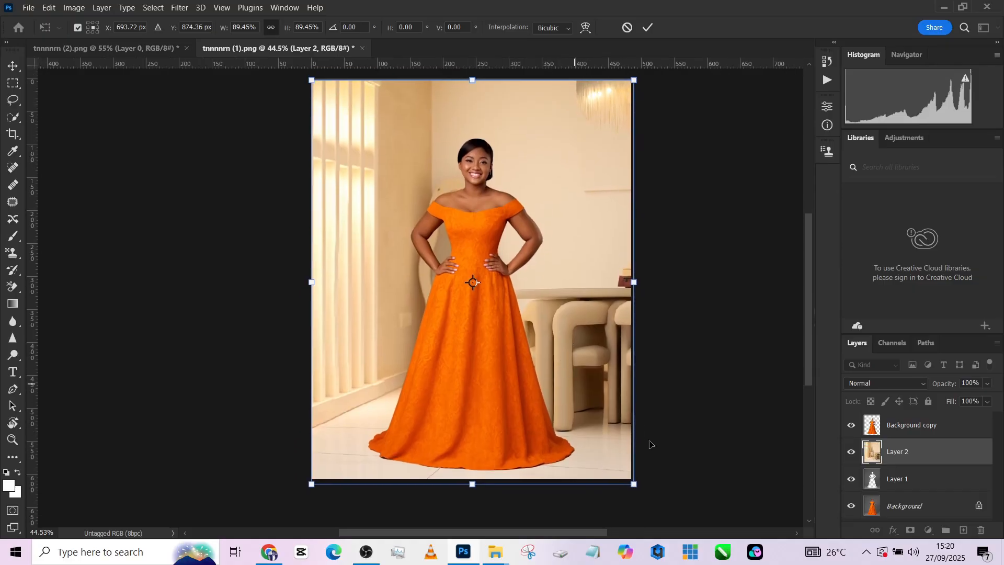
{"action": "left_click", "coordinate": [647, 27]}
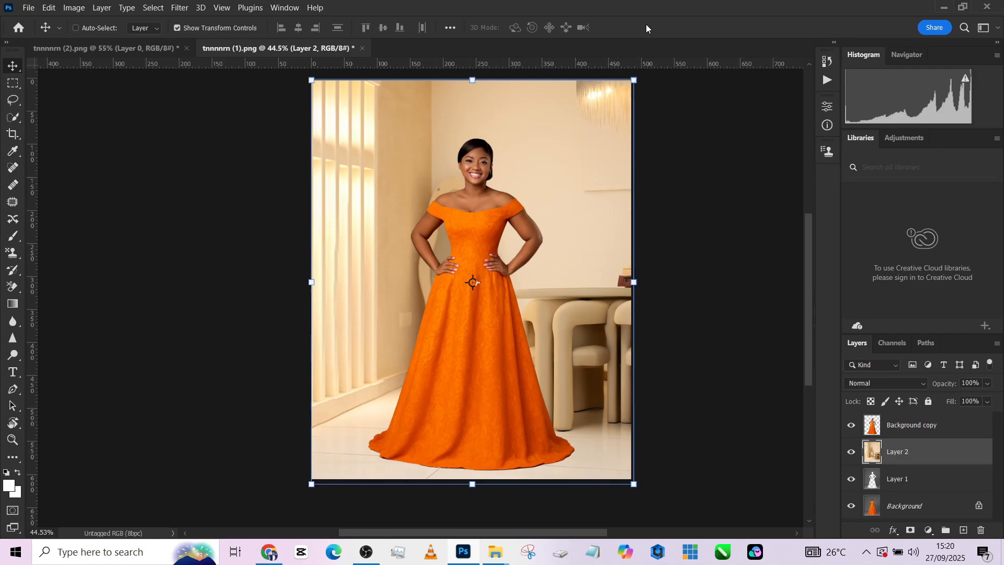
{"action": "mouse_move", "coordinate": [952, 424]}
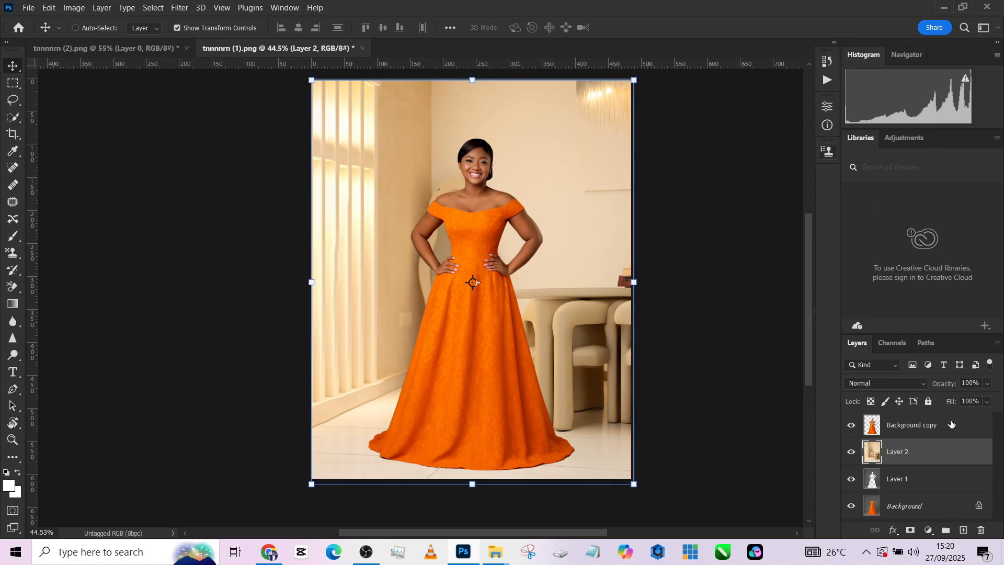
{"action": "left_click", "coordinate": [911, 424]}
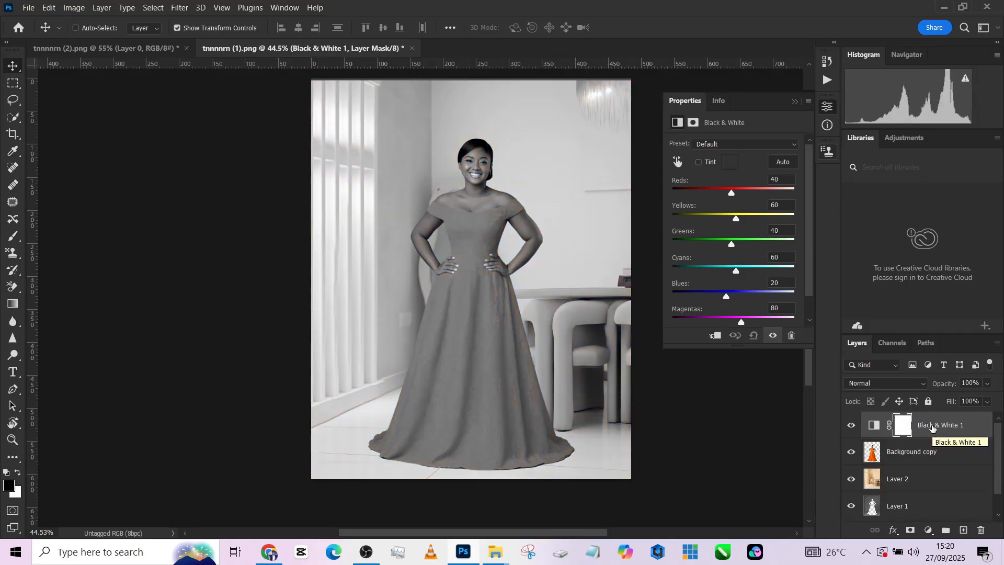
{"action": "mouse_move", "coordinate": [332, 180]}
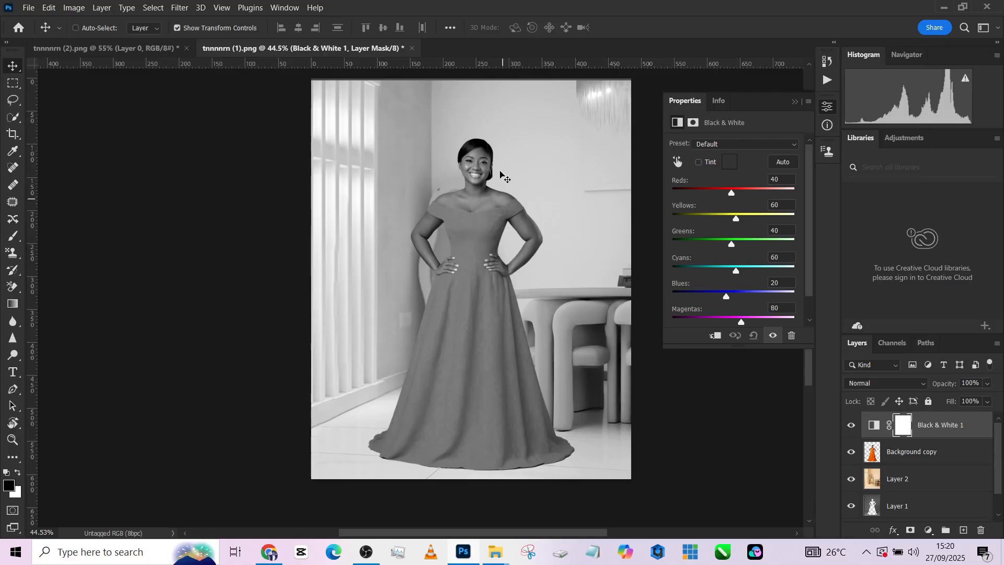
{"action": "mouse_move", "coordinate": [554, 121]}
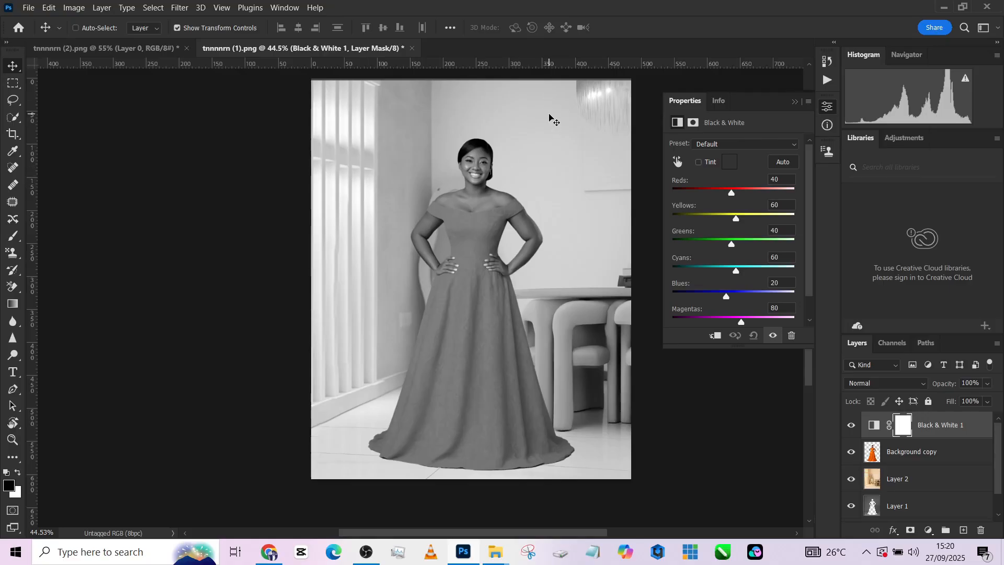
{"action": "mouse_move", "coordinate": [914, 483]}
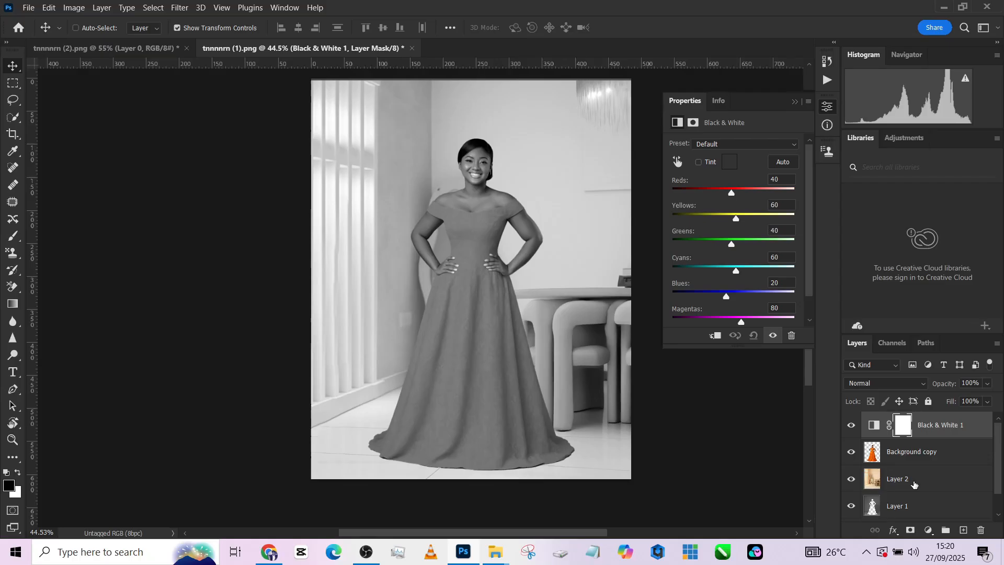
Step: Select the interior Layer 2 for a new adjustment while previewing in black and white
{"action": "left_click", "coordinate": [896, 478]}
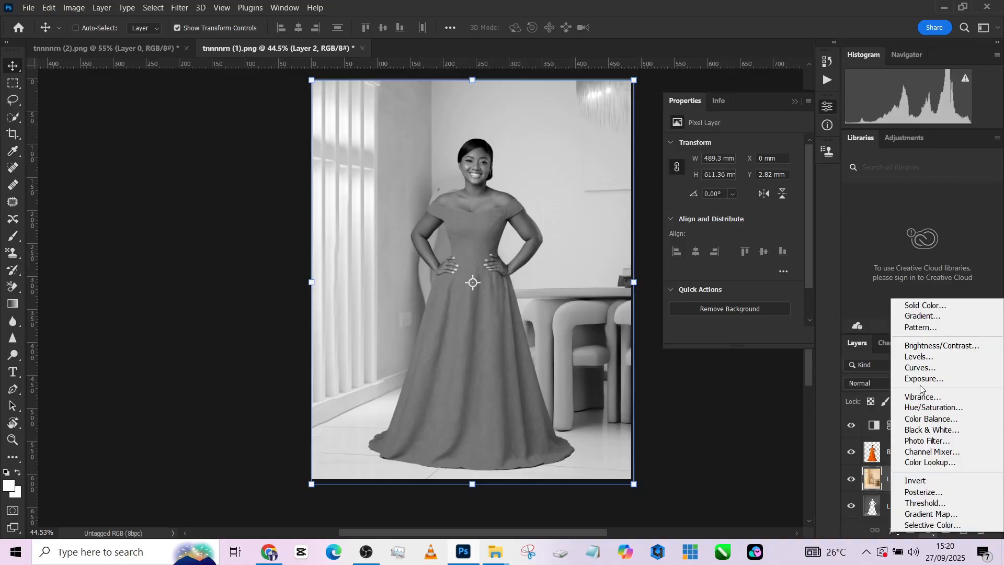
Step: Add a darkening Curves adjustment above the interior and hide the Black & White preview
{"action": "left_click", "coordinate": [920, 367]}
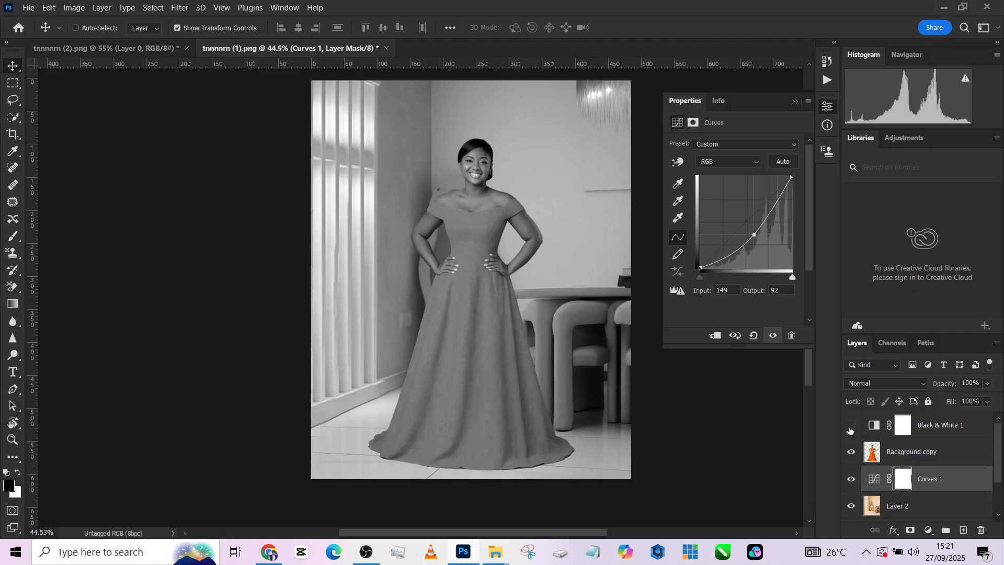
{"action": "left_click", "coordinate": [850, 428]}
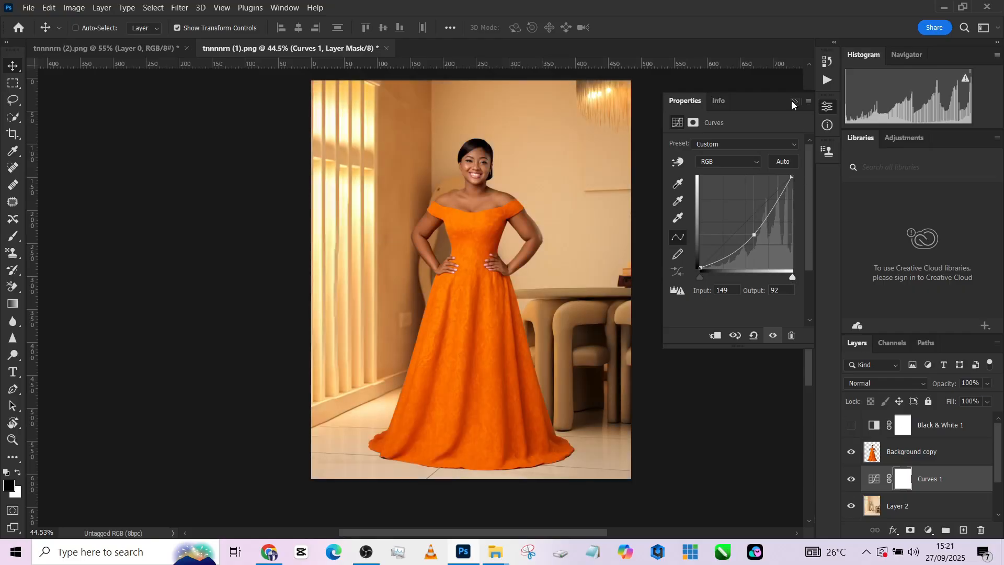
{"action": "left_click", "coordinate": [794, 103]}
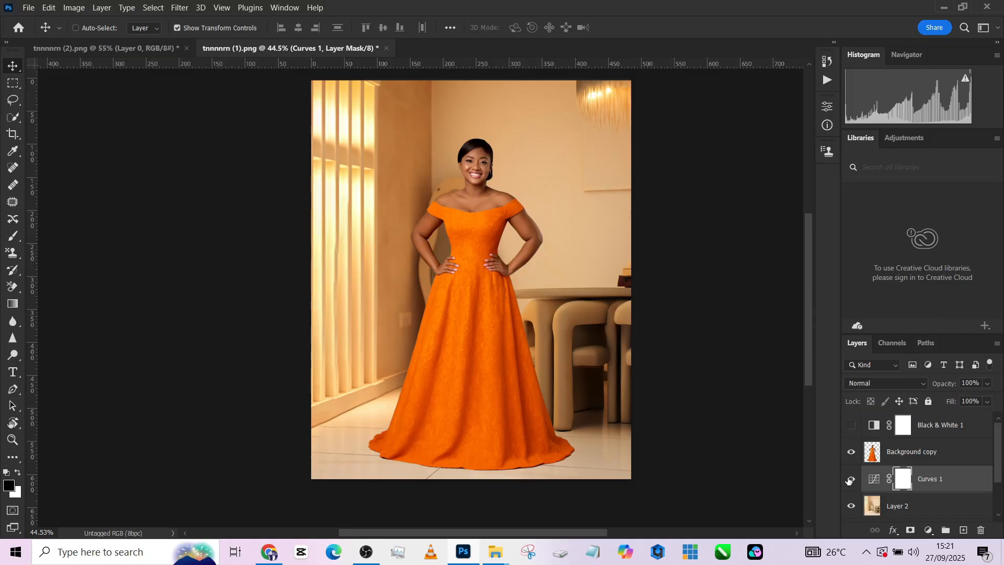
Step: Toggle Curves 1 off and on to compare, leaving it switched on
{"action": "left_click", "coordinate": [851, 478]}
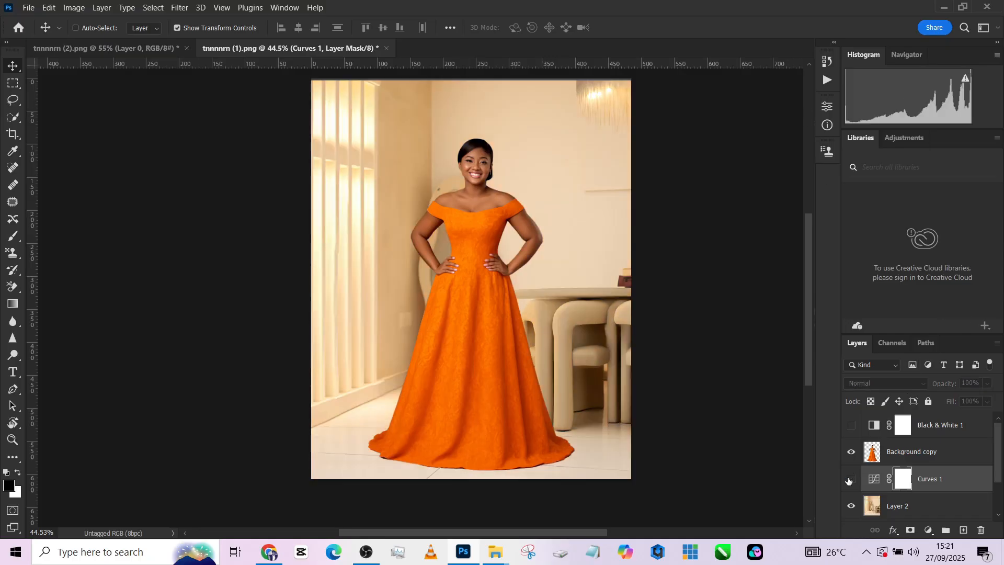
{"action": "left_click", "coordinate": [851, 481]}
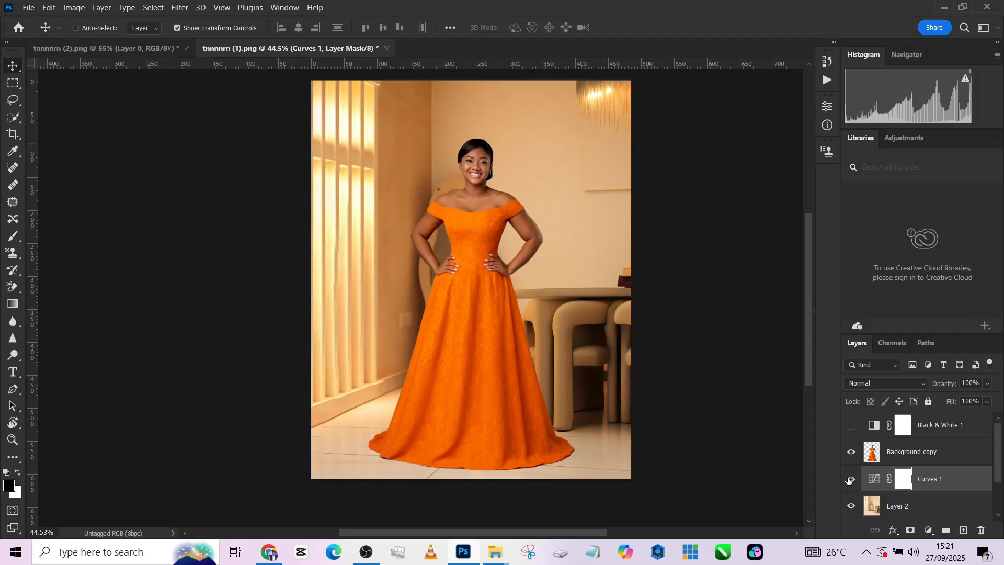
{"action": "left_click", "coordinate": [851, 478]}
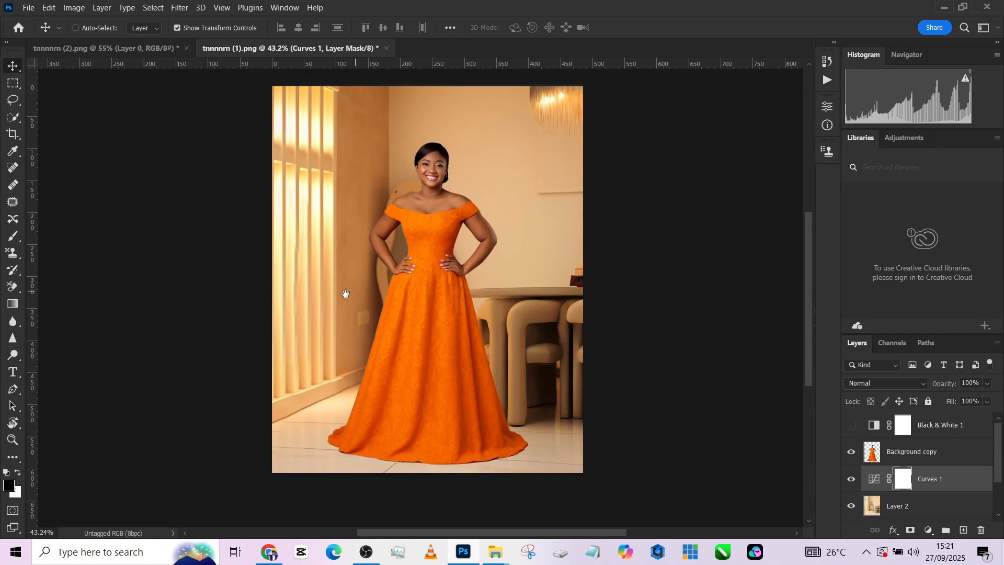
Step: Flip the lower woman copy vertically and place it beneath the gown's hem as a floor reflection
{"action": "left_click", "coordinate": [911, 452]}
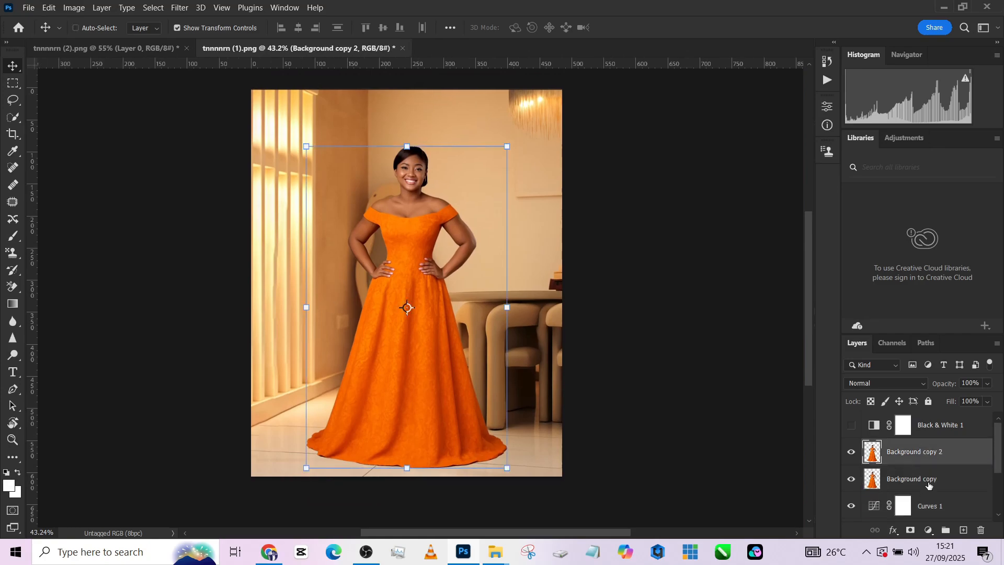
{"action": "right_click", "coordinate": [407, 308]}
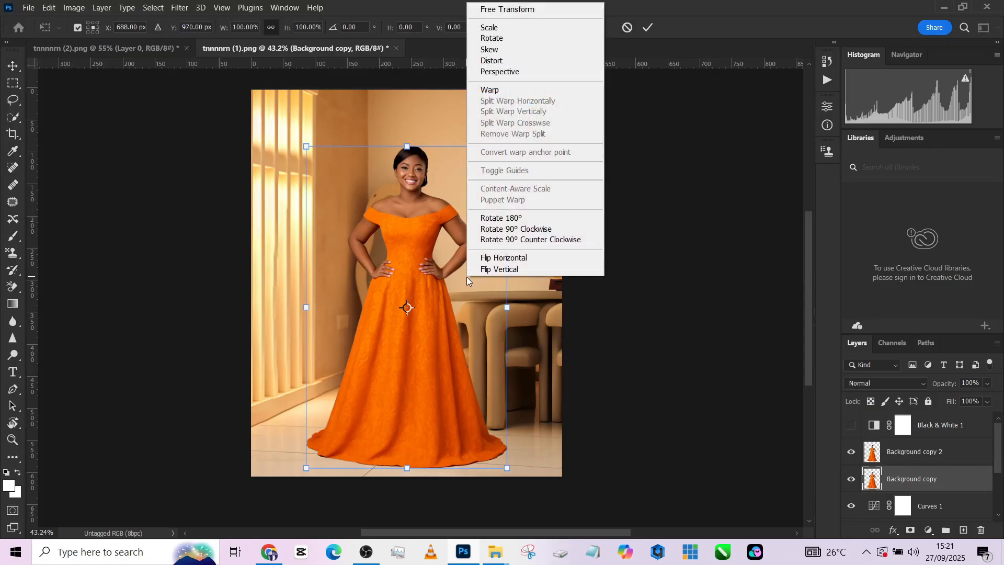
{"action": "left_click", "coordinate": [499, 269]}
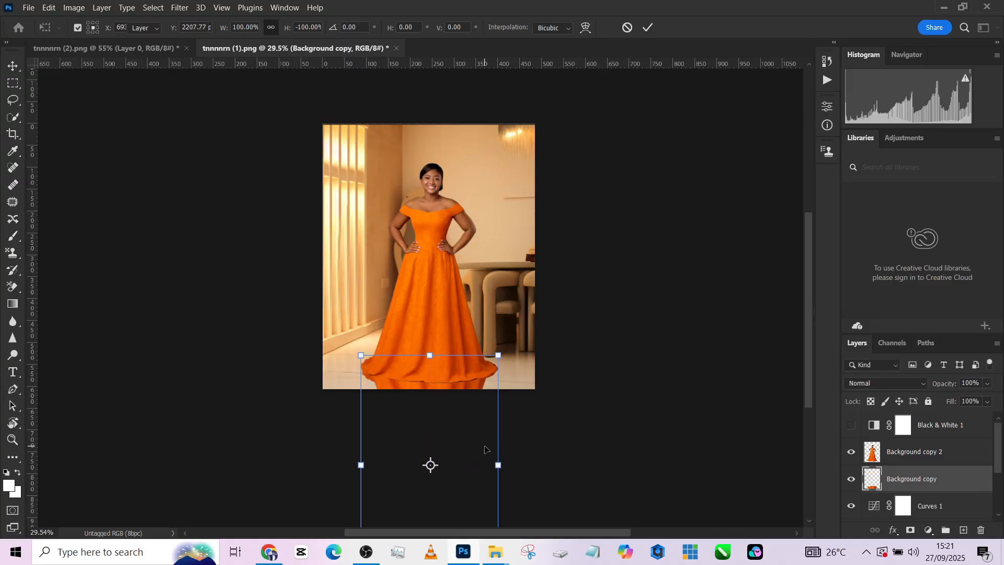
{"action": "left_click", "coordinate": [647, 28]}
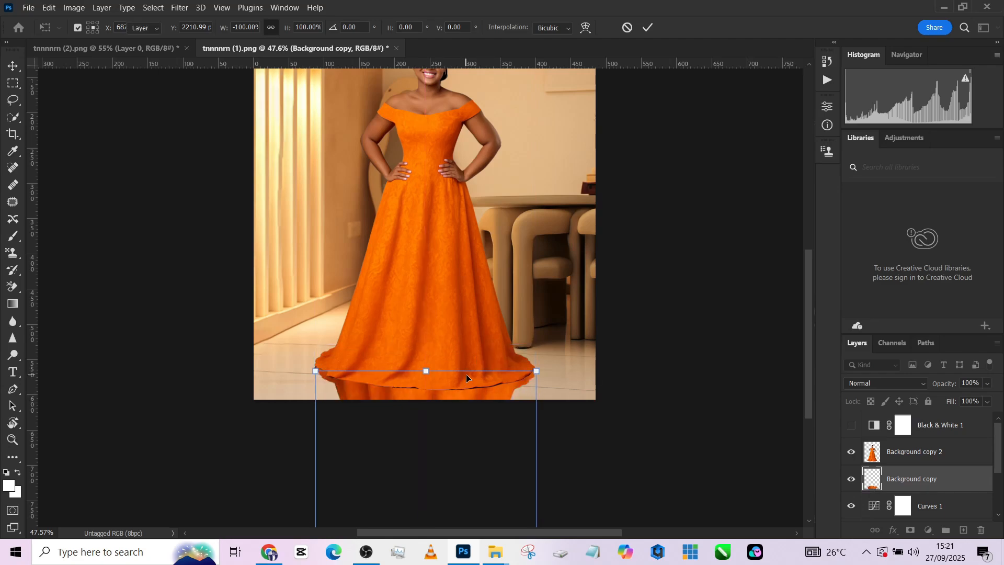
{"action": "left_click", "coordinate": [648, 28]}
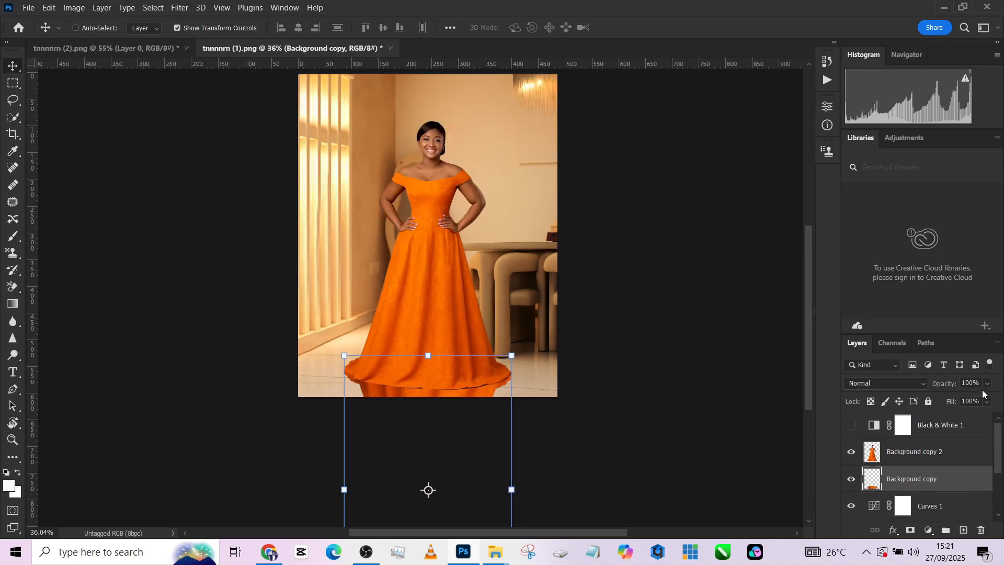
Step: Blend the reflection layer in Soft Light at 60% opacity
{"action": "left_click", "coordinate": [886, 383]}
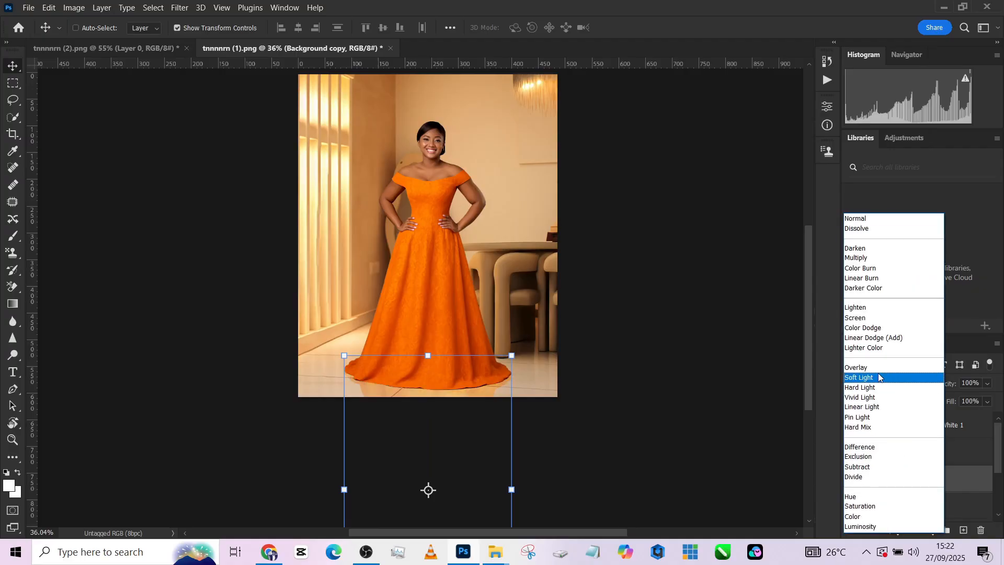
{"action": "left_click", "coordinate": [855, 367]}
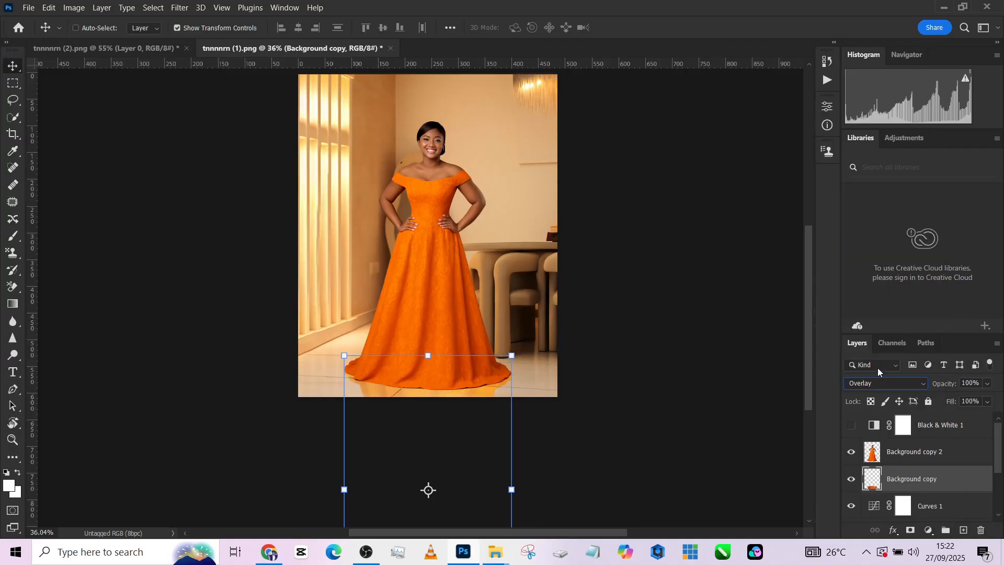
{"action": "left_click", "coordinate": [885, 383]}
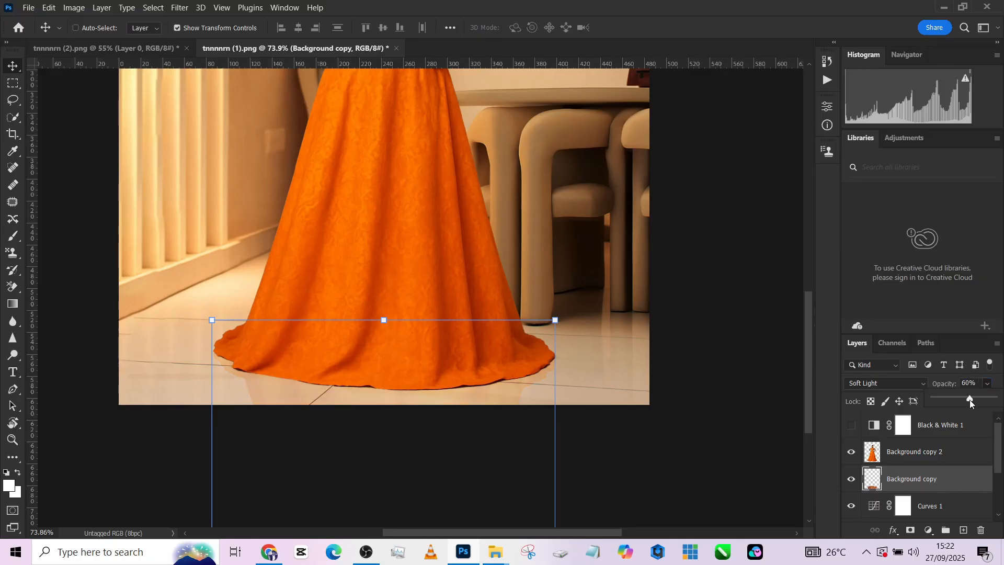
{"action": "left_click", "coordinate": [11, 84]}
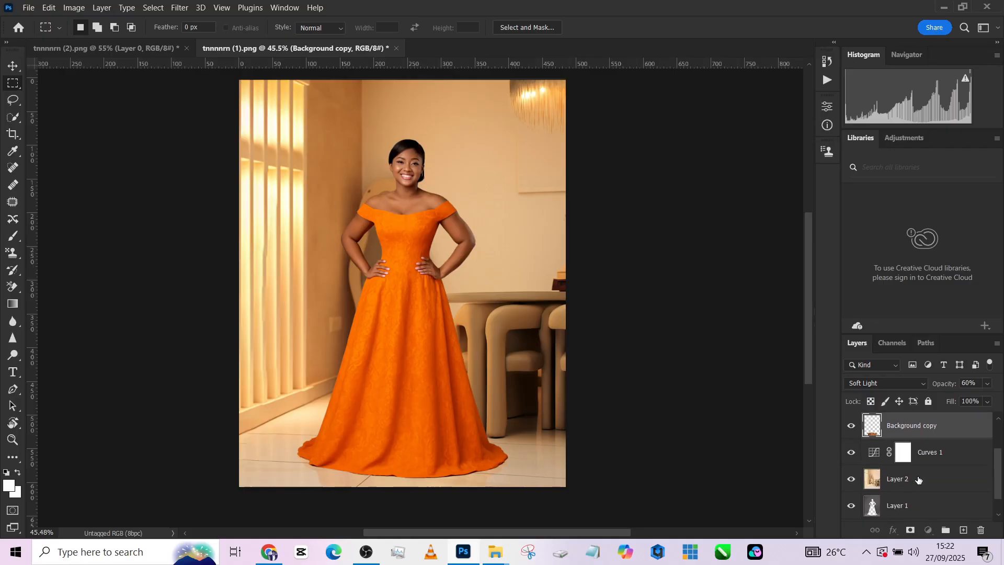
Step: Try the room Layer 2 in Overlay and hide Curves 1 to compare
{"action": "left_click", "coordinate": [896, 478]}
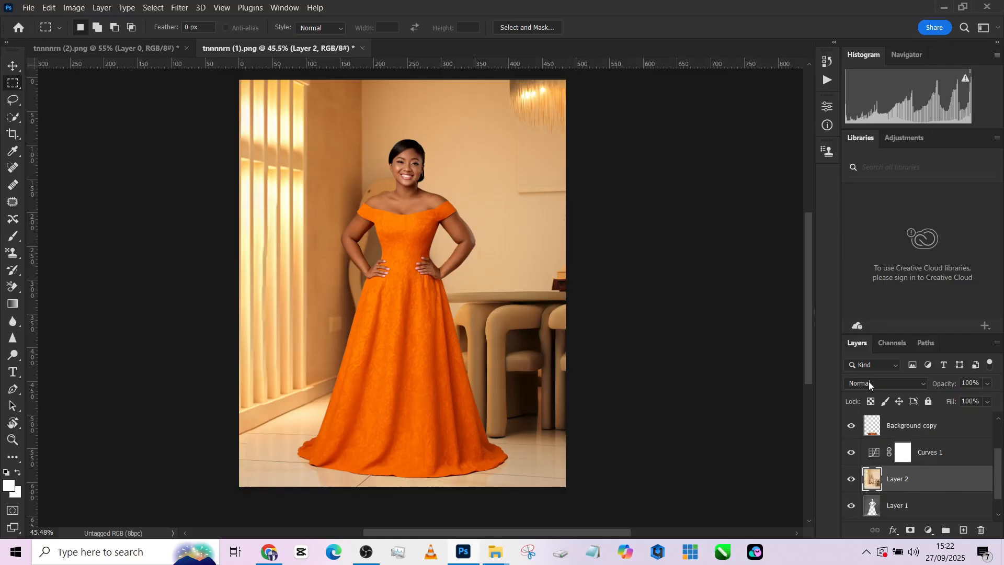
{"action": "left_click", "coordinate": [886, 382]}
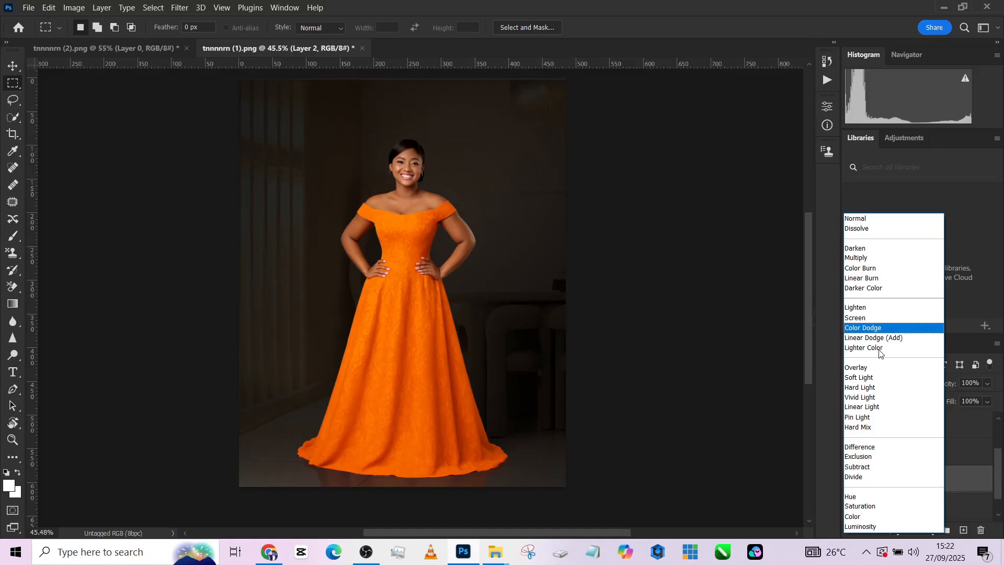
{"action": "left_click", "coordinate": [856, 368]}
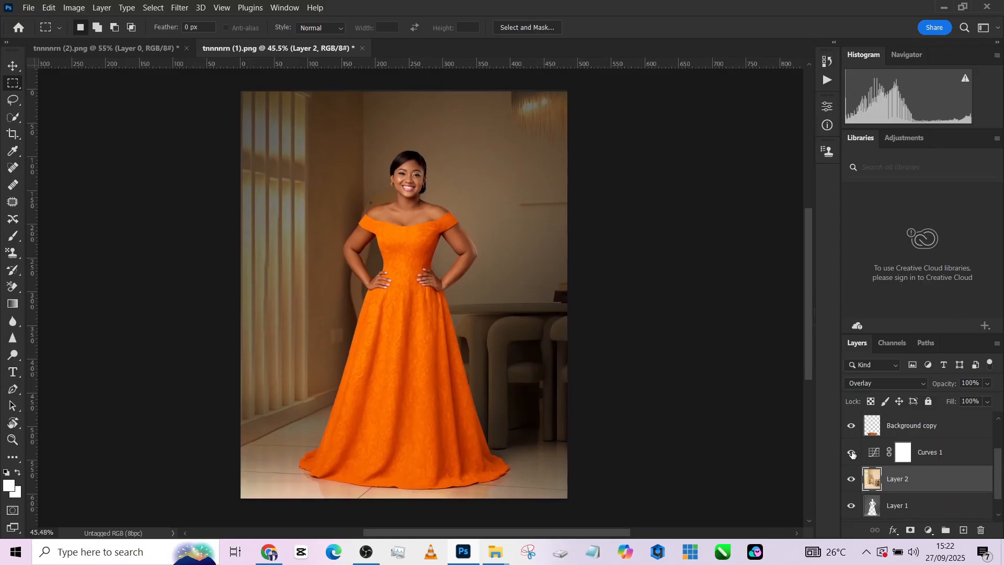
{"action": "left_click", "coordinate": [852, 451]}
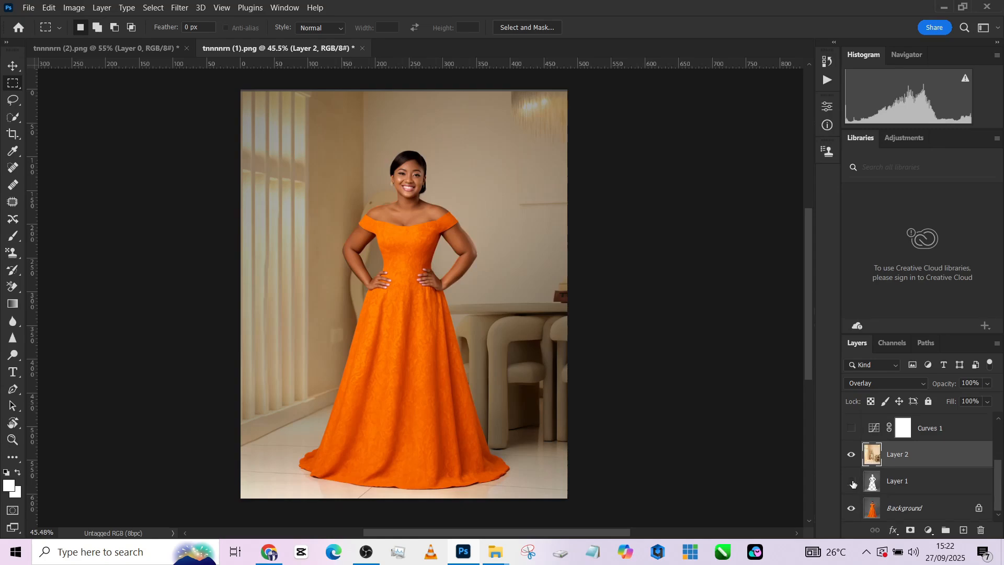
Step: Return the room layer to Normal blending and duplicate Layer 1
{"action": "left_click", "coordinate": [852, 481]}
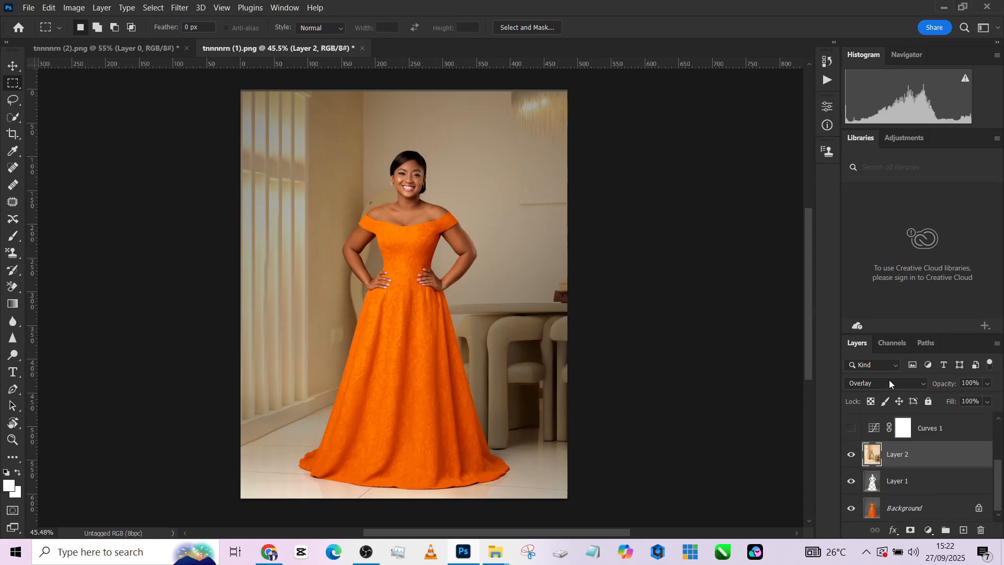
{"action": "left_click", "coordinate": [886, 382]}
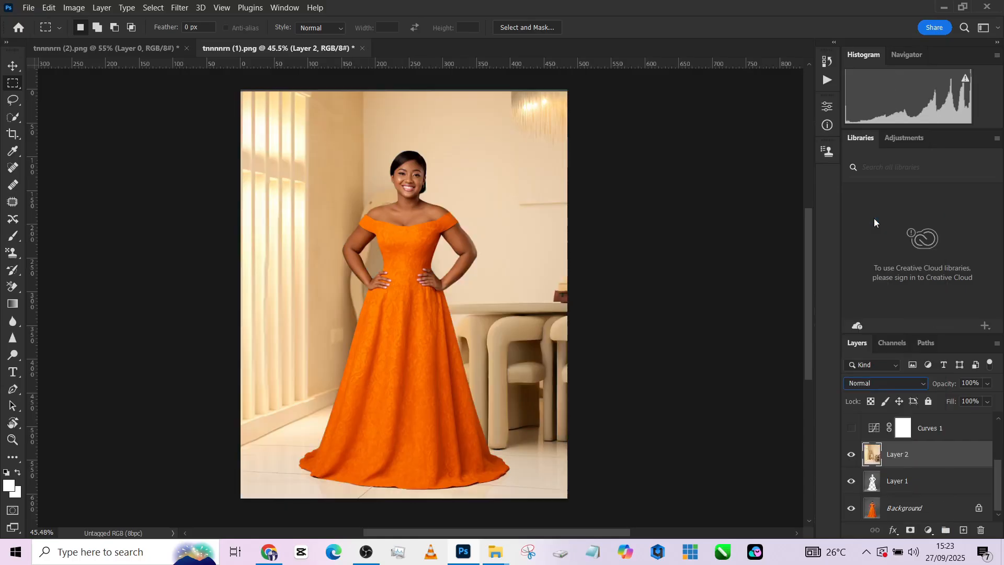
{"action": "left_click", "coordinate": [851, 428]}
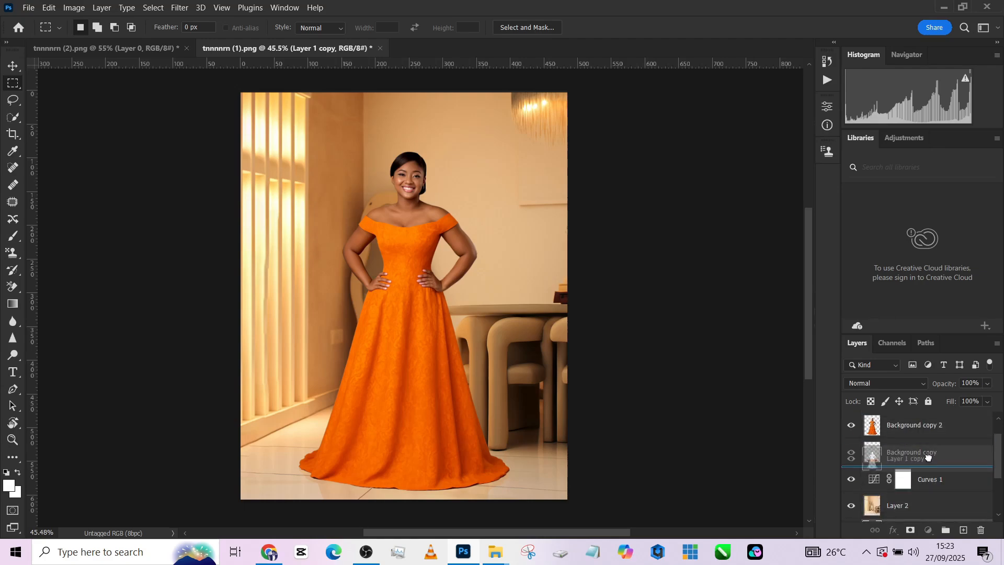
Step: Move Layer 1 copy above Curves 1 and blend it in Overlay after previewing Multiply and Hard Light
{"action": "left_click", "coordinate": [851, 452]}
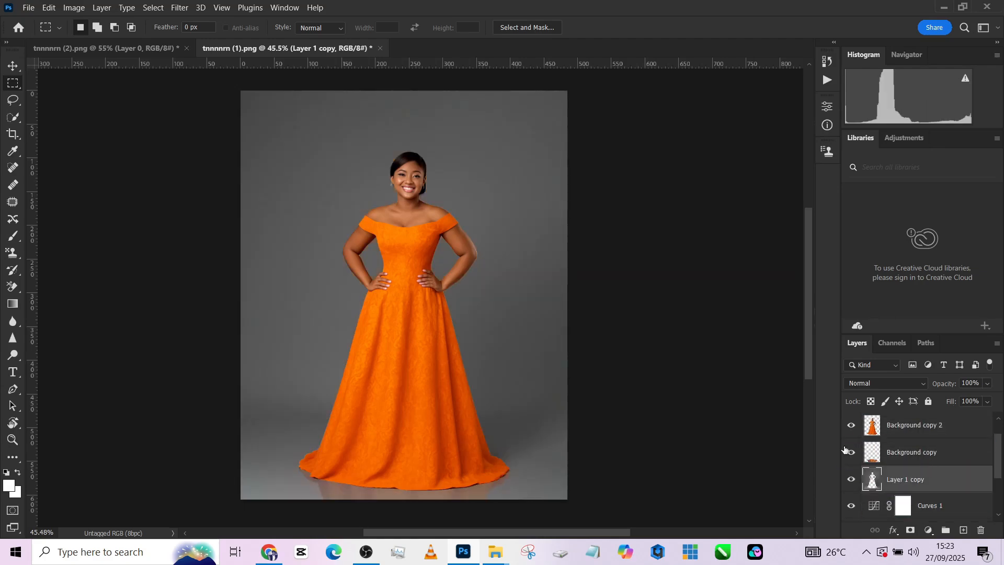
{"action": "left_click", "coordinate": [883, 383]}
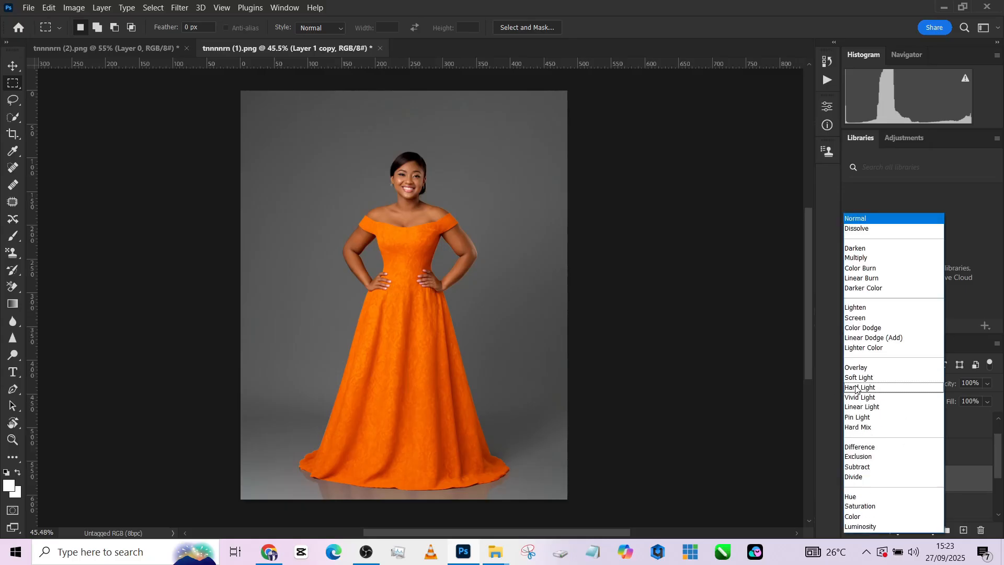
{"action": "left_click", "coordinate": [856, 367]}
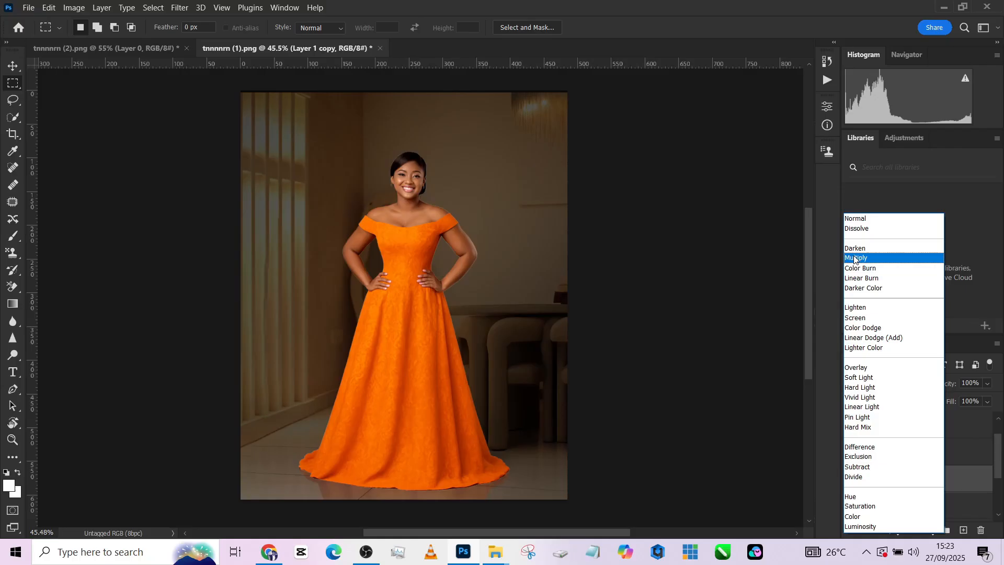
{"action": "left_click", "coordinate": [861, 278]}
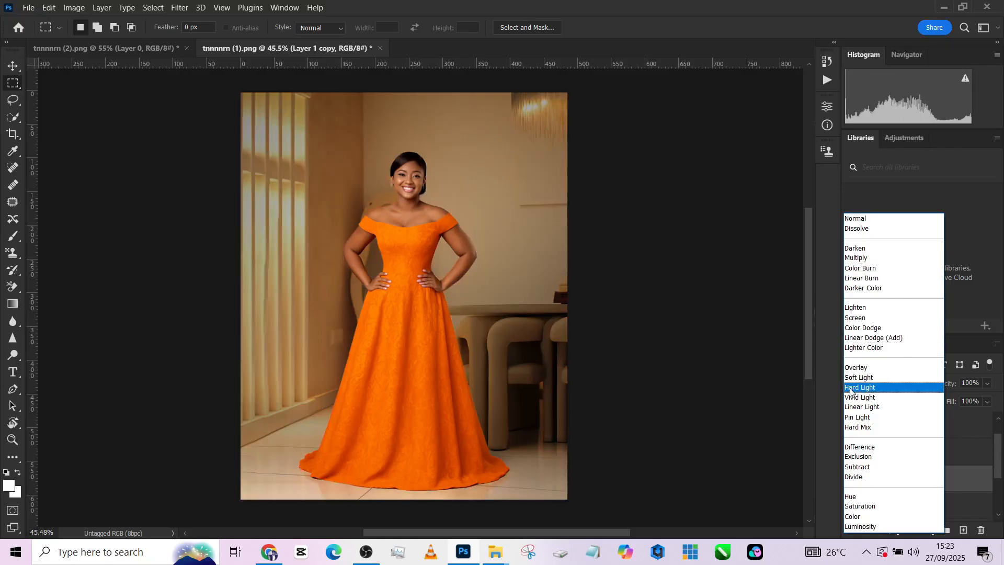
{"action": "left_click", "coordinate": [857, 367]}
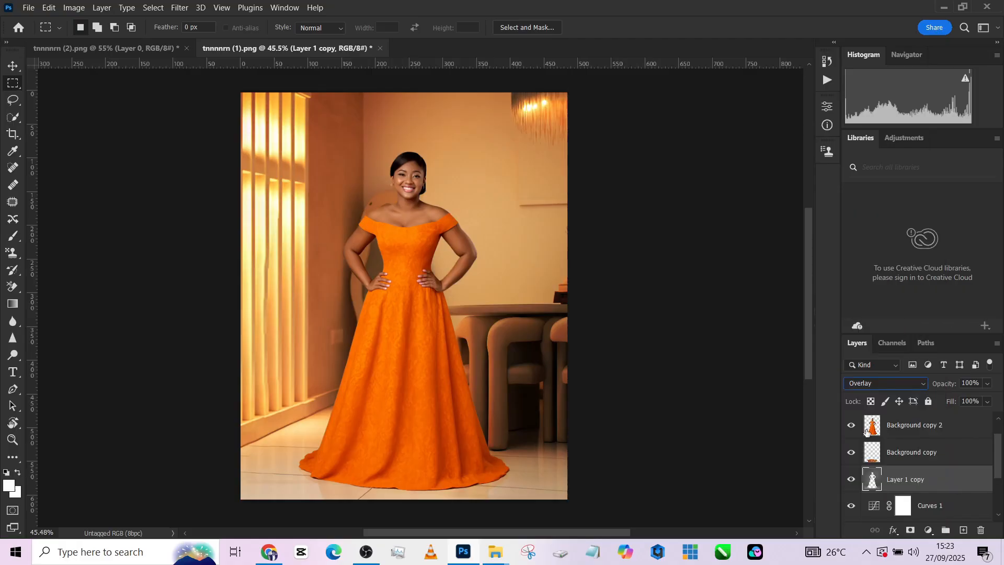
Step: Toggle Layer 1 copy's visibility to compare and target its layer mask
{"action": "left_click", "coordinate": [851, 479]}
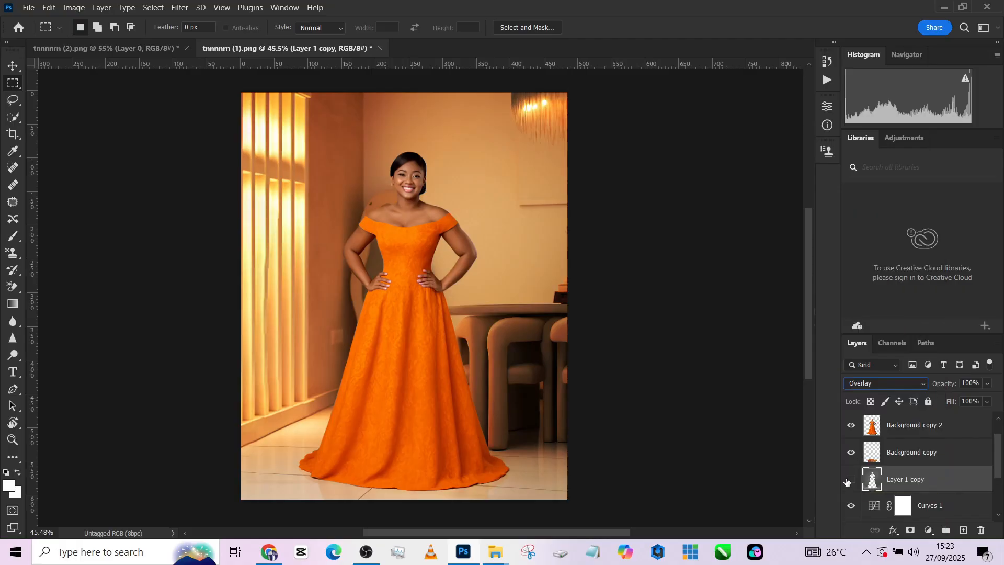
{"action": "left_click", "coordinate": [850, 483]}
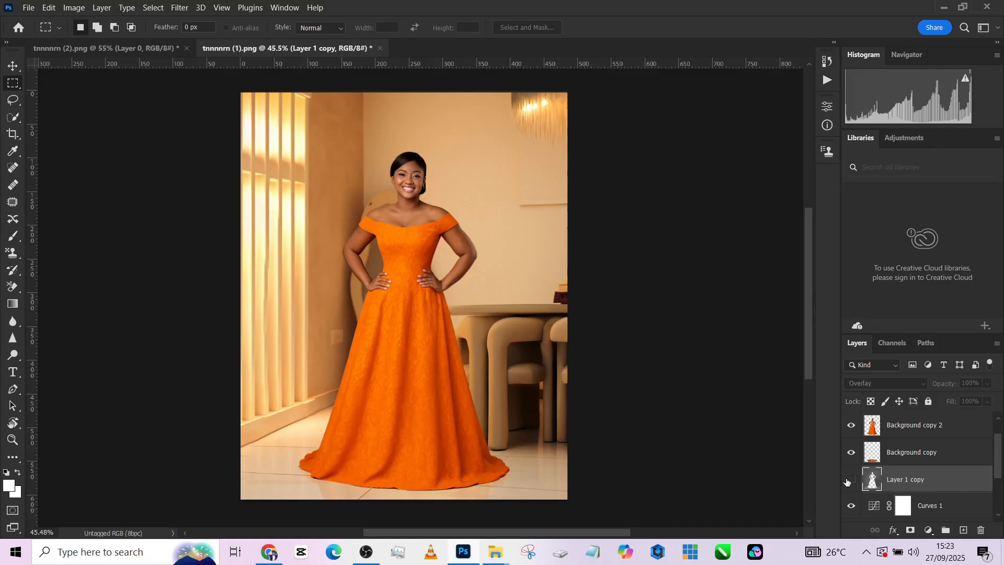
{"action": "left_click", "coordinate": [851, 480]}
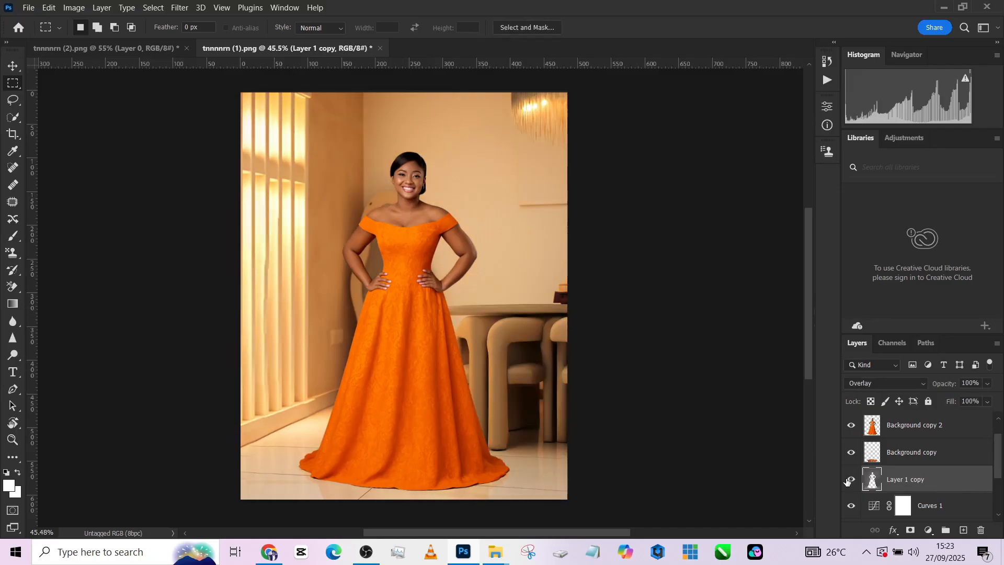
{"action": "left_click", "coordinate": [852, 479]}
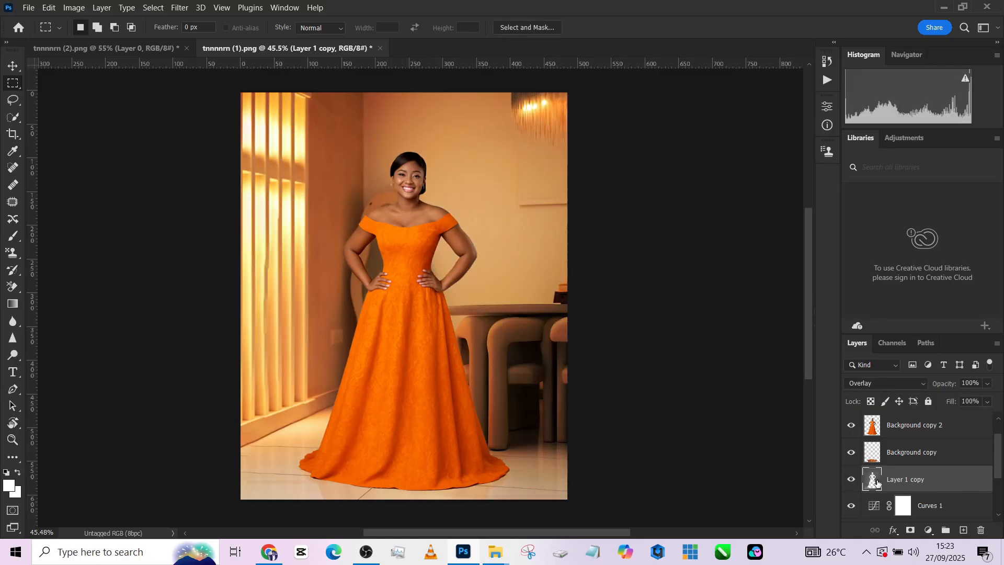
{"action": "left_click", "coordinate": [909, 530]}
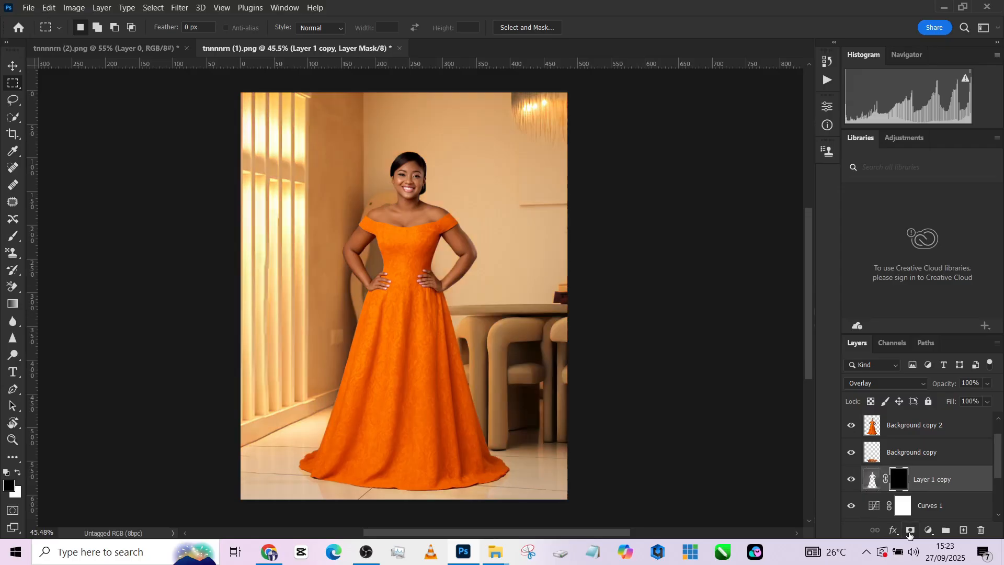
Step: Paint the overlay copy's mask to reveal the woman, then darken that layer's pixels with Curves
{"action": "left_click", "coordinate": [12, 235]}
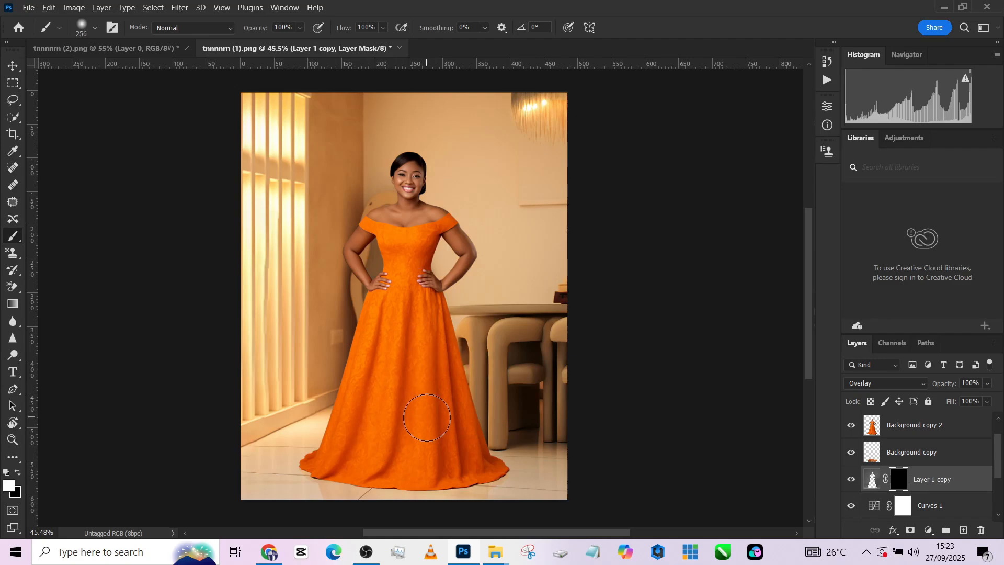
{"action": "mouse_move", "coordinate": [693, 503]}
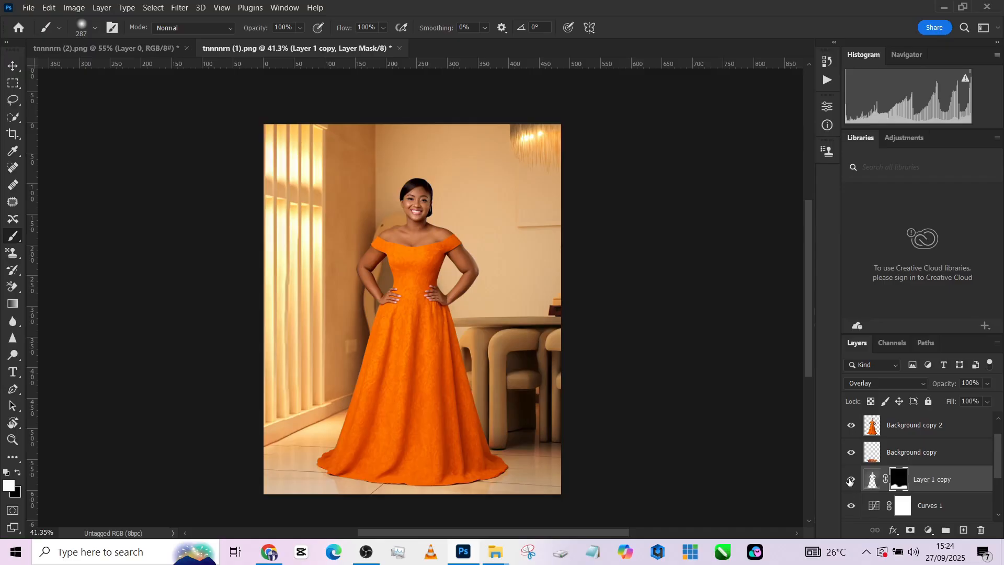
{"action": "left_click", "coordinate": [851, 481]}
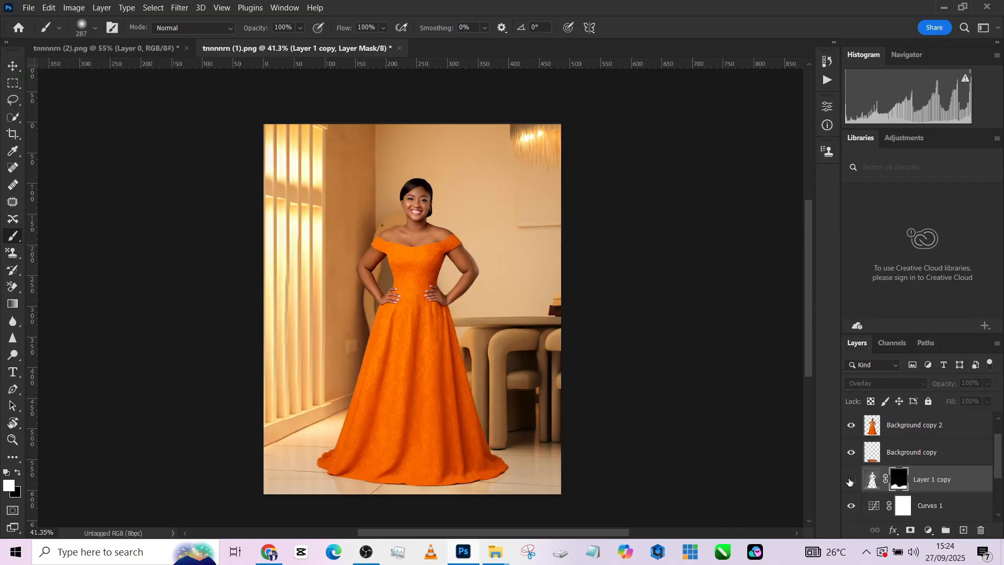
{"action": "mouse_move", "coordinate": [850, 481]}
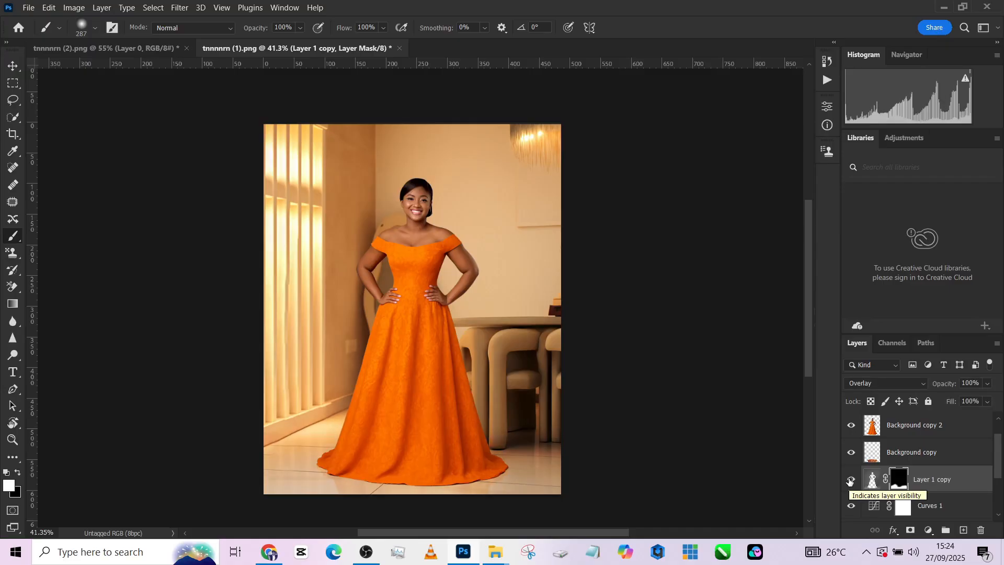
{"action": "left_click", "coordinate": [871, 479]}
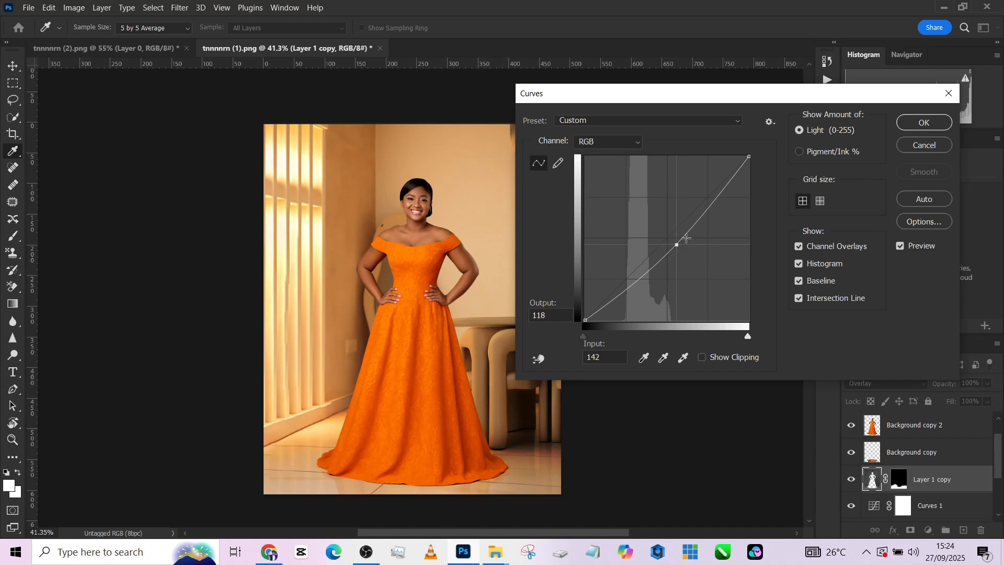
{"action": "left_click", "coordinate": [924, 123]}
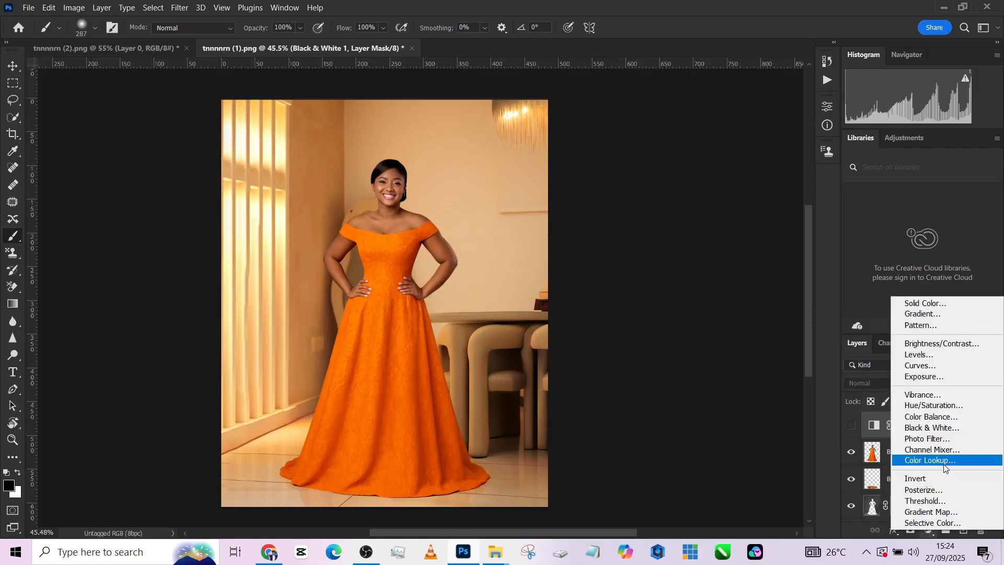
{"action": "mouse_move", "coordinate": [931, 511]}
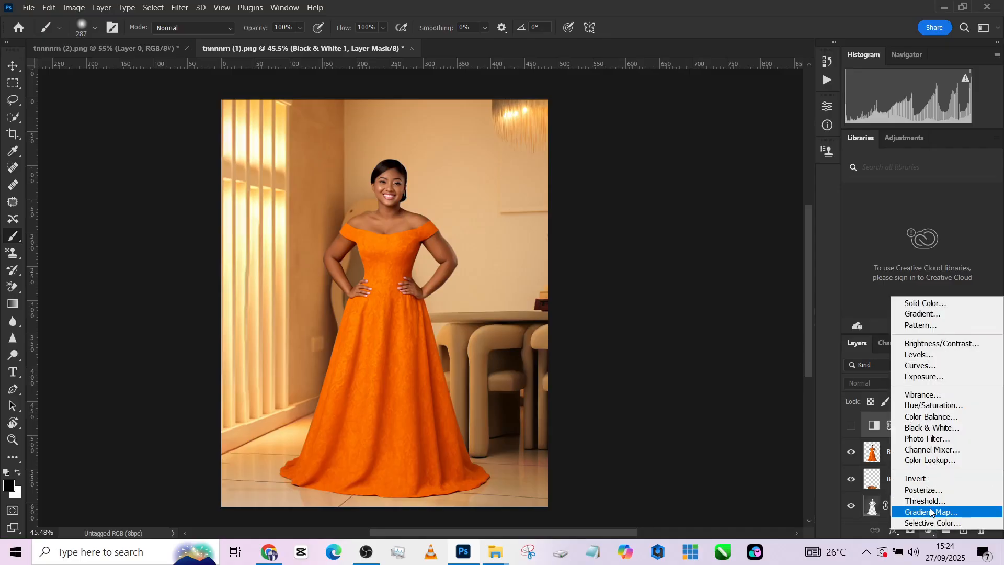
Step: Add a Gradient Map adjustment using a Noise gradient with roughness 30
{"action": "left_click", "coordinate": [929, 512]}
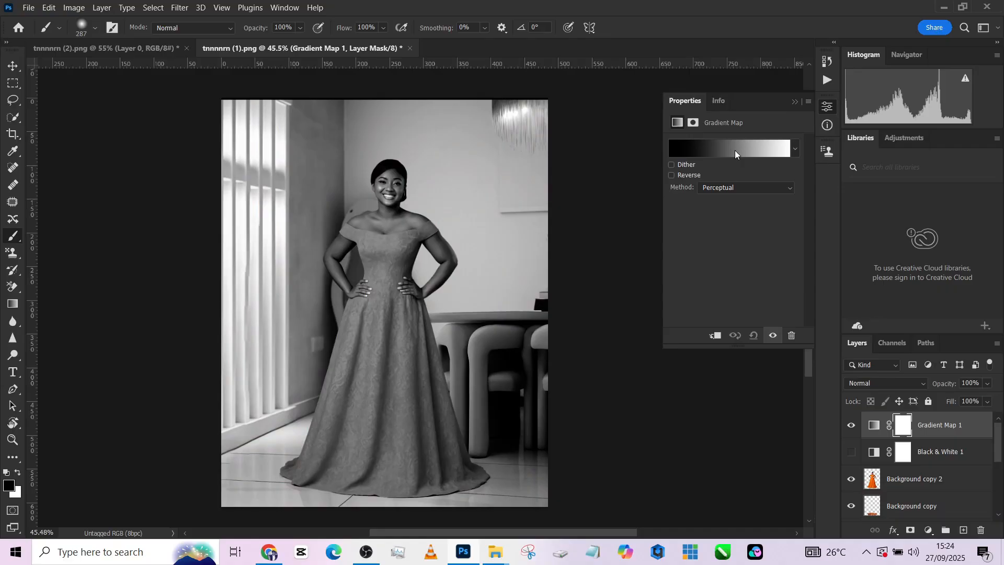
{"action": "left_click", "coordinate": [729, 148]}
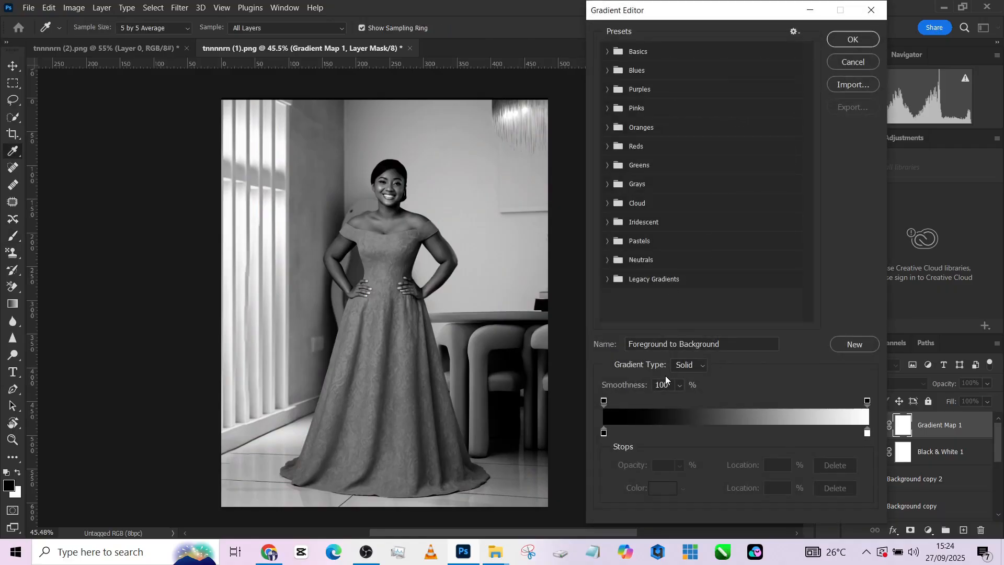
{"action": "left_click", "coordinate": [688, 365]}
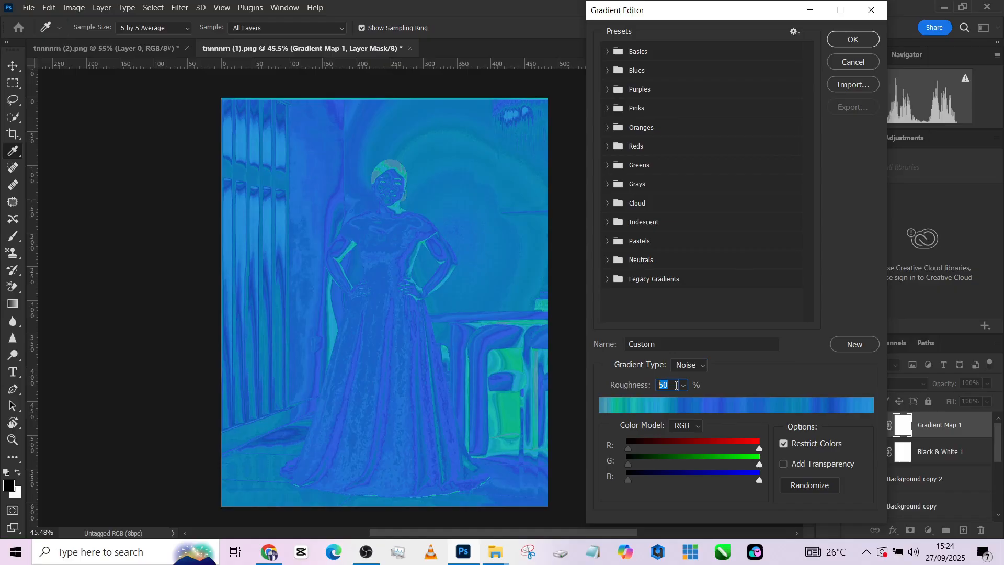
{"action": "type", "text": "30"}
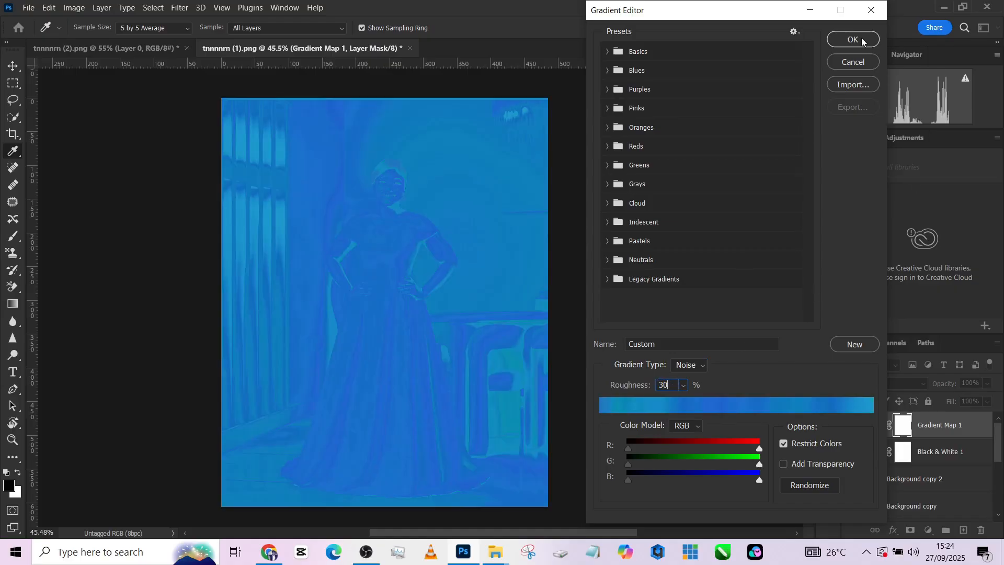
{"action": "left_click", "coordinate": [853, 39]}
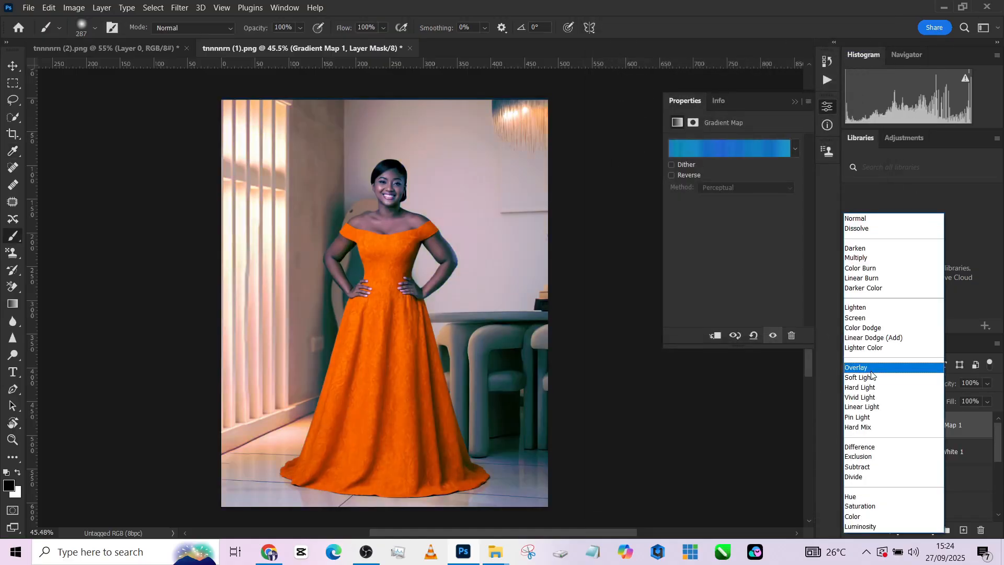
Step: Blend the gradient map in Soft Light instead of Overlay
{"action": "left_click", "coordinate": [857, 367]}
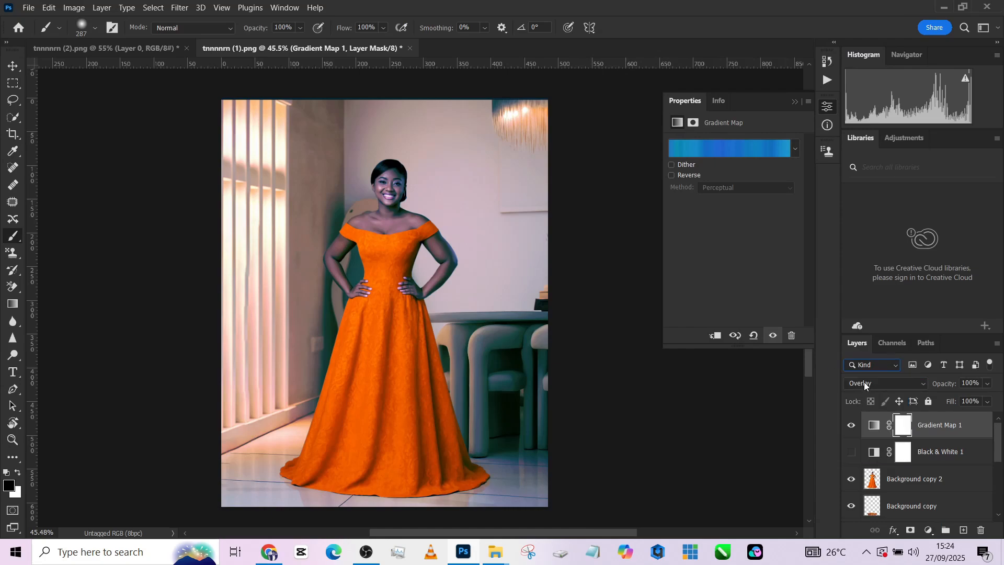
{"action": "left_click", "coordinate": [886, 382]}
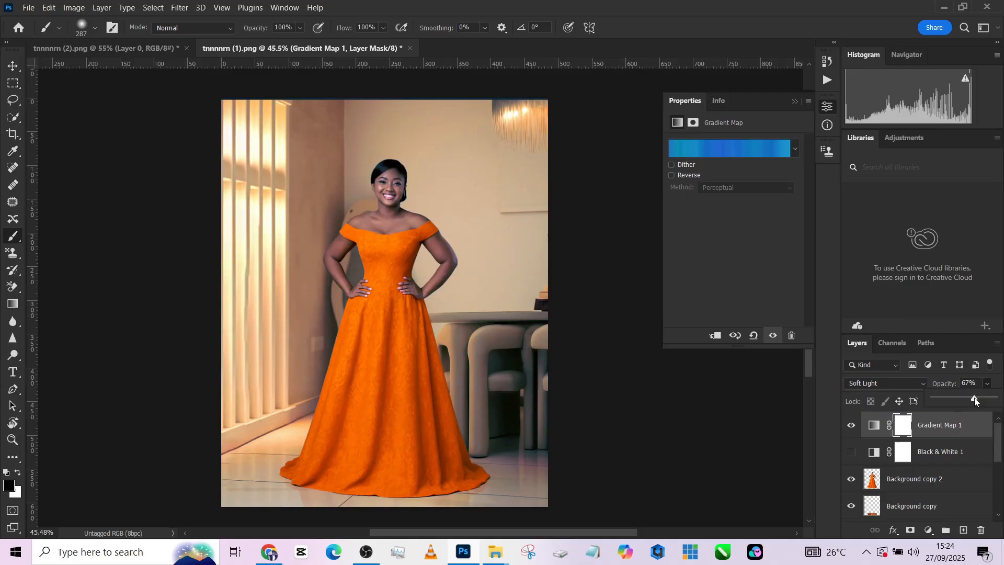
Step: Randomize the noise gradient several times and accept the purple-pink result
{"action": "left_click", "coordinate": [728, 148]}
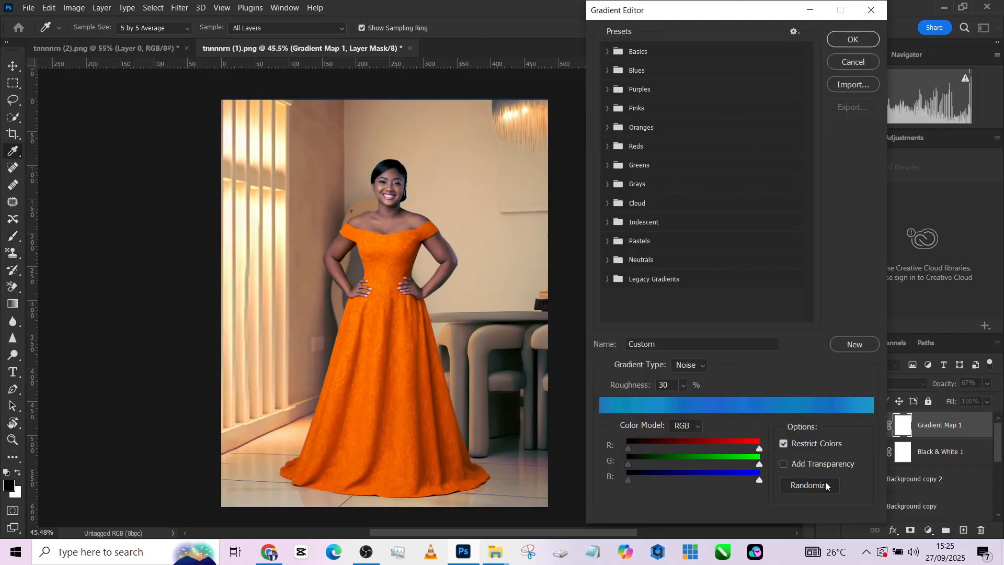
{"action": "left_click", "coordinate": [808, 486]}
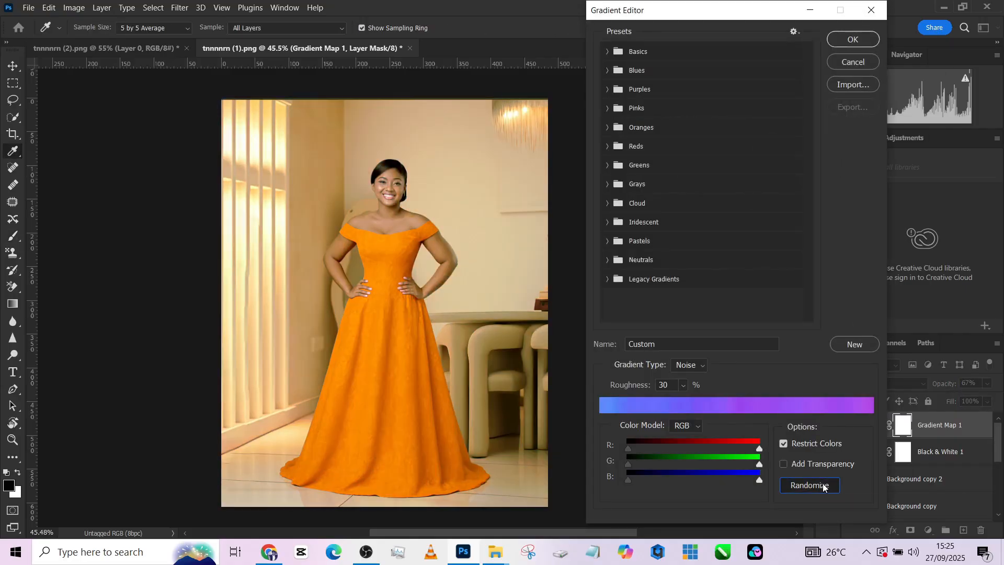
{"action": "left_click", "coordinate": [809, 485]}
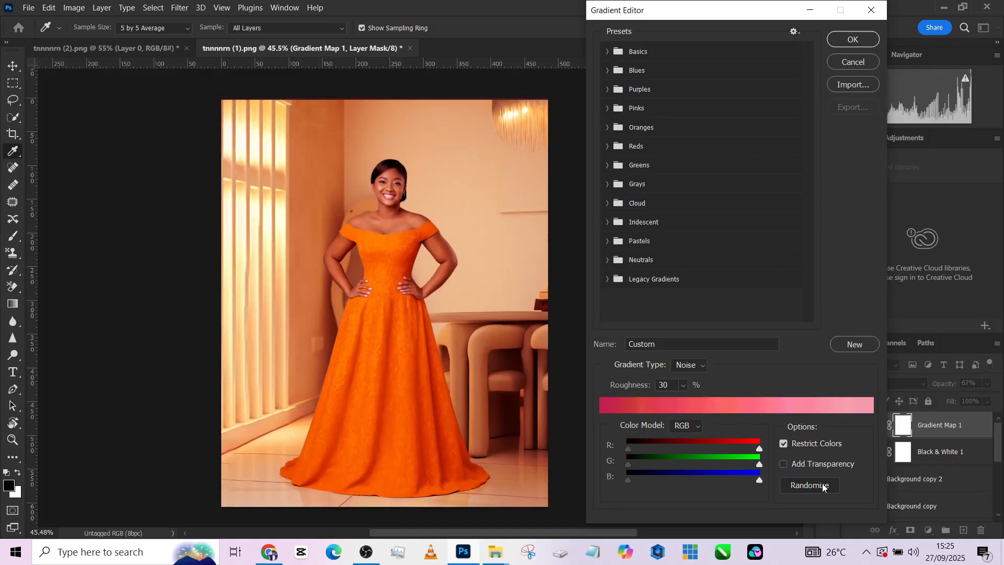
{"action": "left_click", "coordinate": [809, 484]}
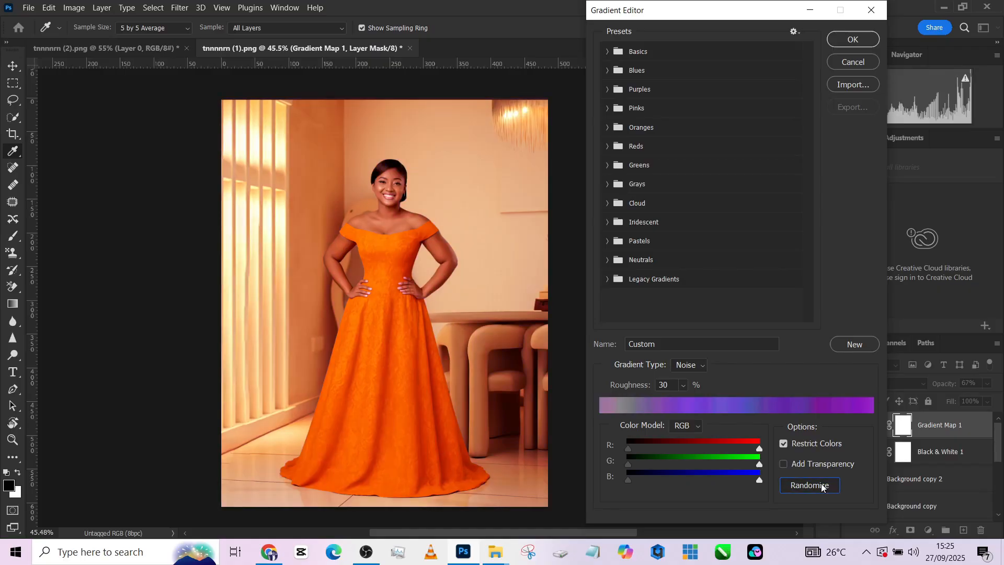
{"action": "left_click", "coordinate": [808, 484]}
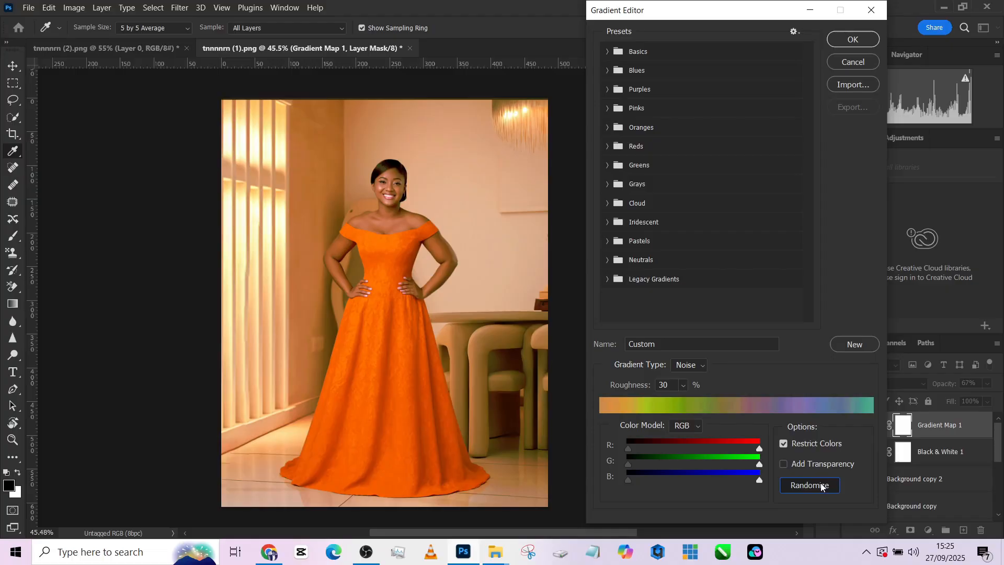
{"action": "left_click", "coordinate": [808, 484]}
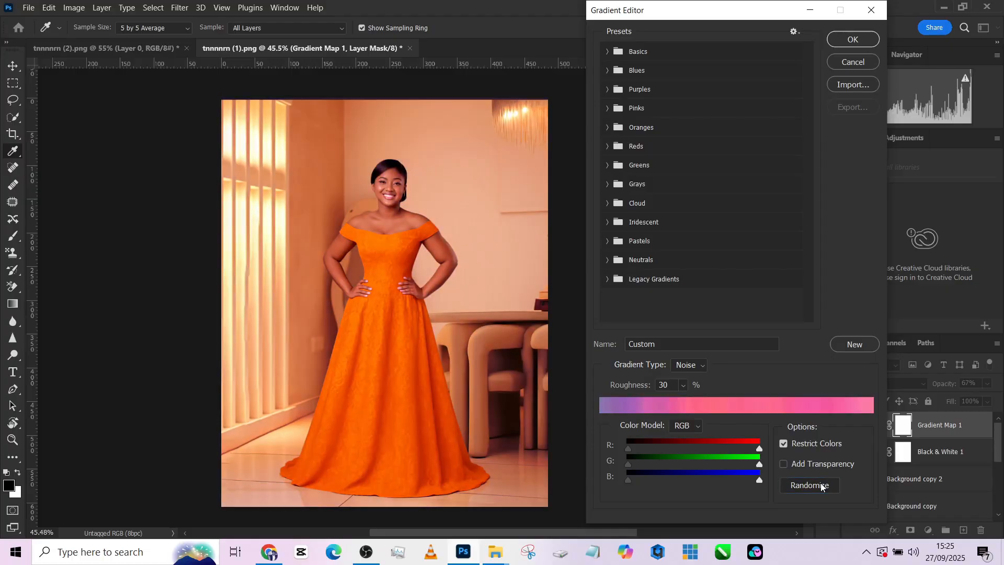
{"action": "left_click", "coordinate": [851, 39]}
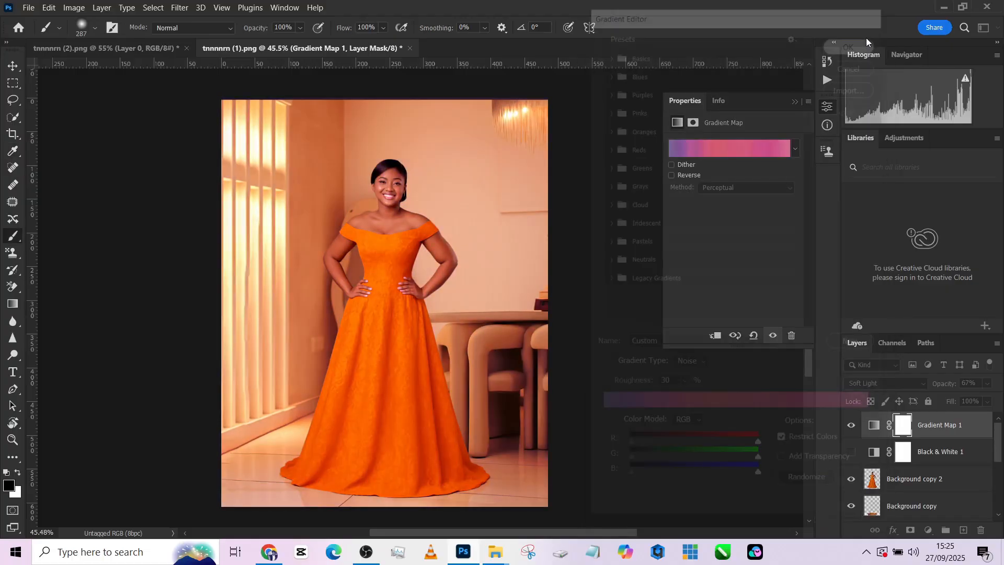
Step: Reduce the gradient map's opacity to 67% and fill to 37%
{"action": "left_click", "coordinate": [847, 47]}
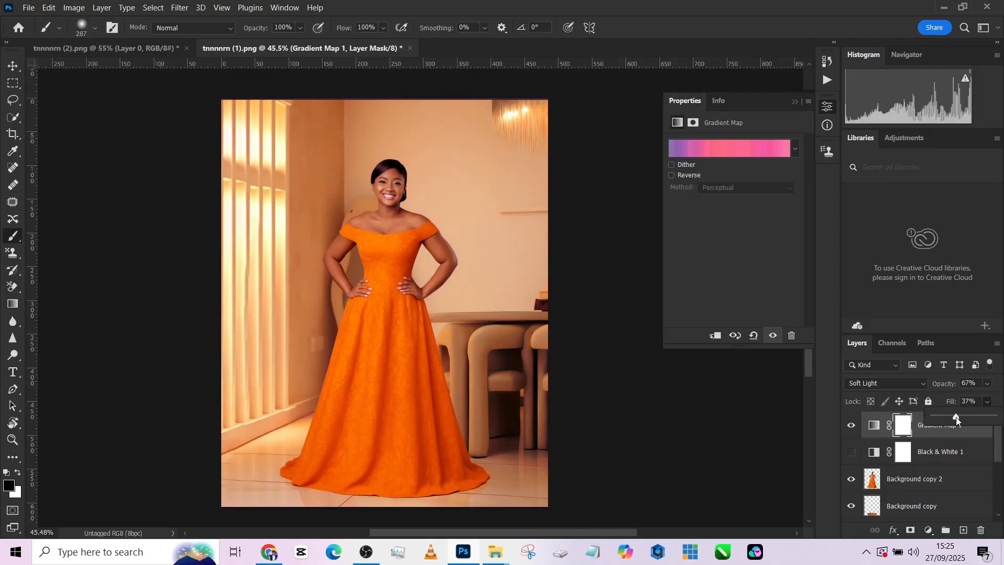
{"action": "left_click", "coordinate": [850, 424]}
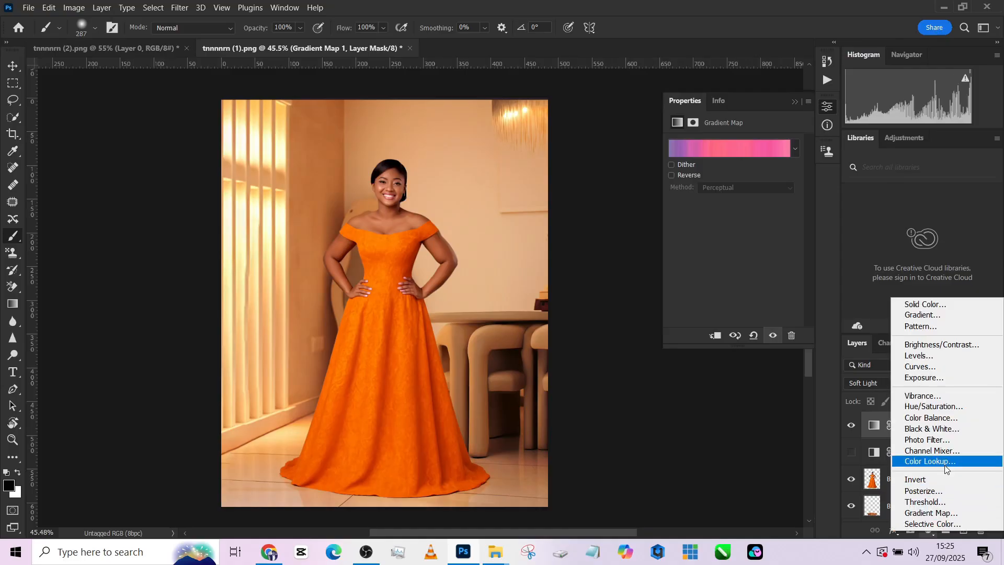
Step: Add a Color Lookup adjustment, try Candlelight and EdgyAmber, settle on DropBlues and keep it visible
{"action": "left_click", "coordinate": [929, 461]}
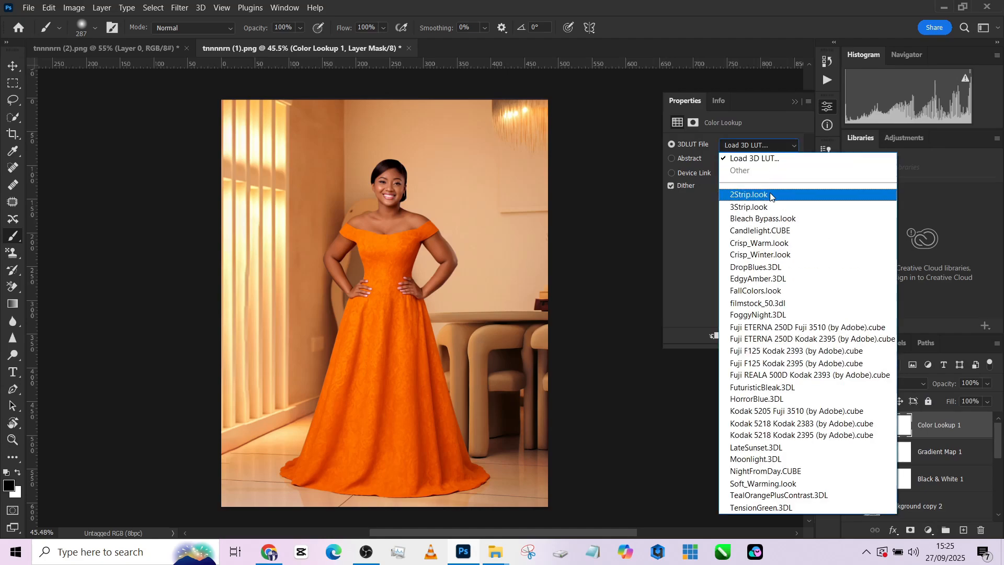
{"action": "left_click", "coordinate": [761, 231]}
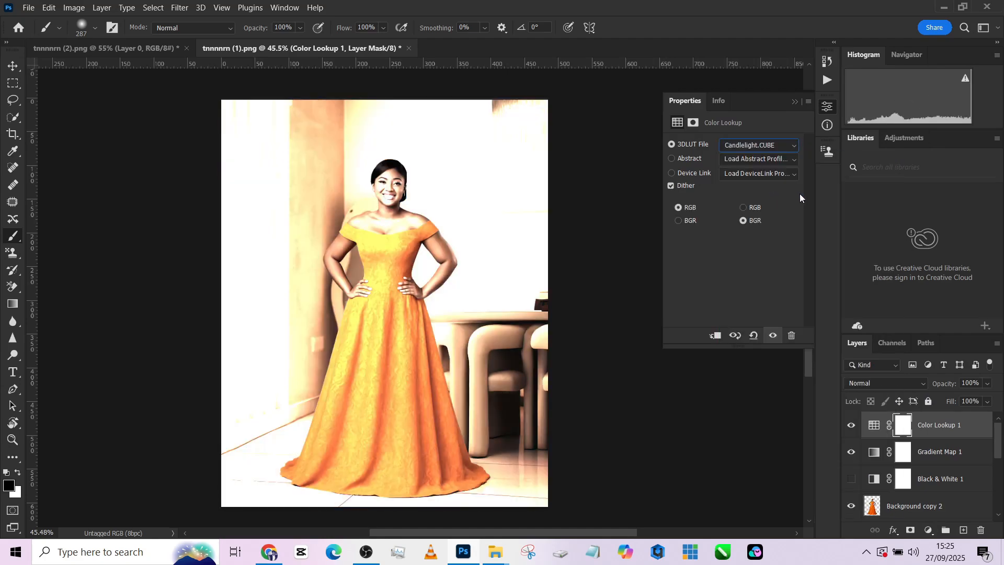
{"action": "left_click", "coordinate": [759, 145]}
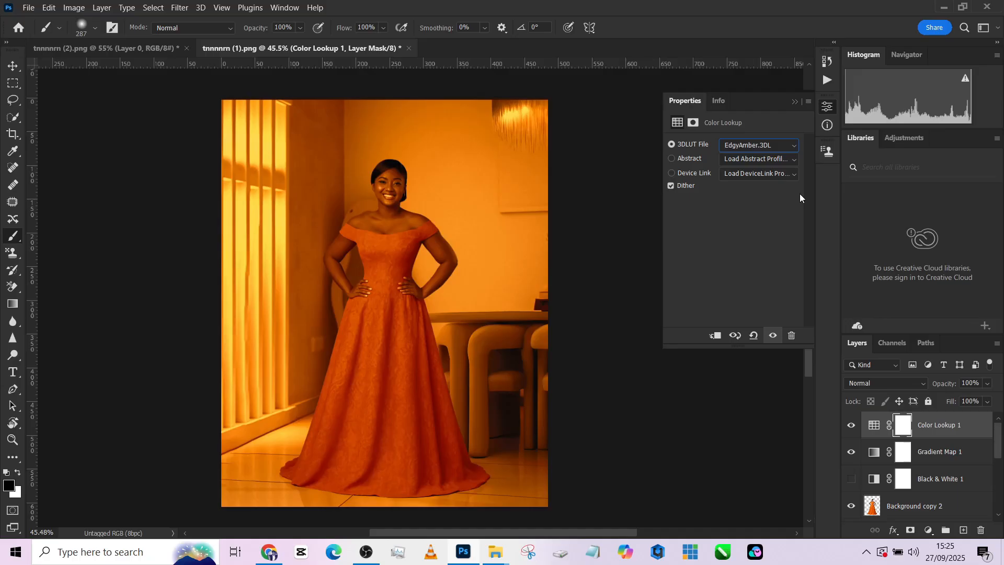
{"action": "left_click", "coordinate": [757, 144]}
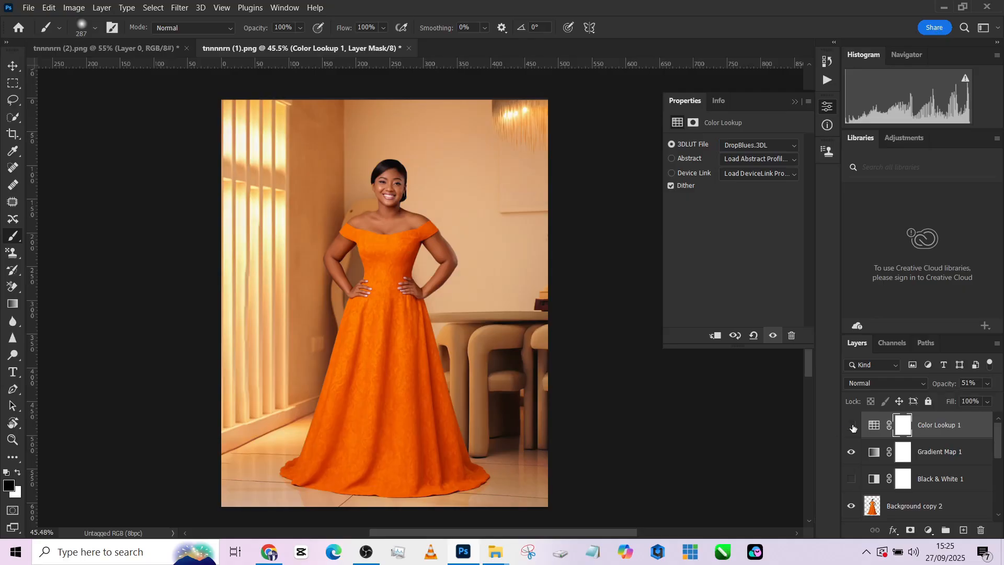
{"action": "left_click", "coordinate": [851, 425]}
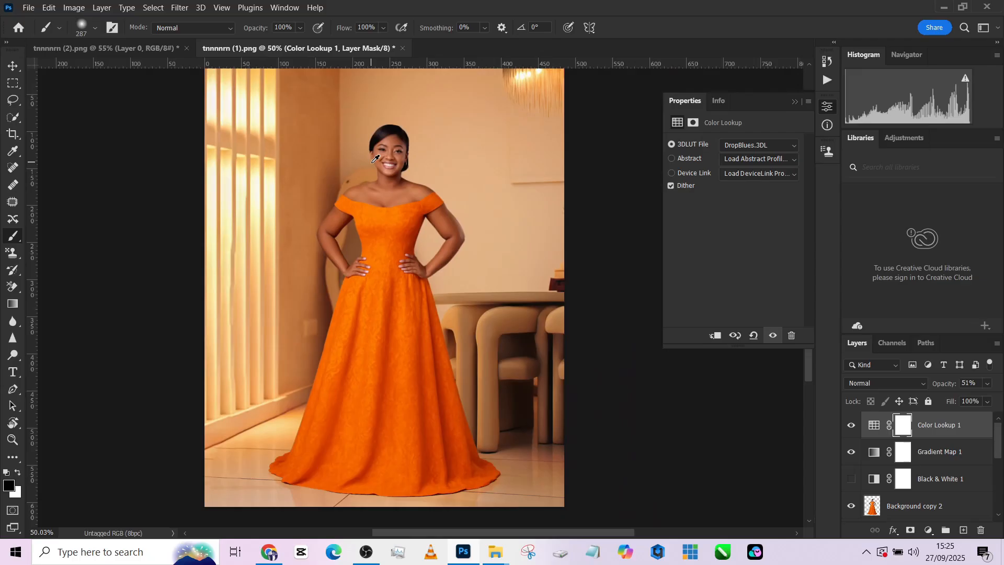
{"action": "mouse_move", "coordinate": [794, 306]}
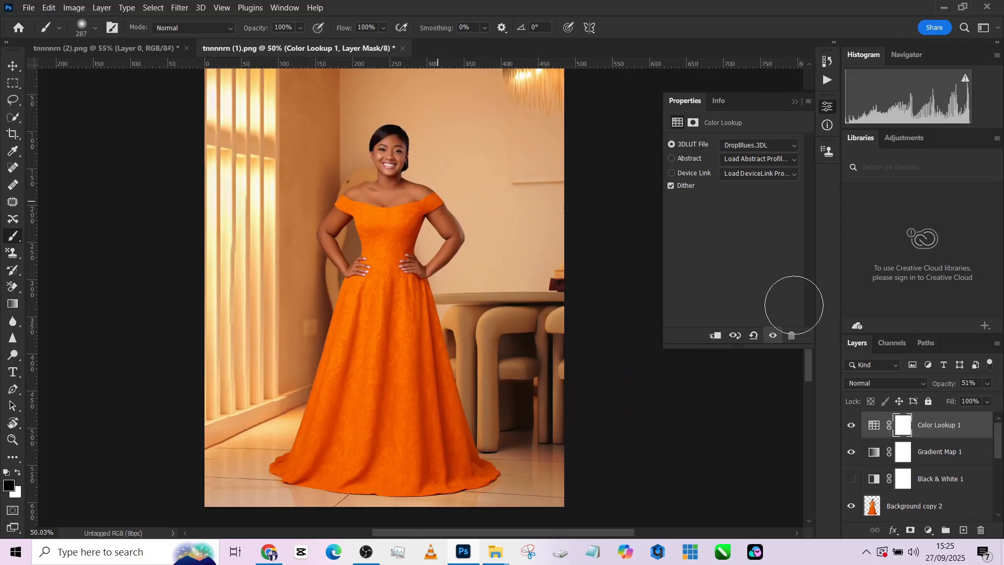
Step: Add a darkening Curves adjustment above the room layer and feather its mask to about 59 px
{"action": "scroll", "scroll_direction": "down", "scroll_amount": 3}
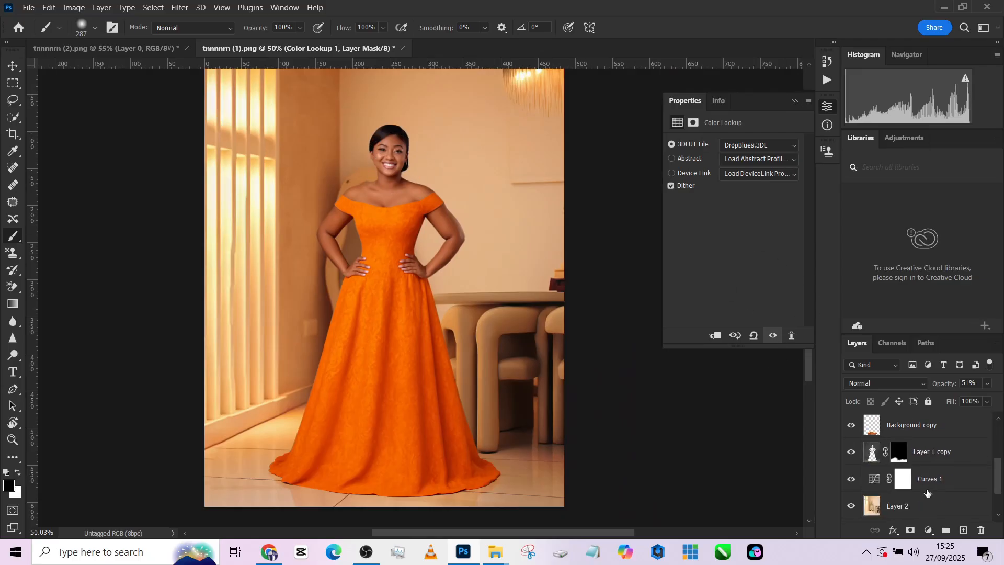
{"action": "left_click", "coordinate": [898, 505]}
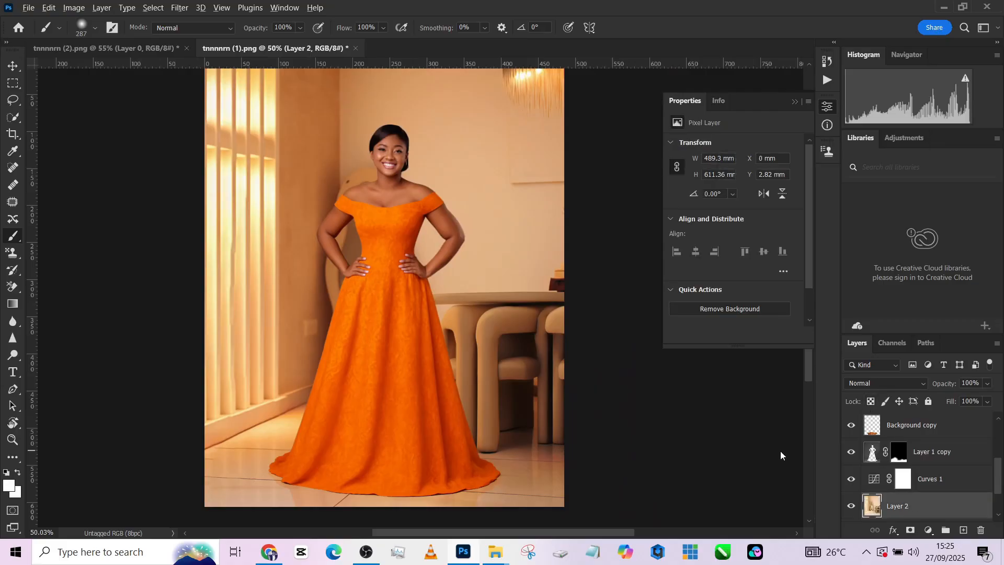
{"action": "left_click", "coordinate": [12, 83]}
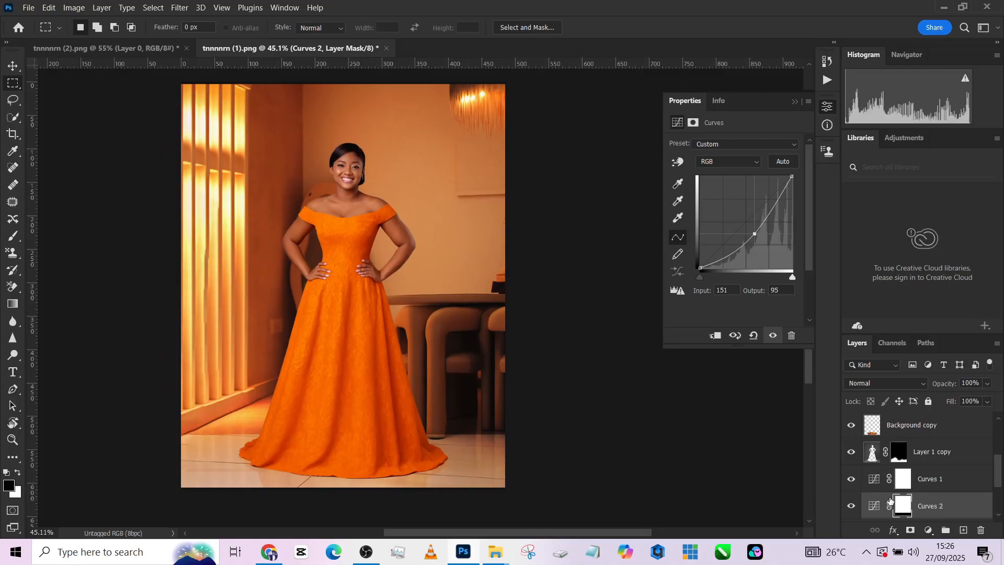
{"action": "left_click", "coordinate": [900, 505]}
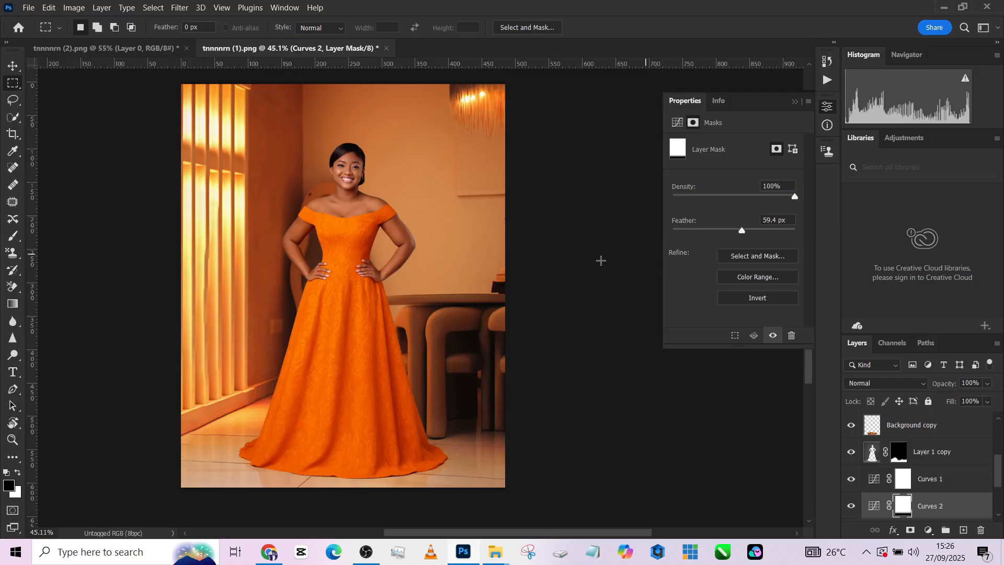
Step: Blend the room's darkening curve by Luminosity and compare it toggled on and off
{"action": "left_click", "coordinate": [885, 383]}
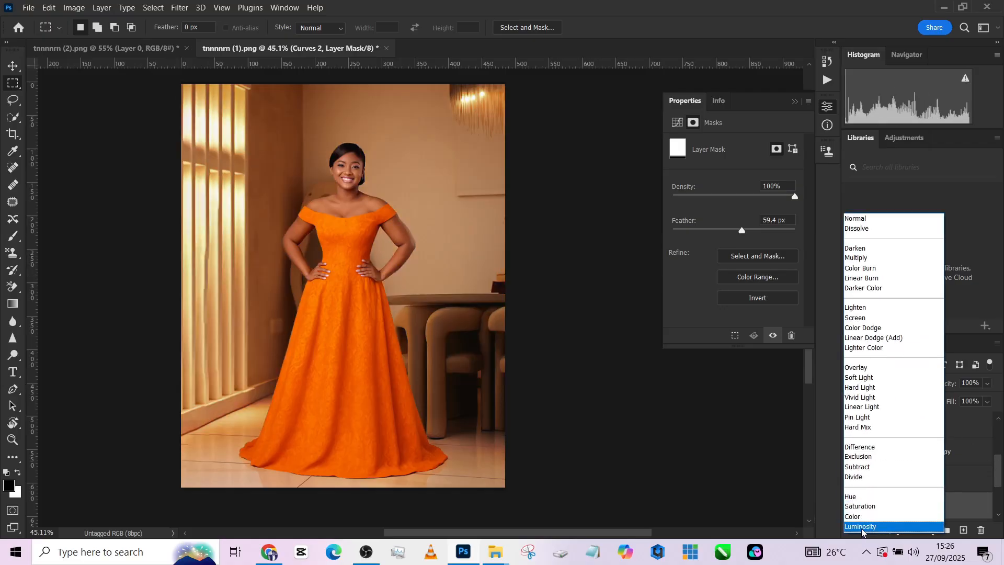
{"action": "left_click", "coordinate": [859, 526]}
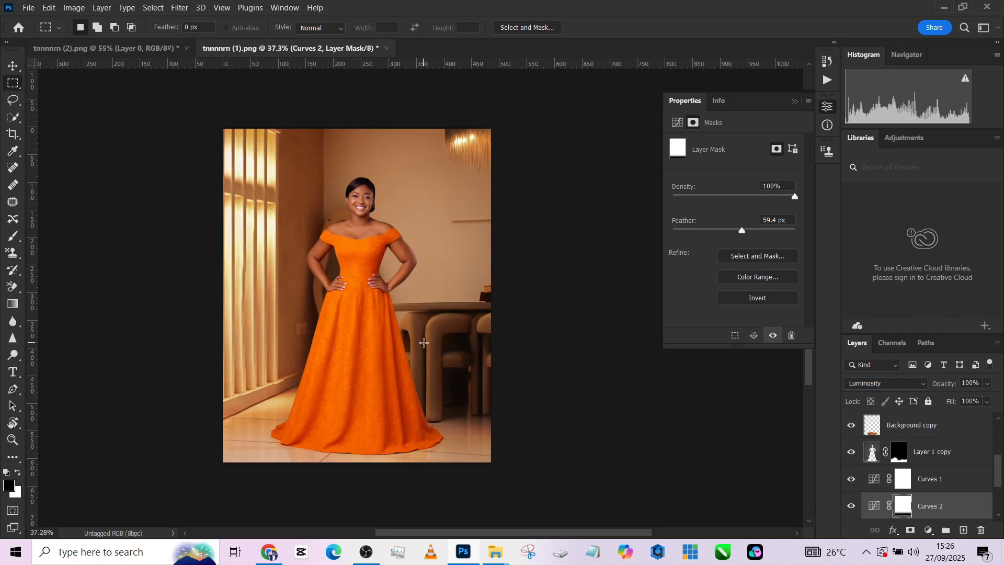
{"action": "left_click", "coordinate": [883, 383]}
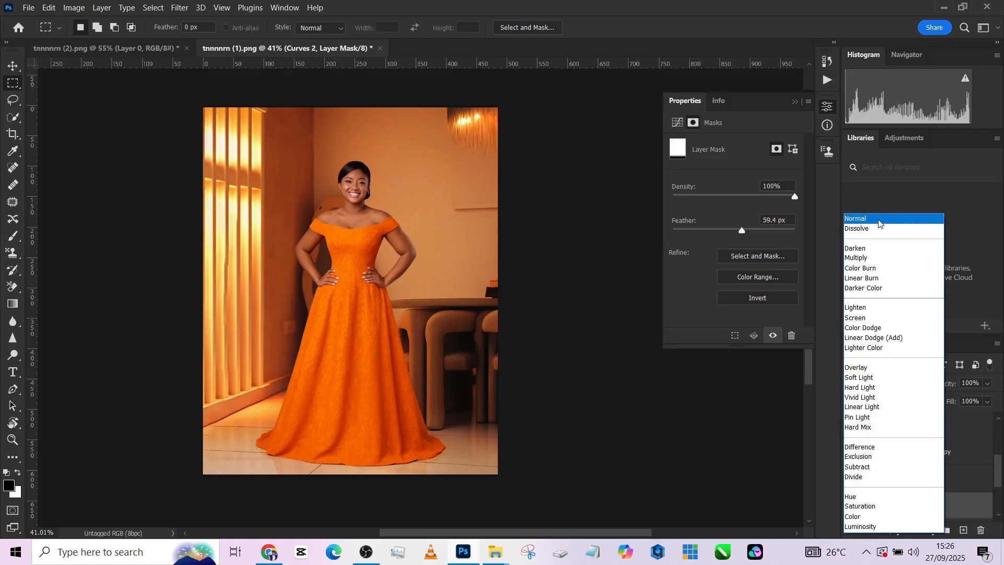
{"action": "left_click", "coordinate": [861, 526]}
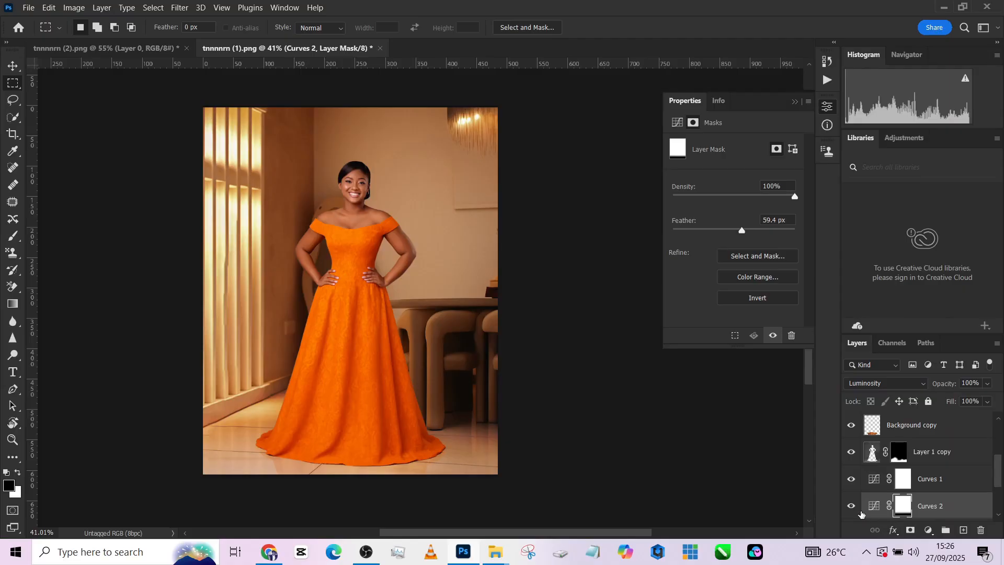
{"action": "left_click", "coordinate": [852, 506]}
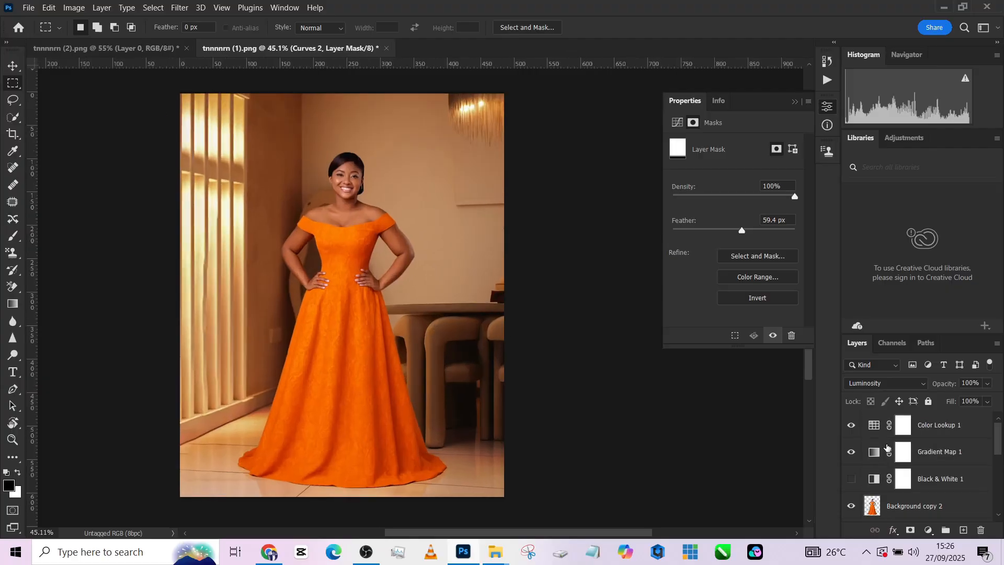
Step: Add a brightening Curves 3 above the woman's cut-out, then merge to Layer 3 and open Camera Raw
{"action": "left_click", "coordinate": [914, 506]}
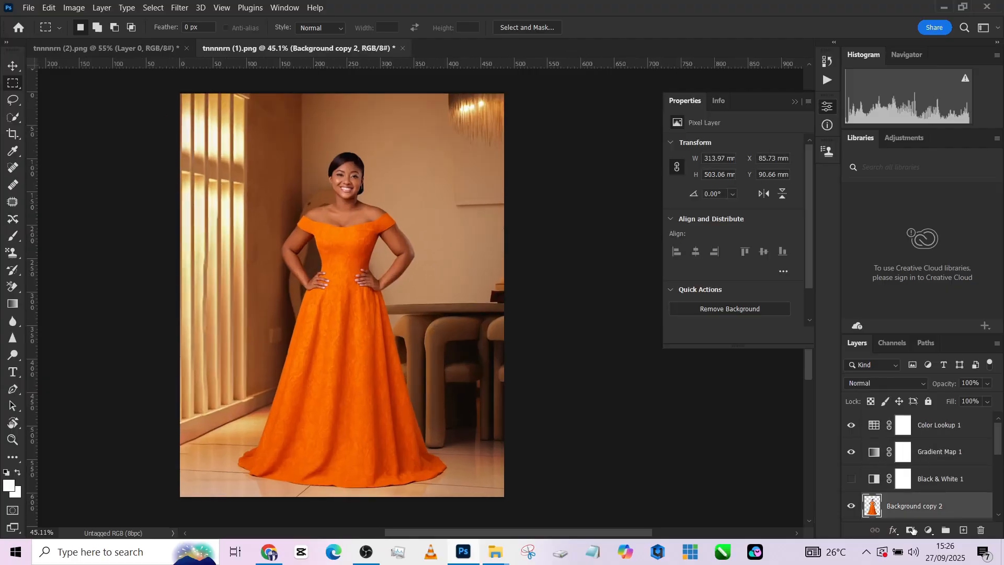
{"action": "left_click", "coordinate": [911, 530]}
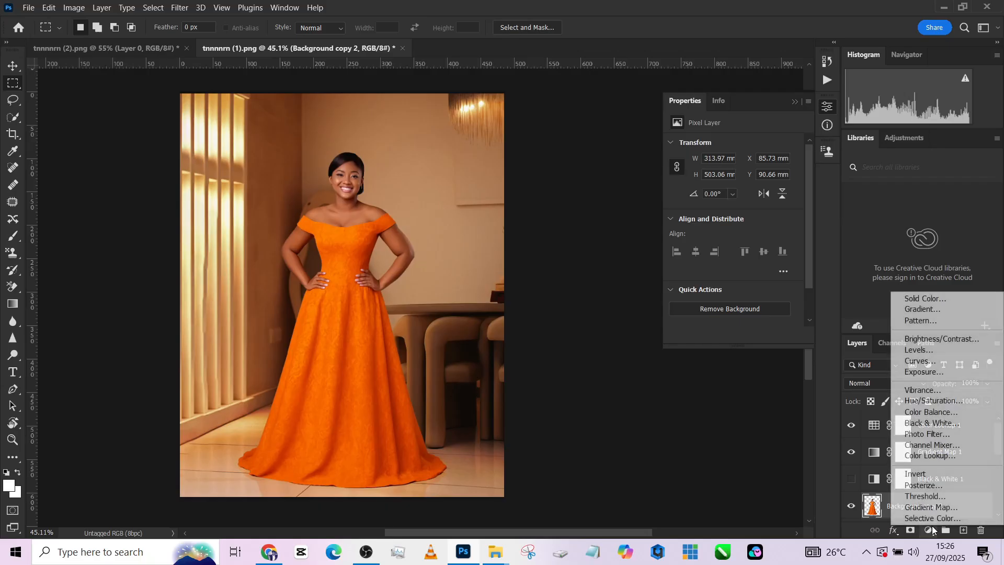
{"action": "left_click", "coordinate": [917, 361]}
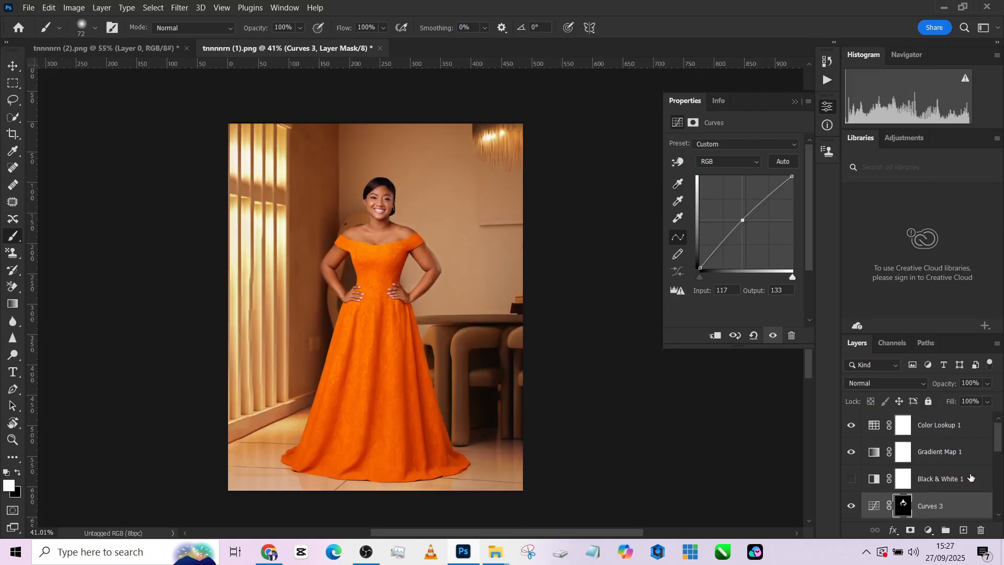
{"action": "left_click", "coordinate": [939, 425]}
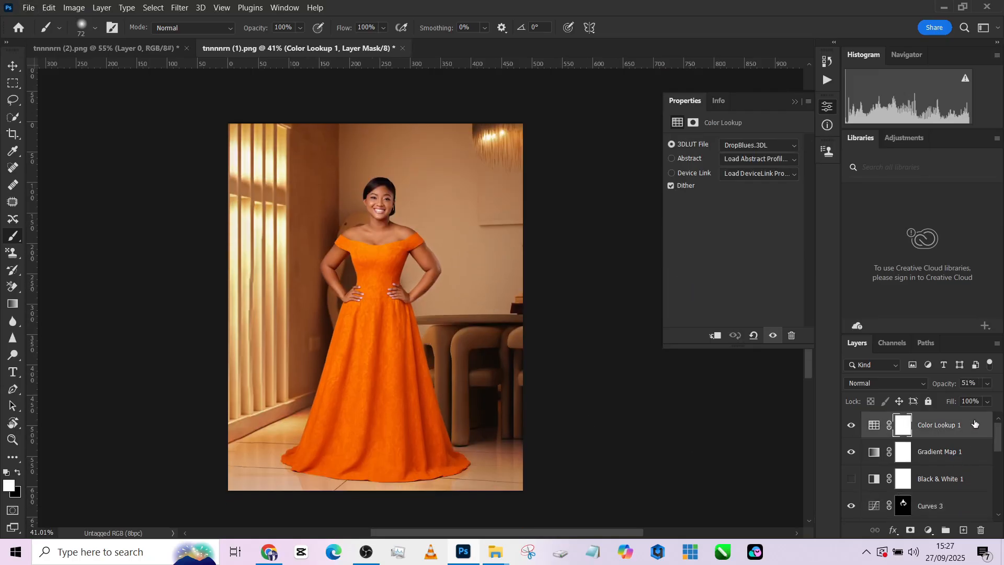
{"action": "left_click", "coordinate": [179, 7]}
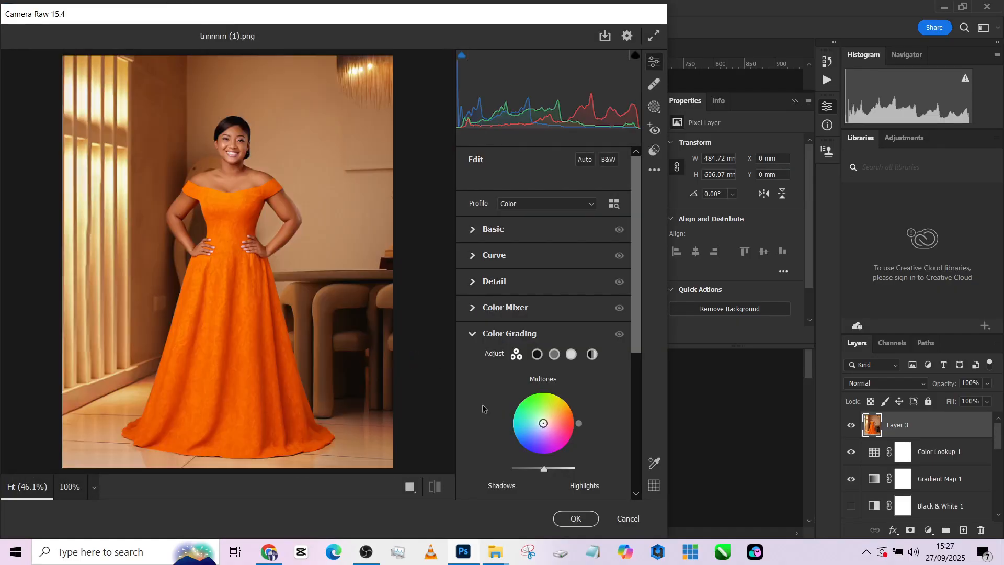
Step: In Camera Raw Effects set Vignetting -35 with Midpoint 18 and apply it to Layer 3
{"action": "scroll", "scroll_direction": "down", "scroll_amount": 3}
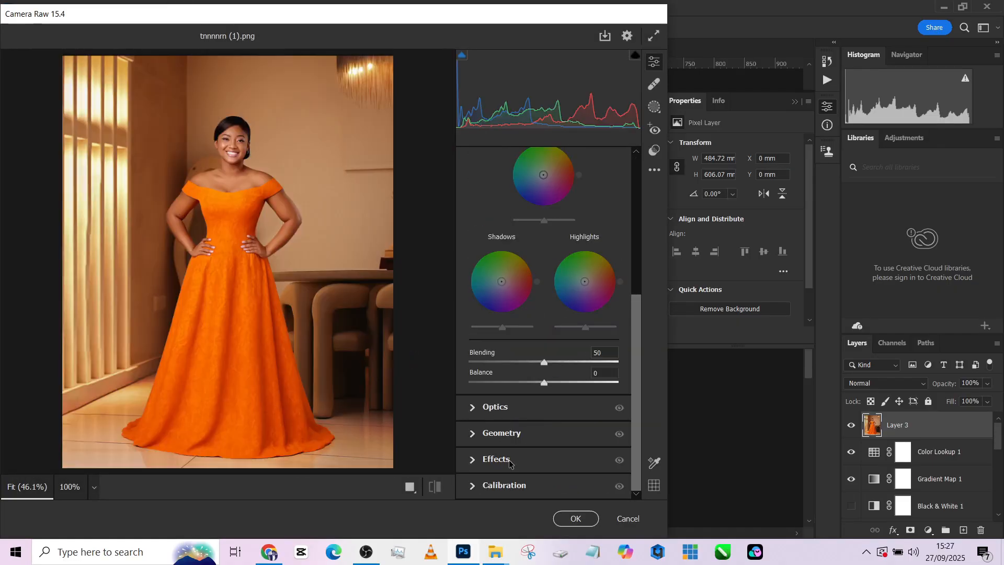
{"action": "left_click", "coordinate": [496, 459]}
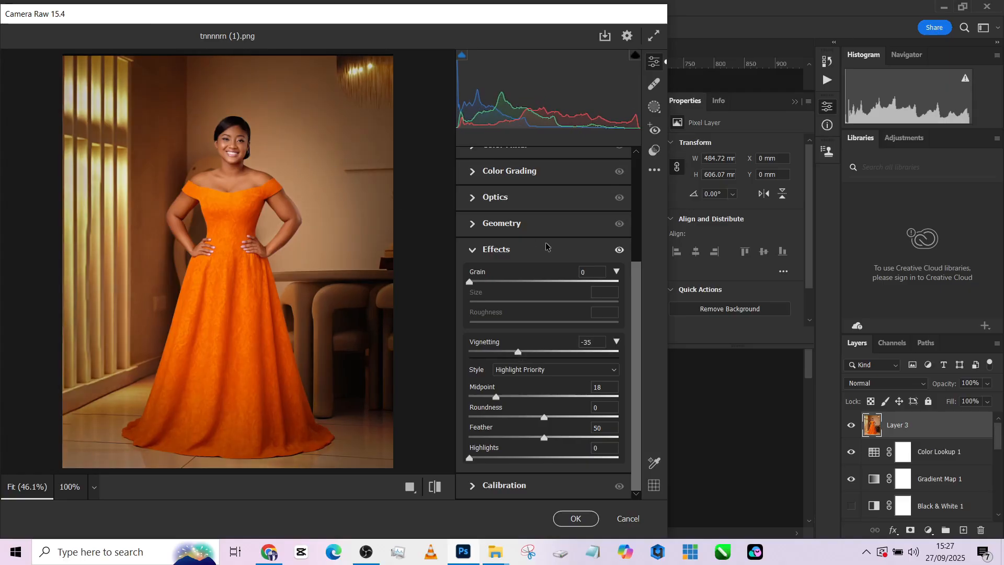
{"action": "left_click", "coordinate": [505, 485]}
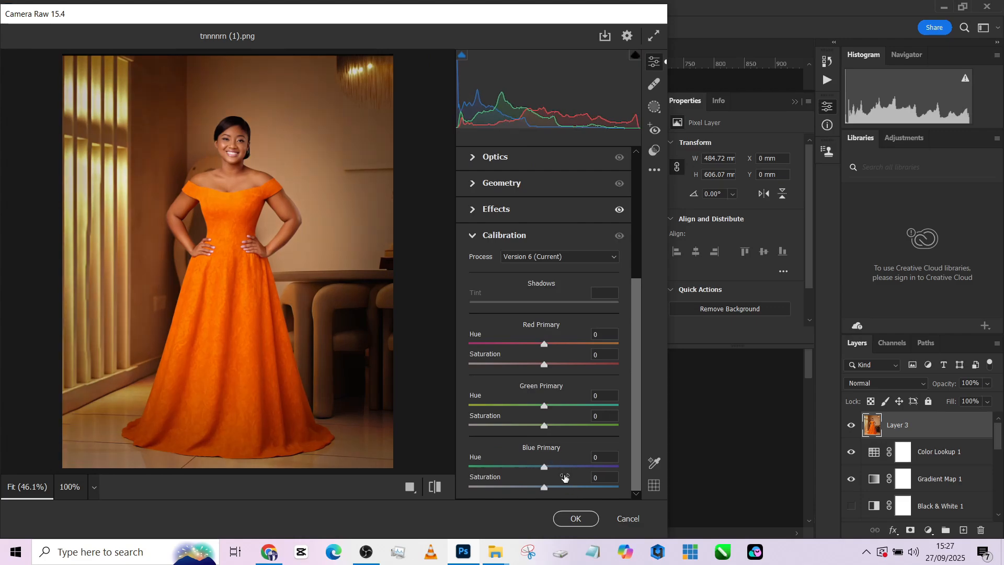
{"action": "scroll", "scroll_direction": "up", "scroll_amount": 3}
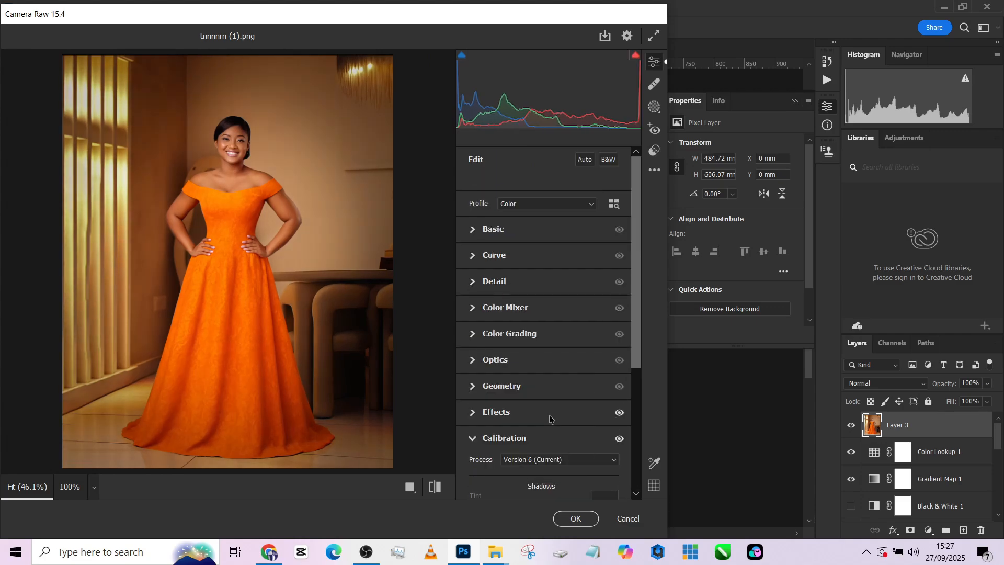
{"action": "left_click", "coordinate": [492, 229]}
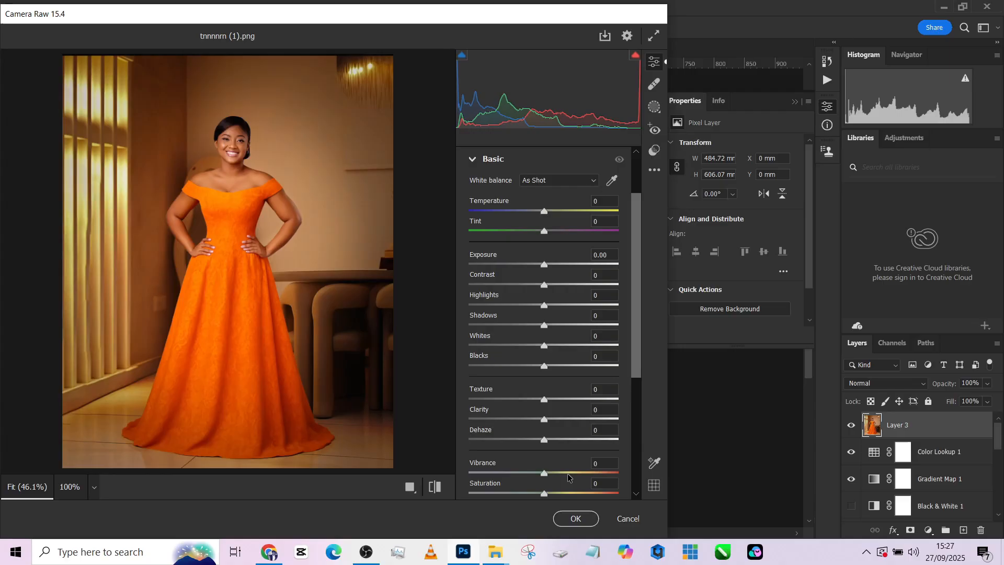
{"action": "left_click", "coordinate": [574, 517]}
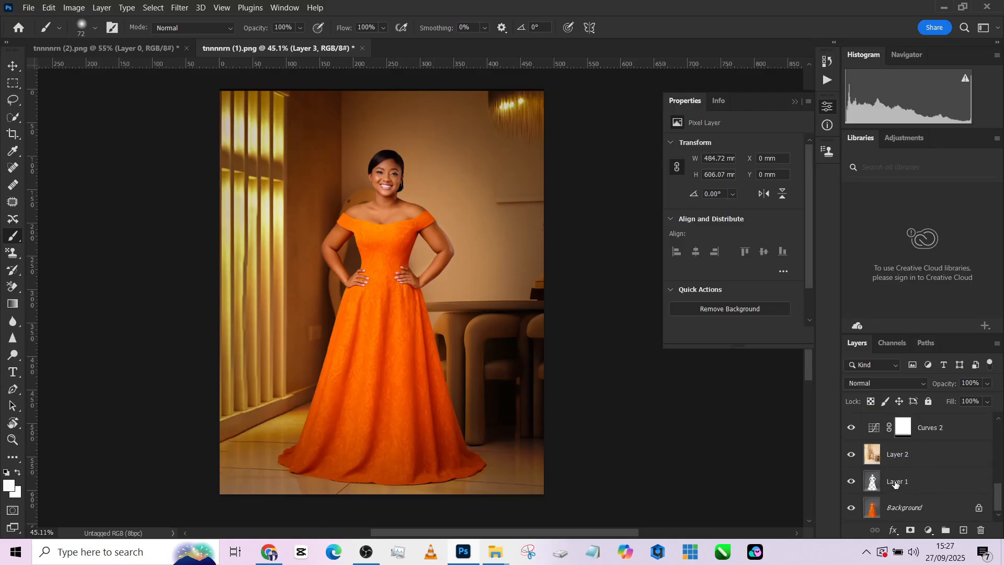
{"action": "left_click", "coordinate": [851, 507]}
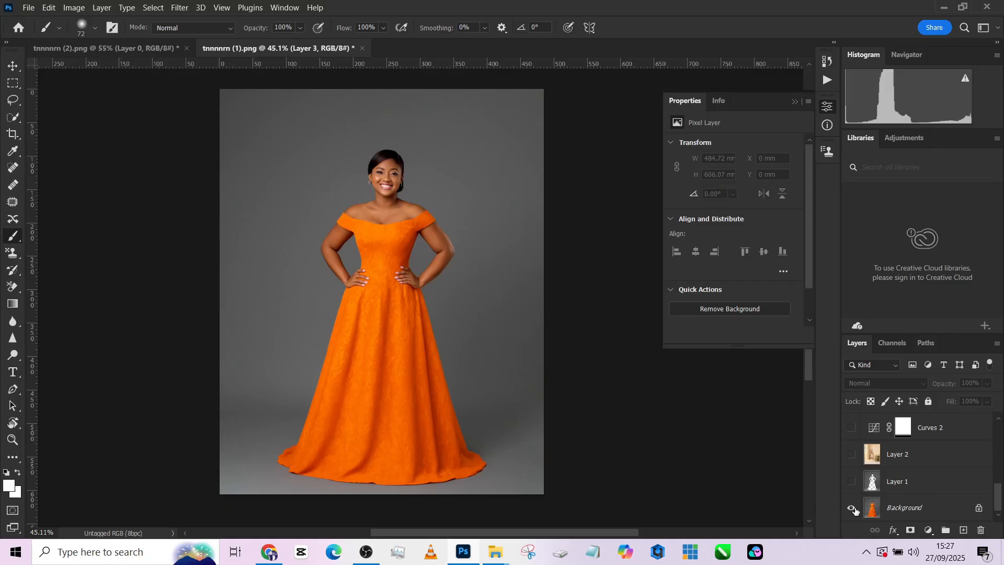
{"action": "left_click", "coordinate": [851, 453]}
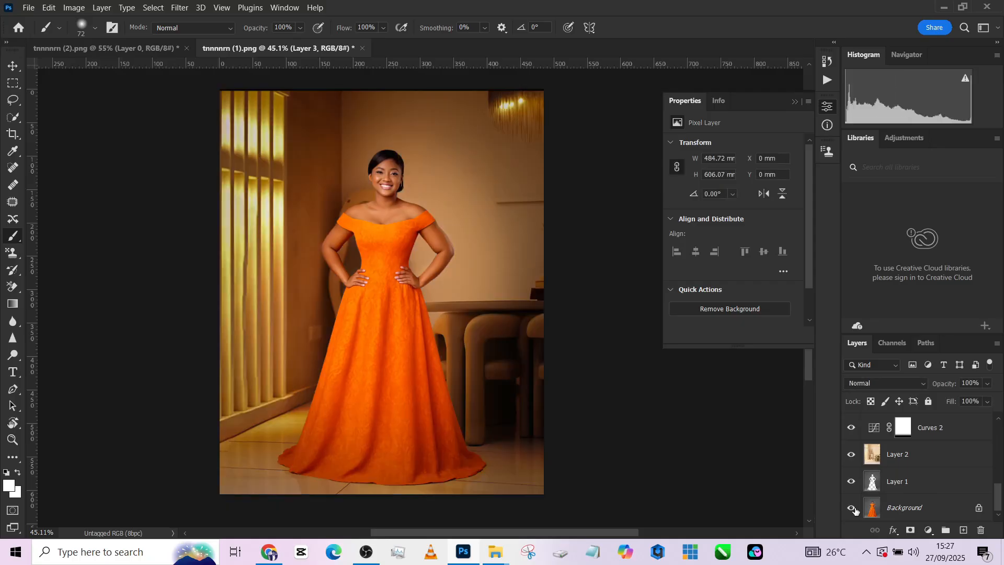